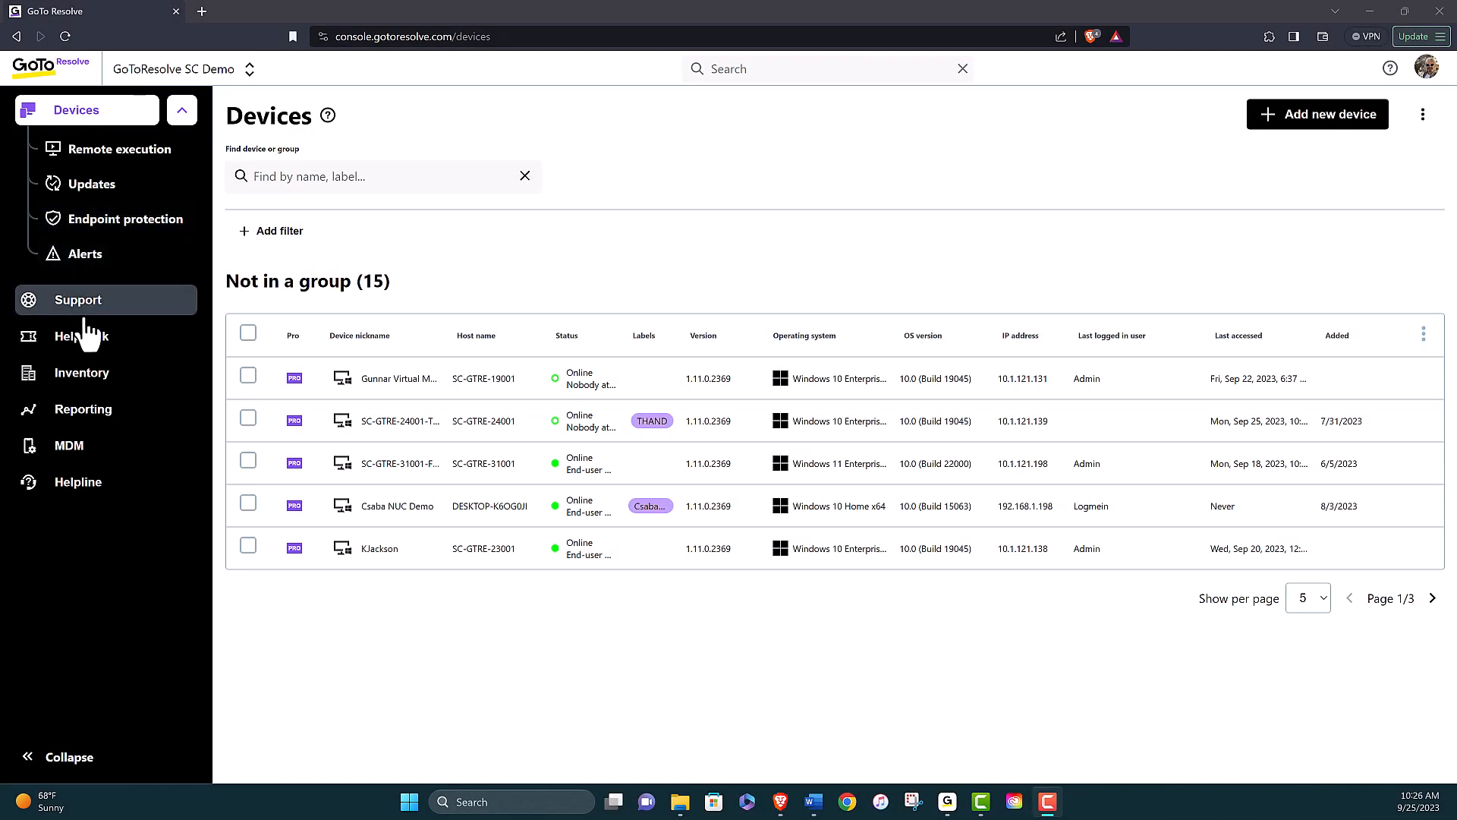
# Step: Switch from the devices list to the Inventory page listing all tracked items
pyautogui.click(81, 372)
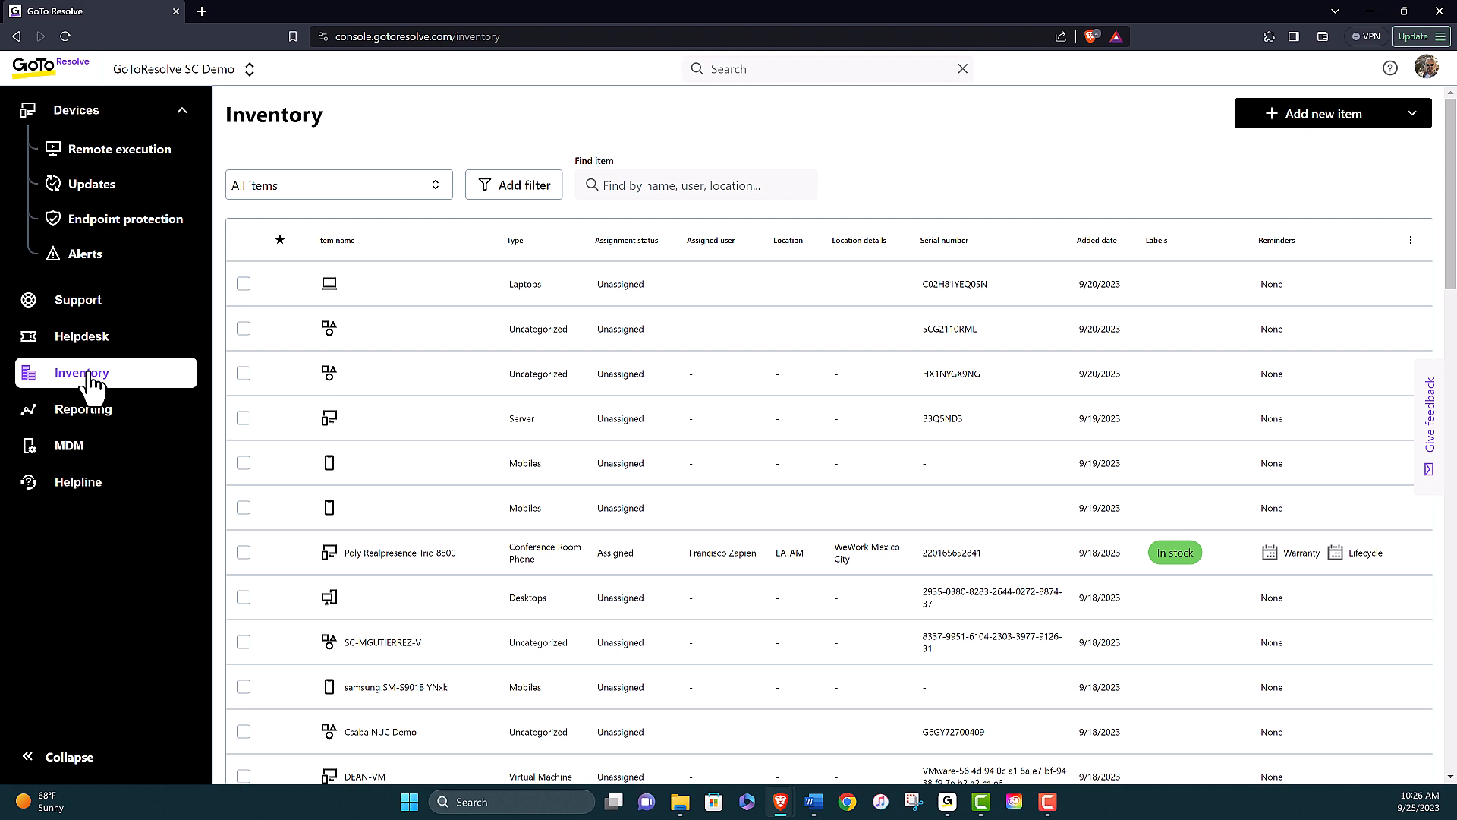
pyautogui.moveTo(1408, 181)
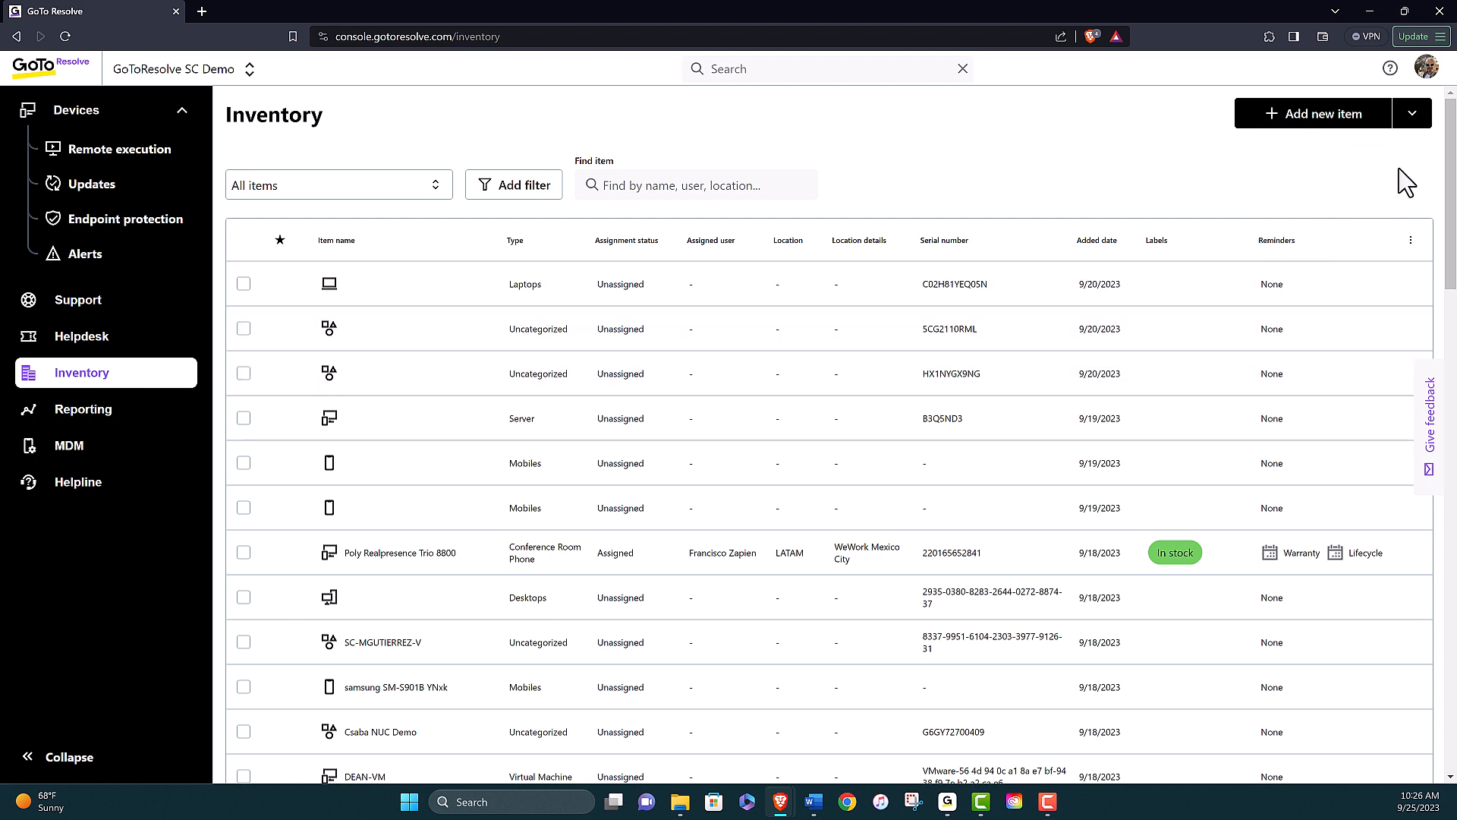
# Step: Choose Add new item from the Add new item dropdown to get a blank item form
pyautogui.click(1411, 113)
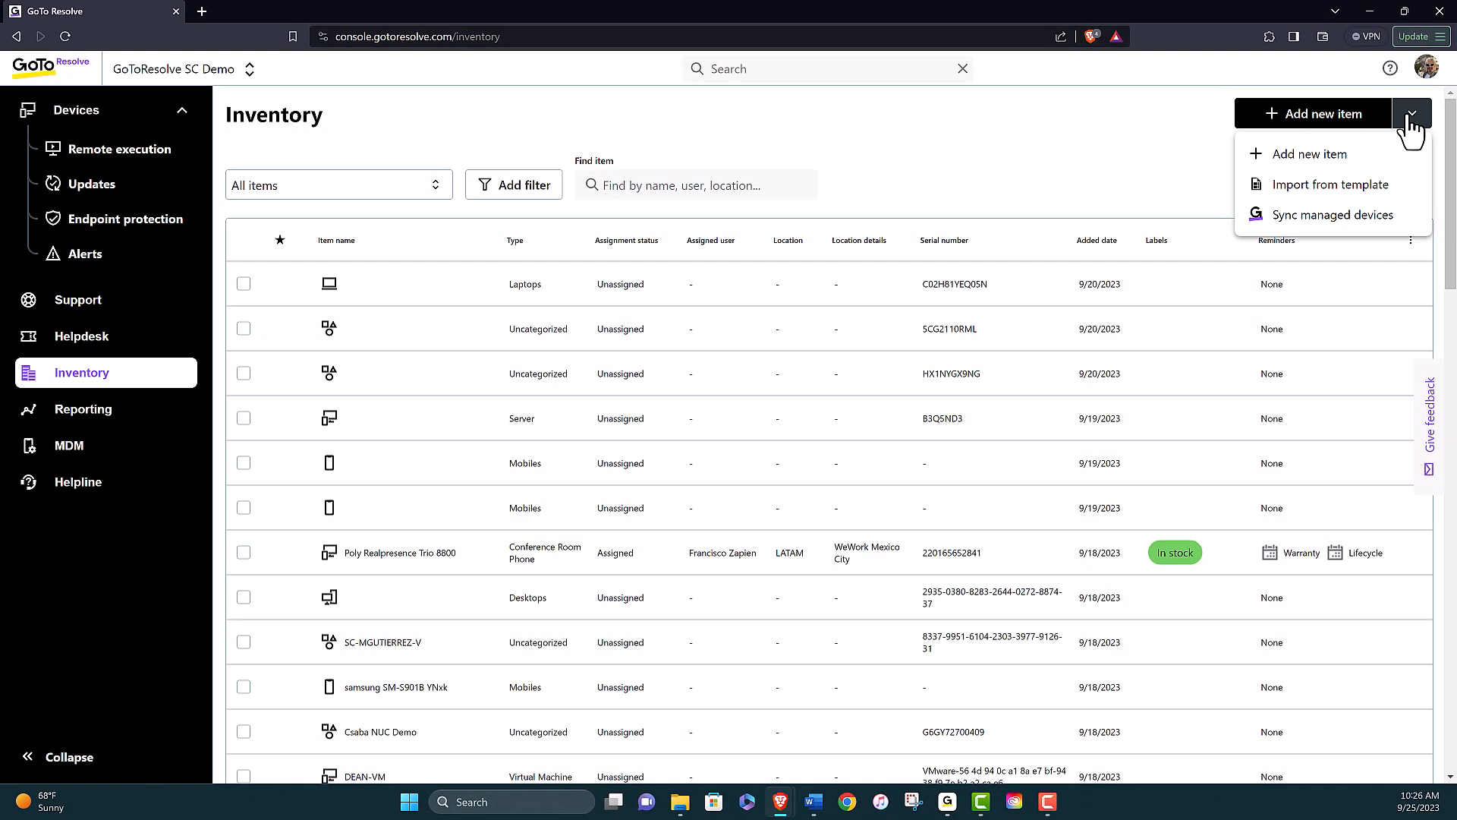
pyautogui.moveTo(1310, 153)
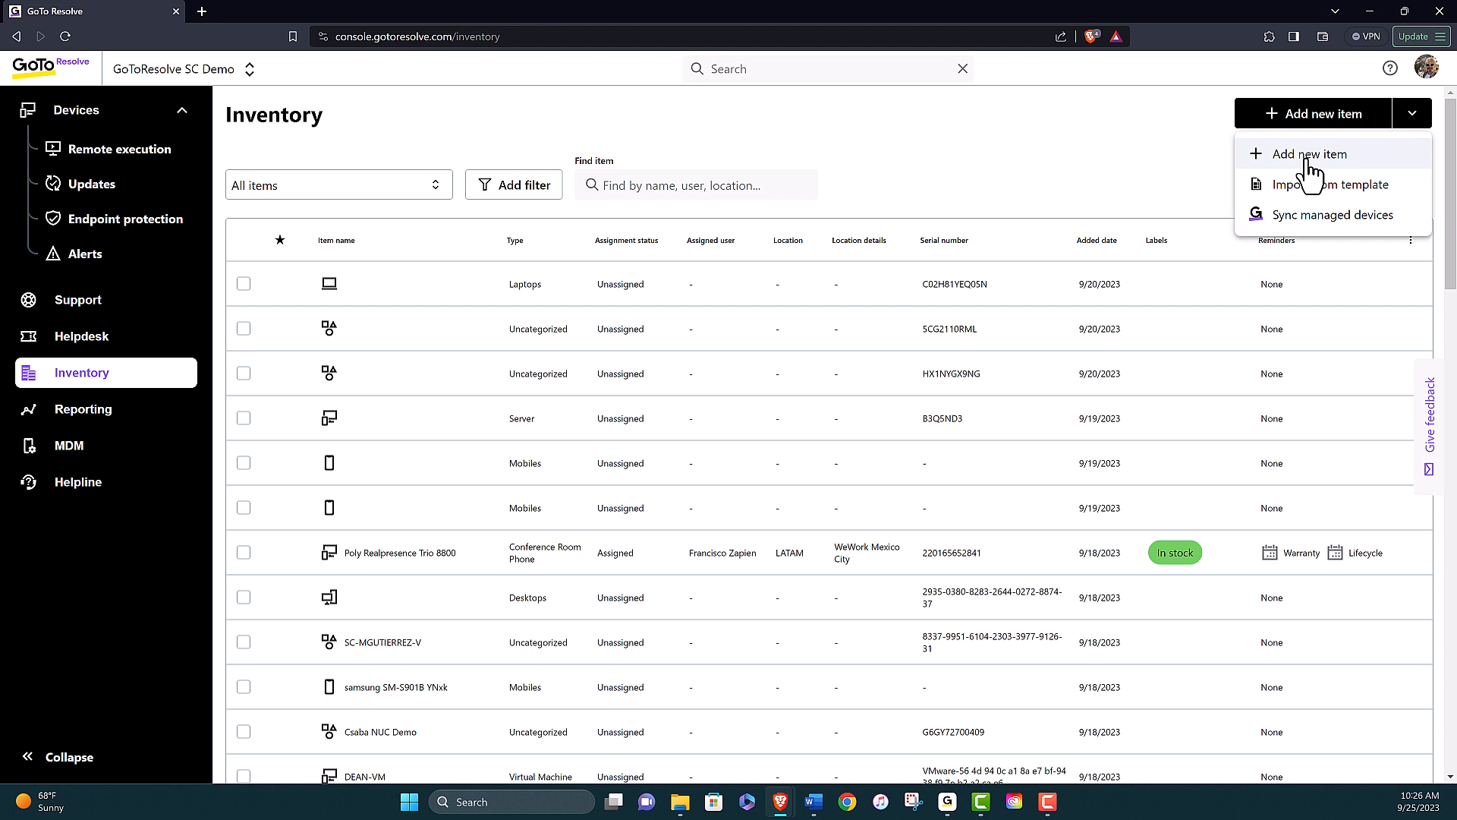
pyautogui.click(1307, 153)
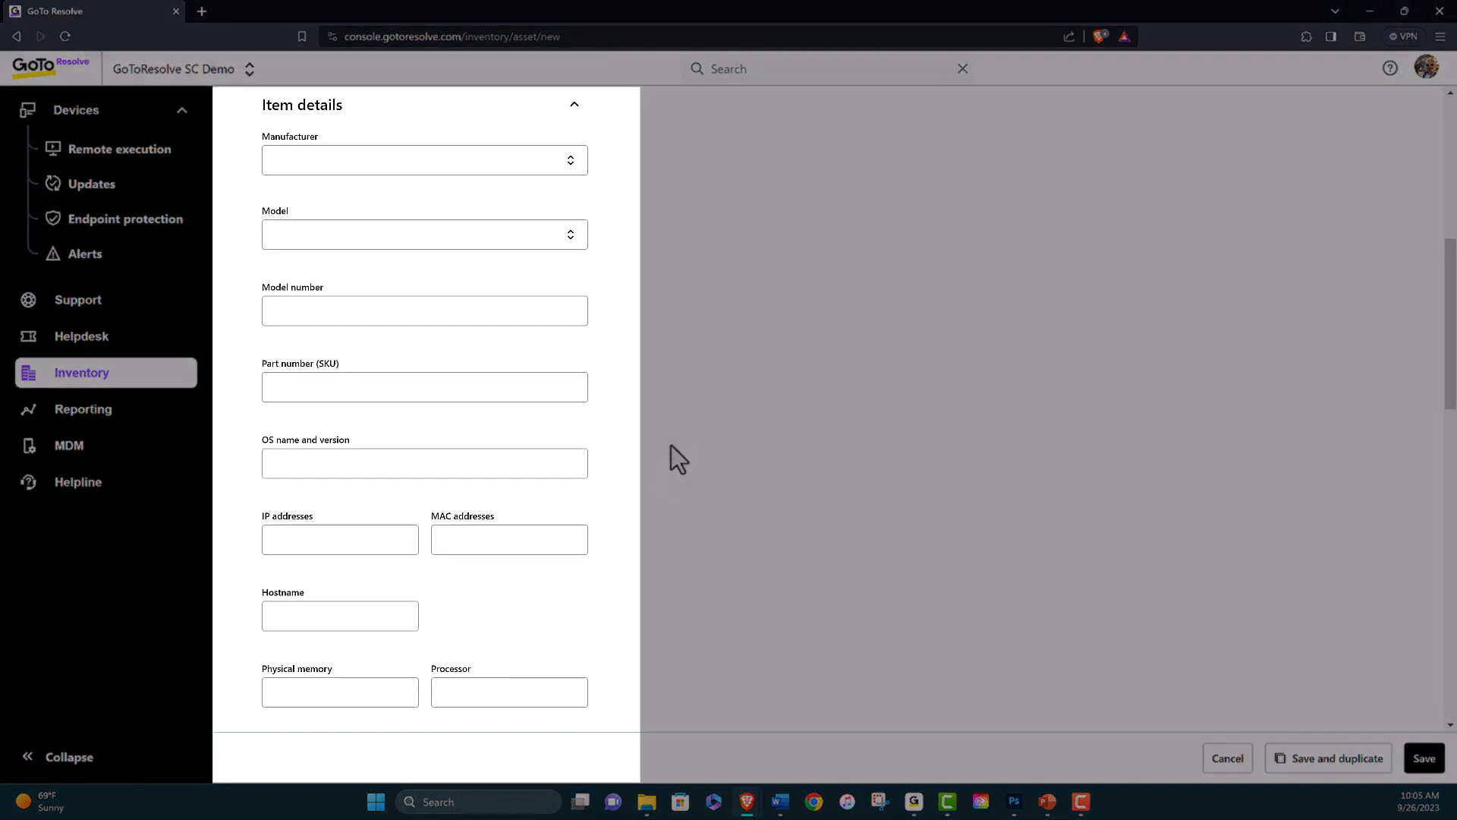
pyautogui.click(422, 160)
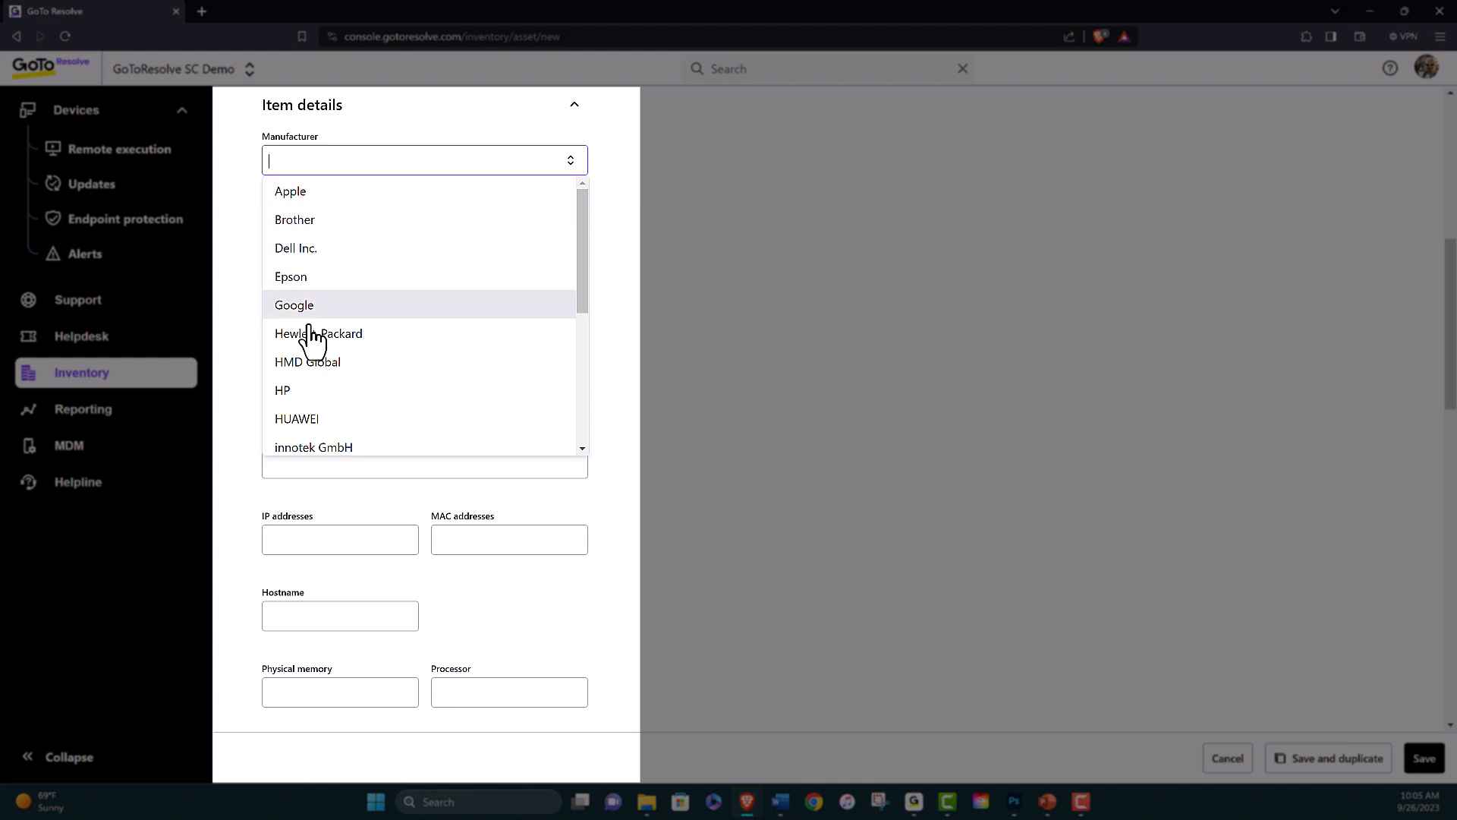
pyautogui.click(319, 333)
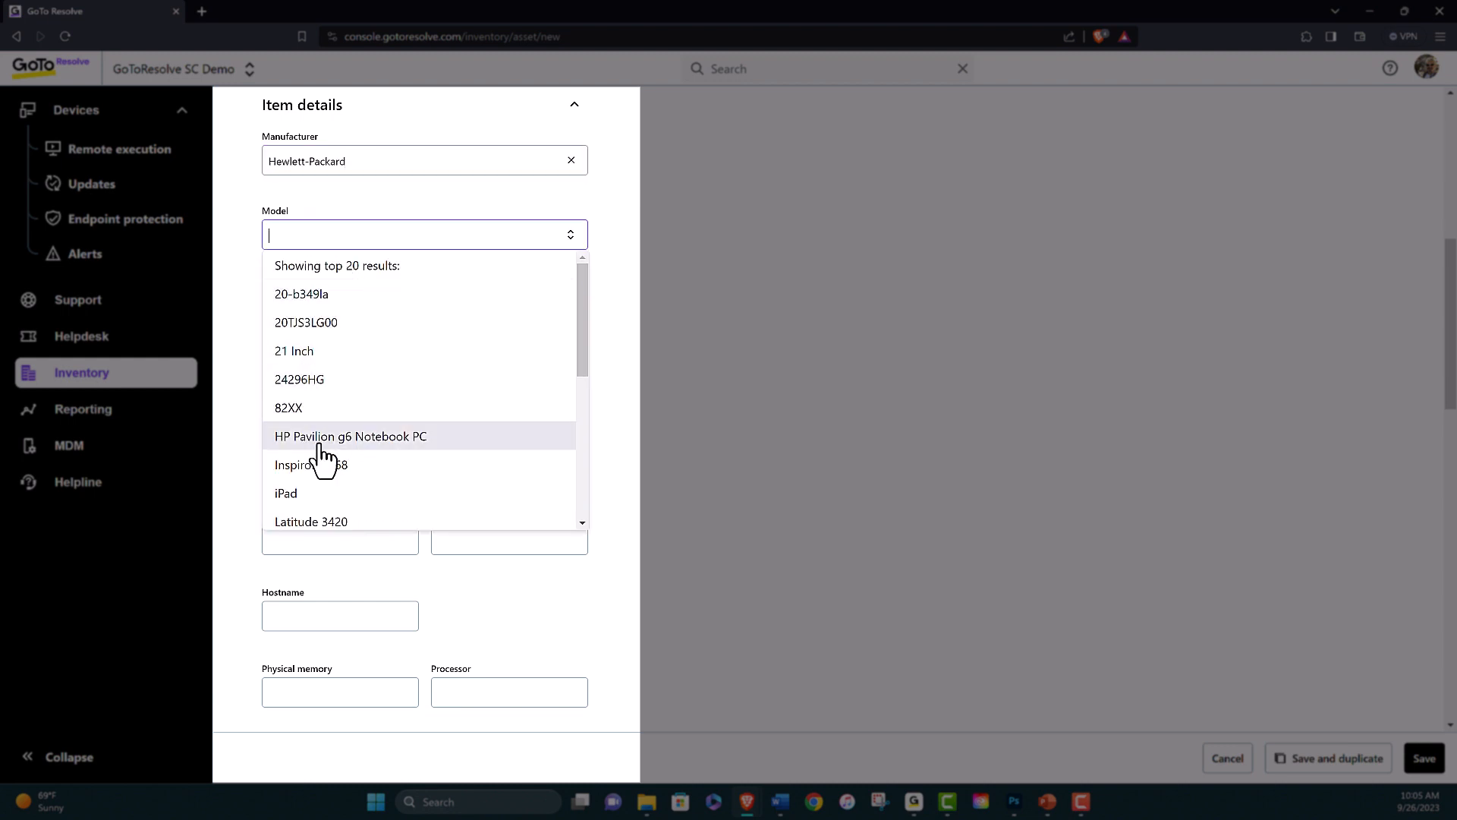
pyautogui.click(351, 435)
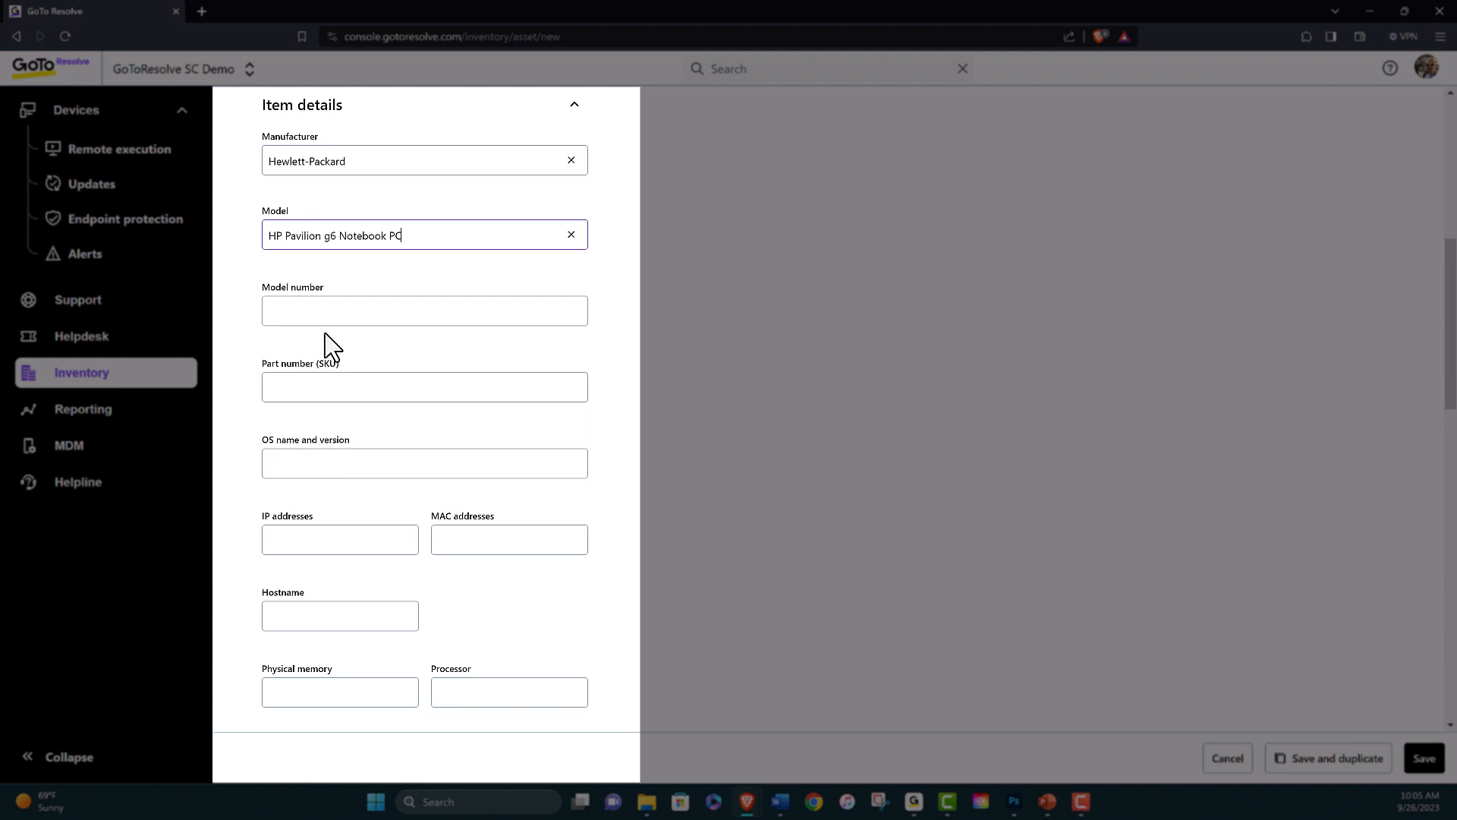
pyautogui.write('g6')
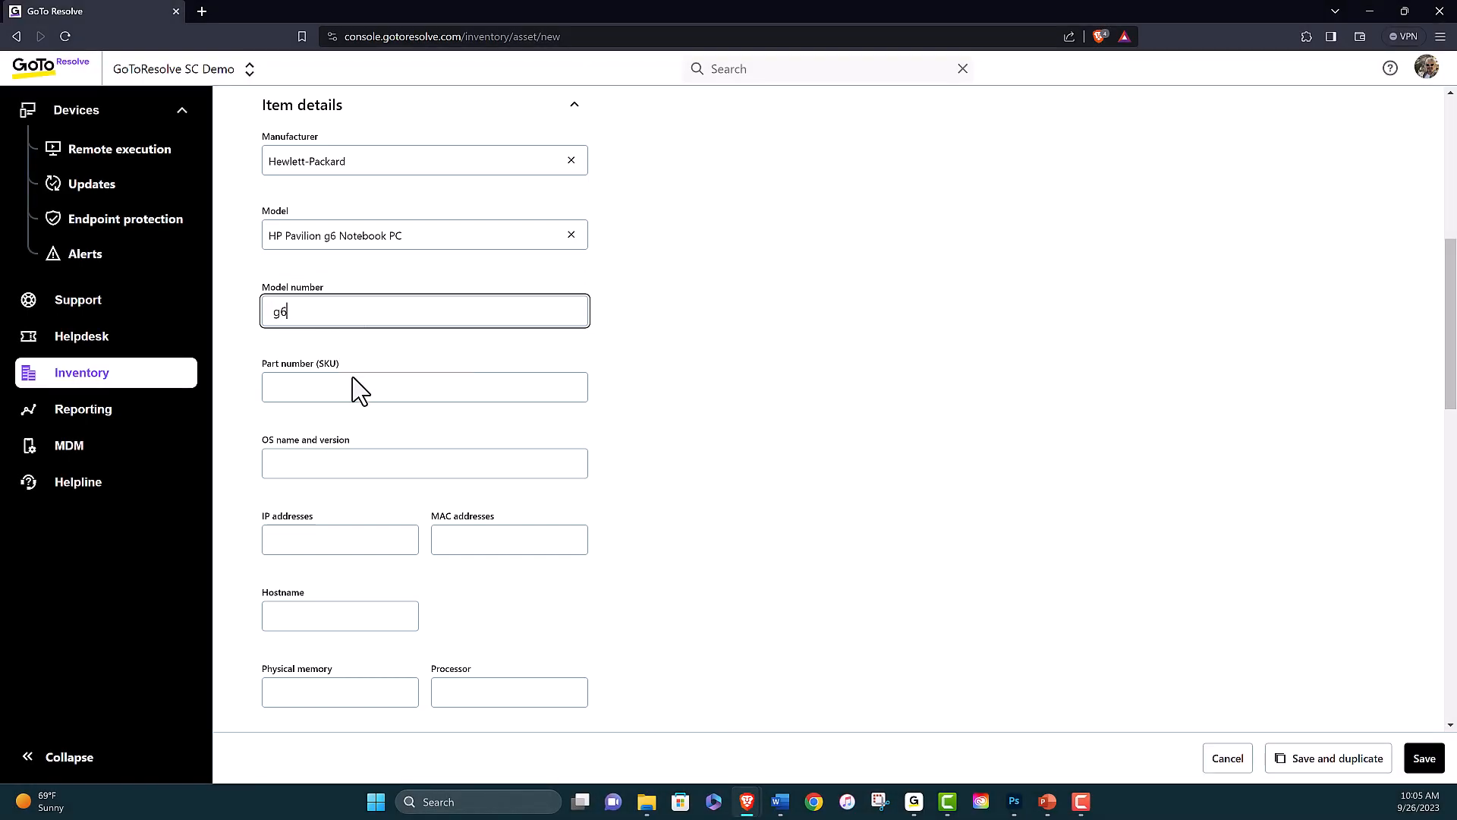
pyautogui.write('000123-123-000')
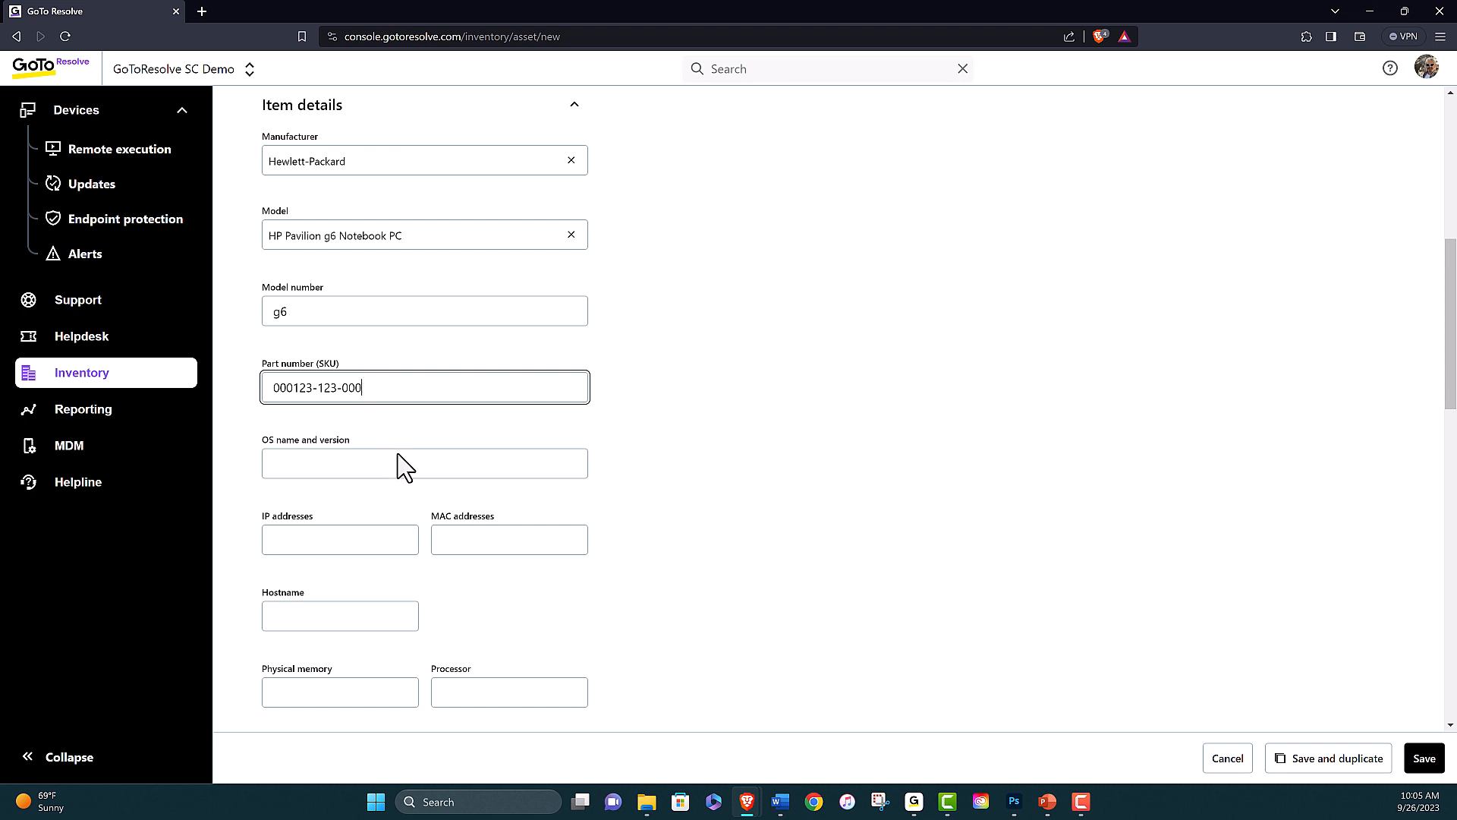
# Step: Add In stock, New Printer, Active labels; set vendor Hewlet Packard and 4-year lifecycle
pyautogui.scroll(-3)
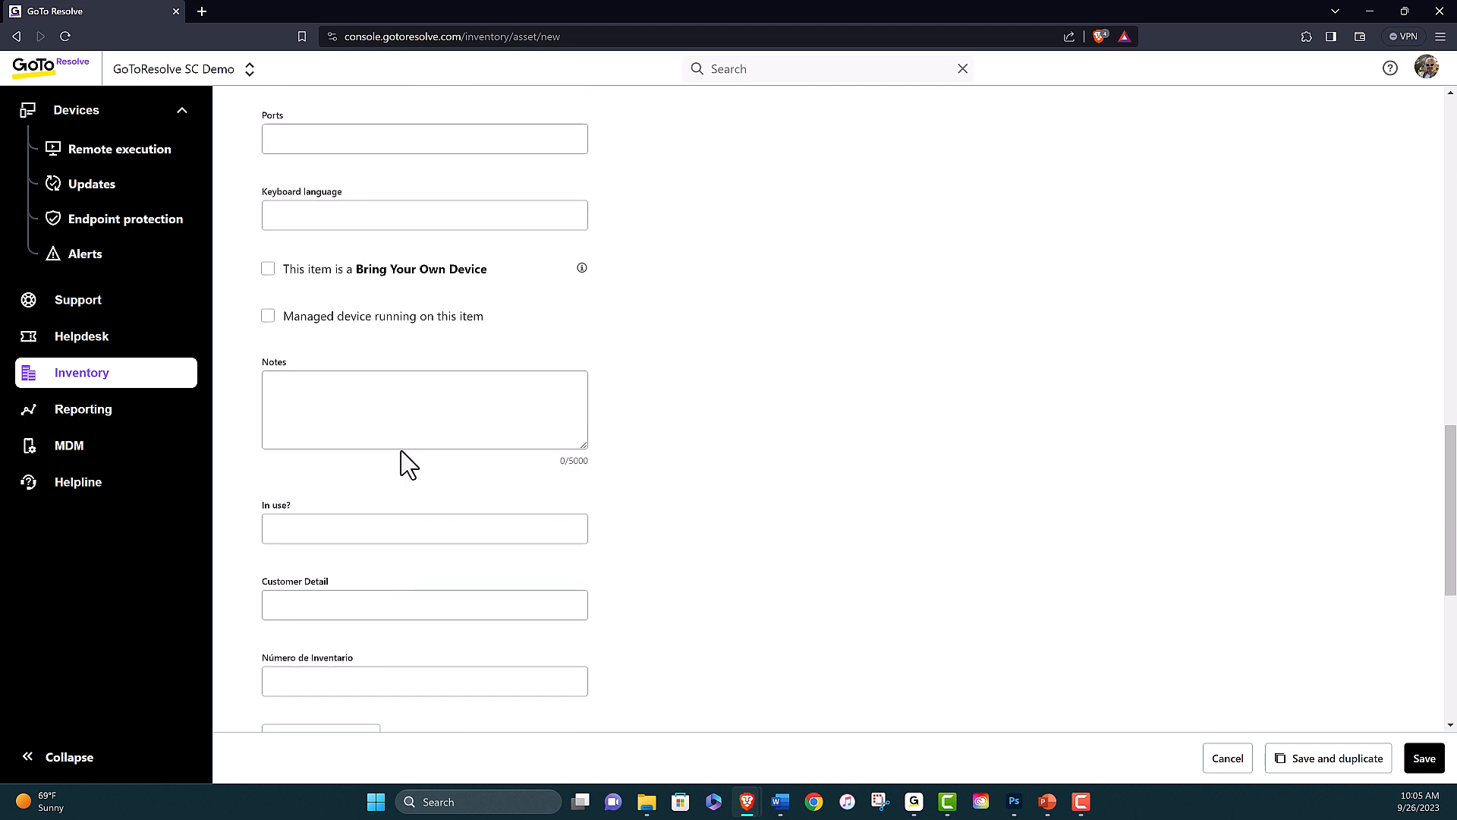
pyautogui.click(423, 371)
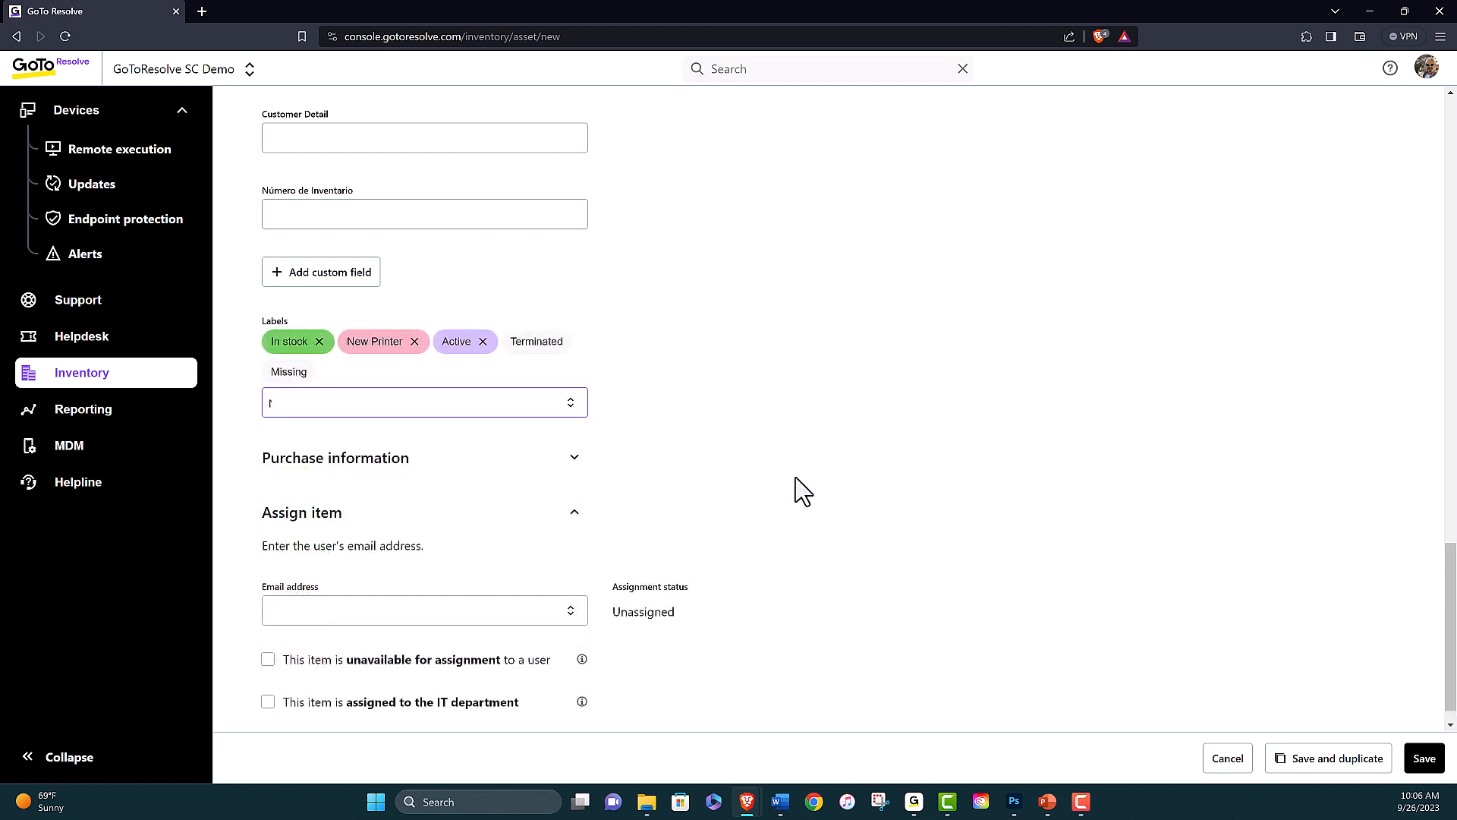
pyautogui.scroll(-3)
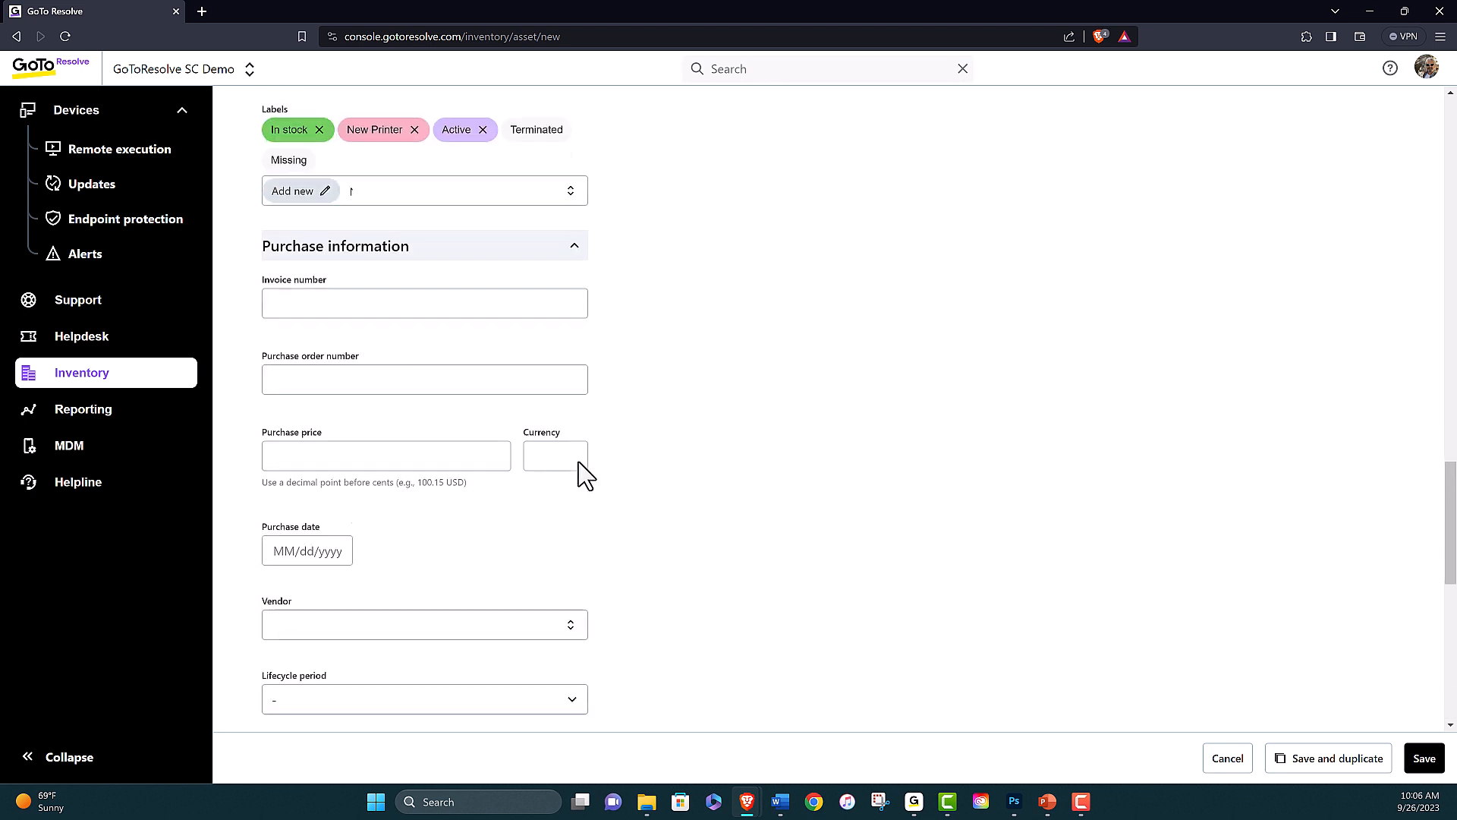
pyautogui.scroll(-3)
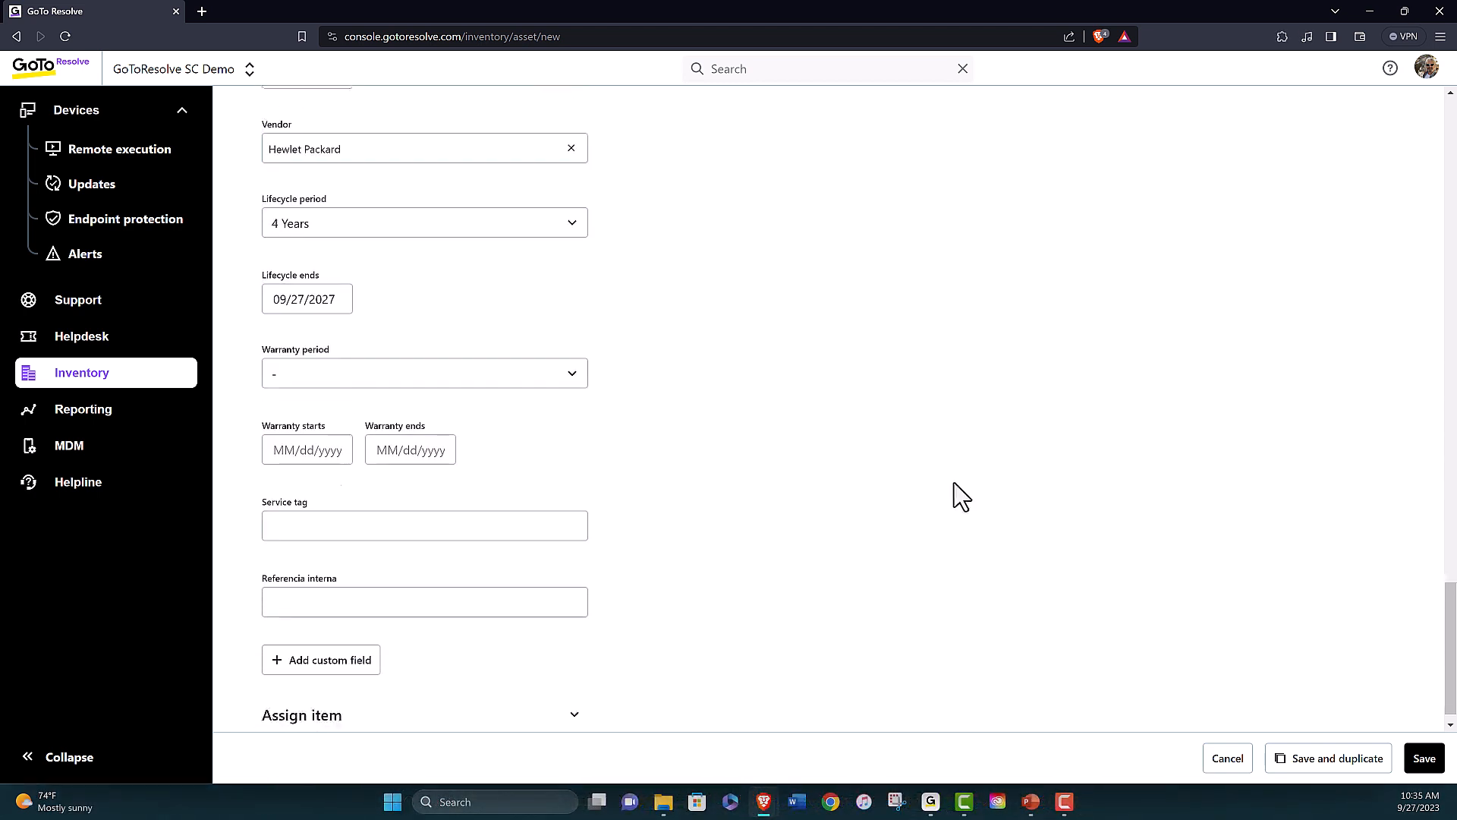
pyautogui.click(424, 373)
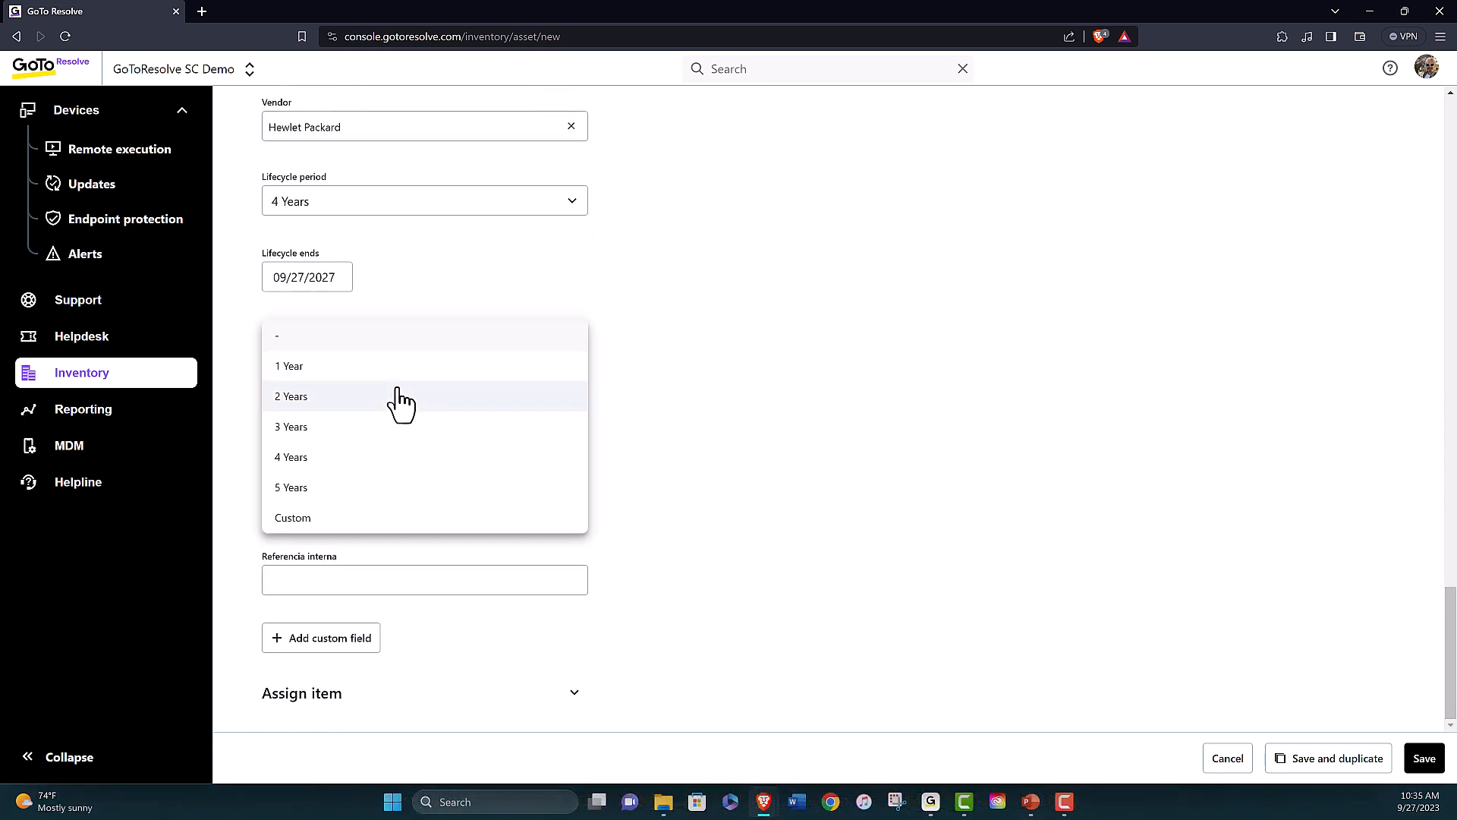
pyautogui.click(291, 456)
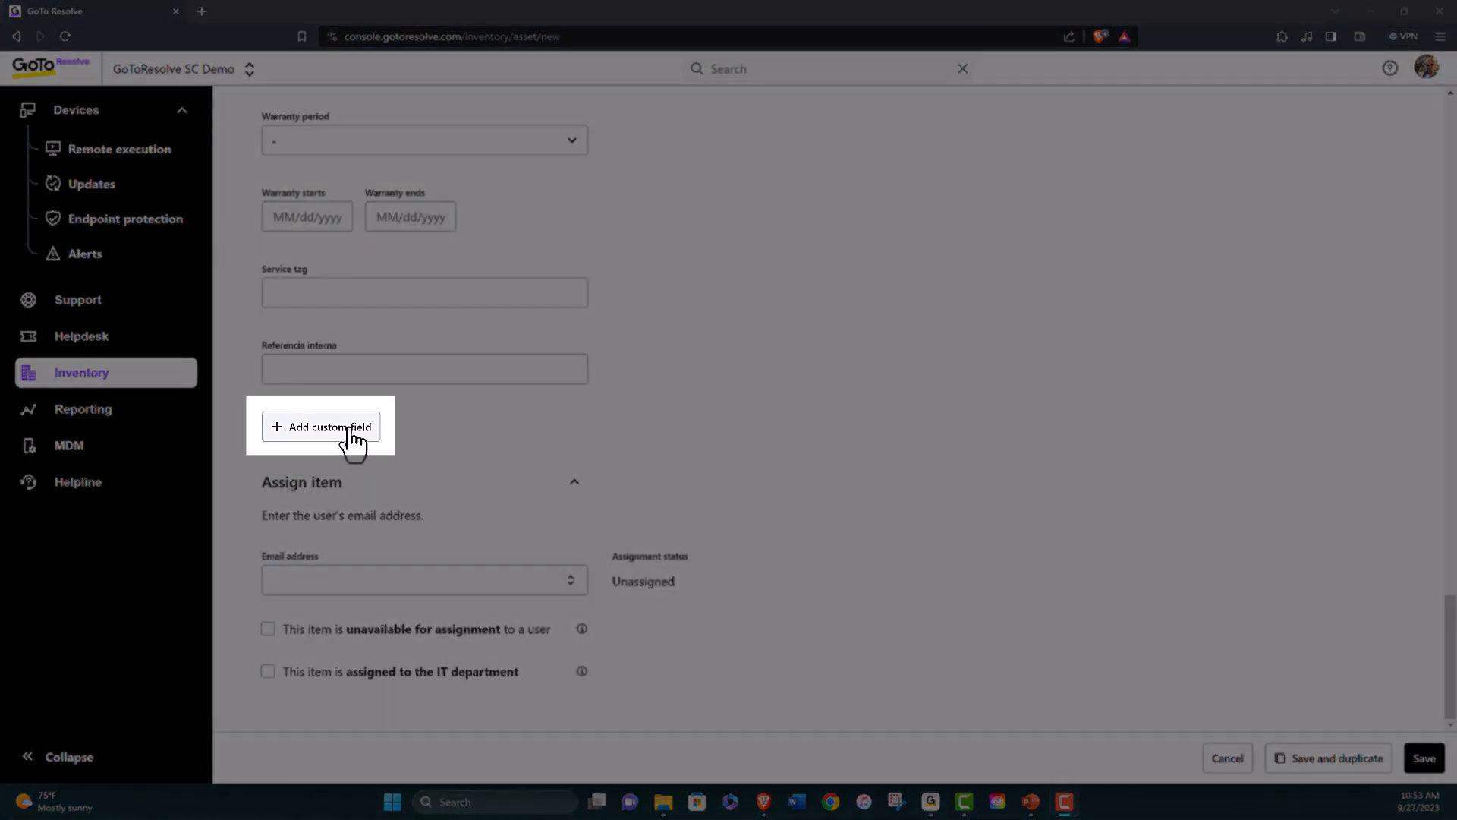
# Step: Create a free-text custom field titled 'Printer Warranty' under Purchase Info
pyautogui.click(320, 426)
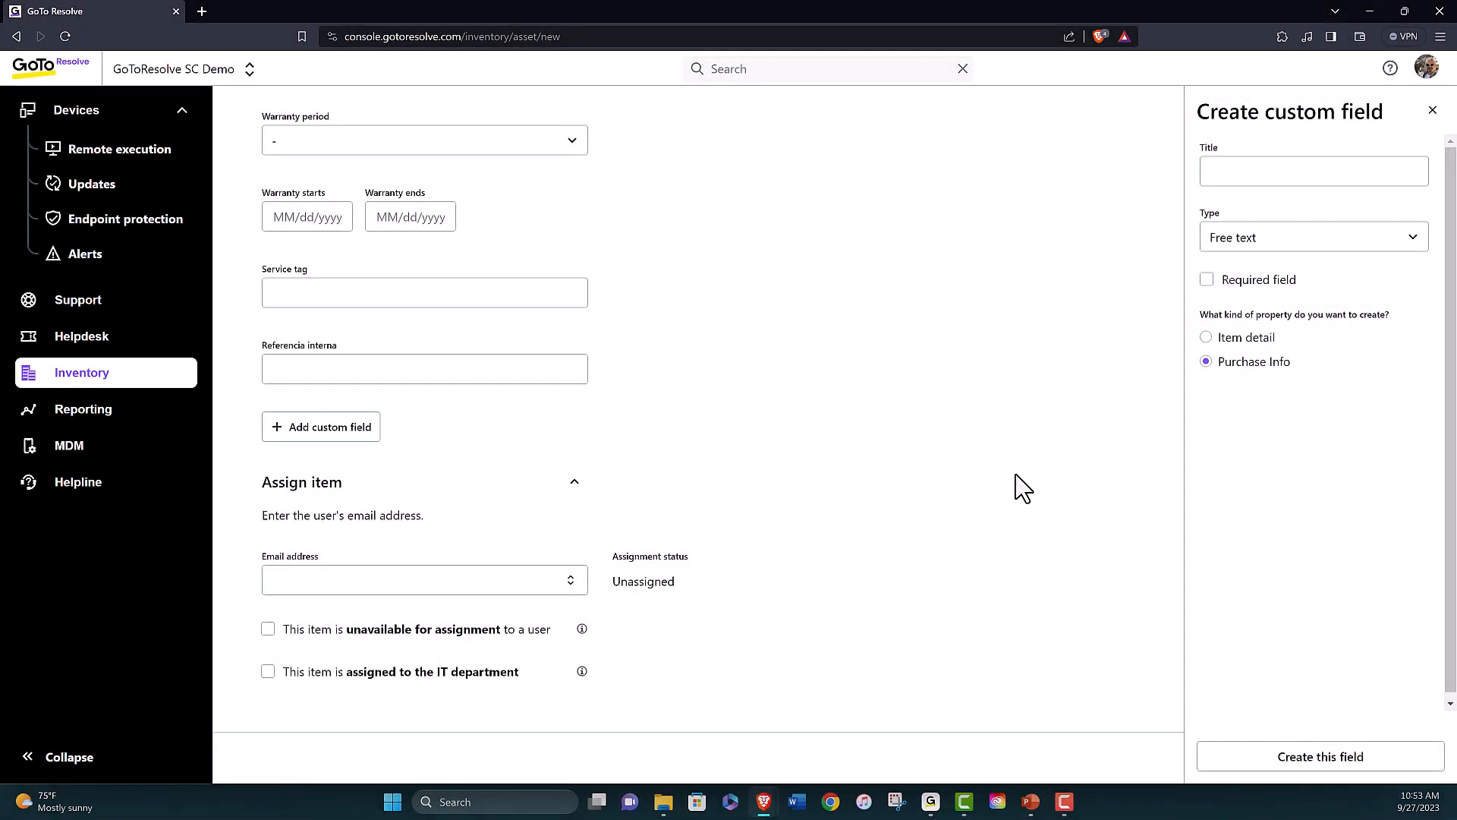
pyautogui.write('Printer Warranty')
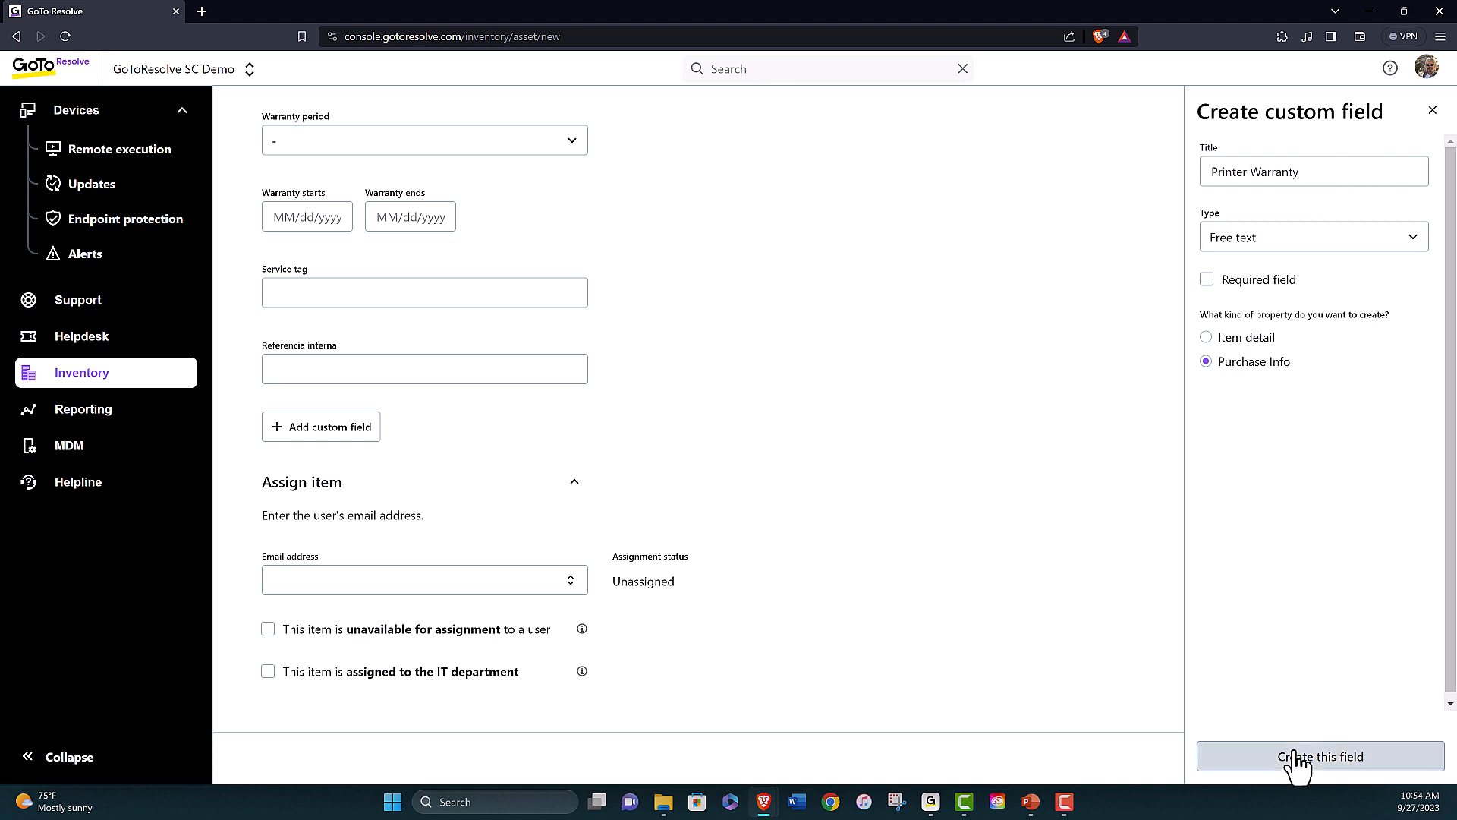
pyautogui.click(1318, 756)
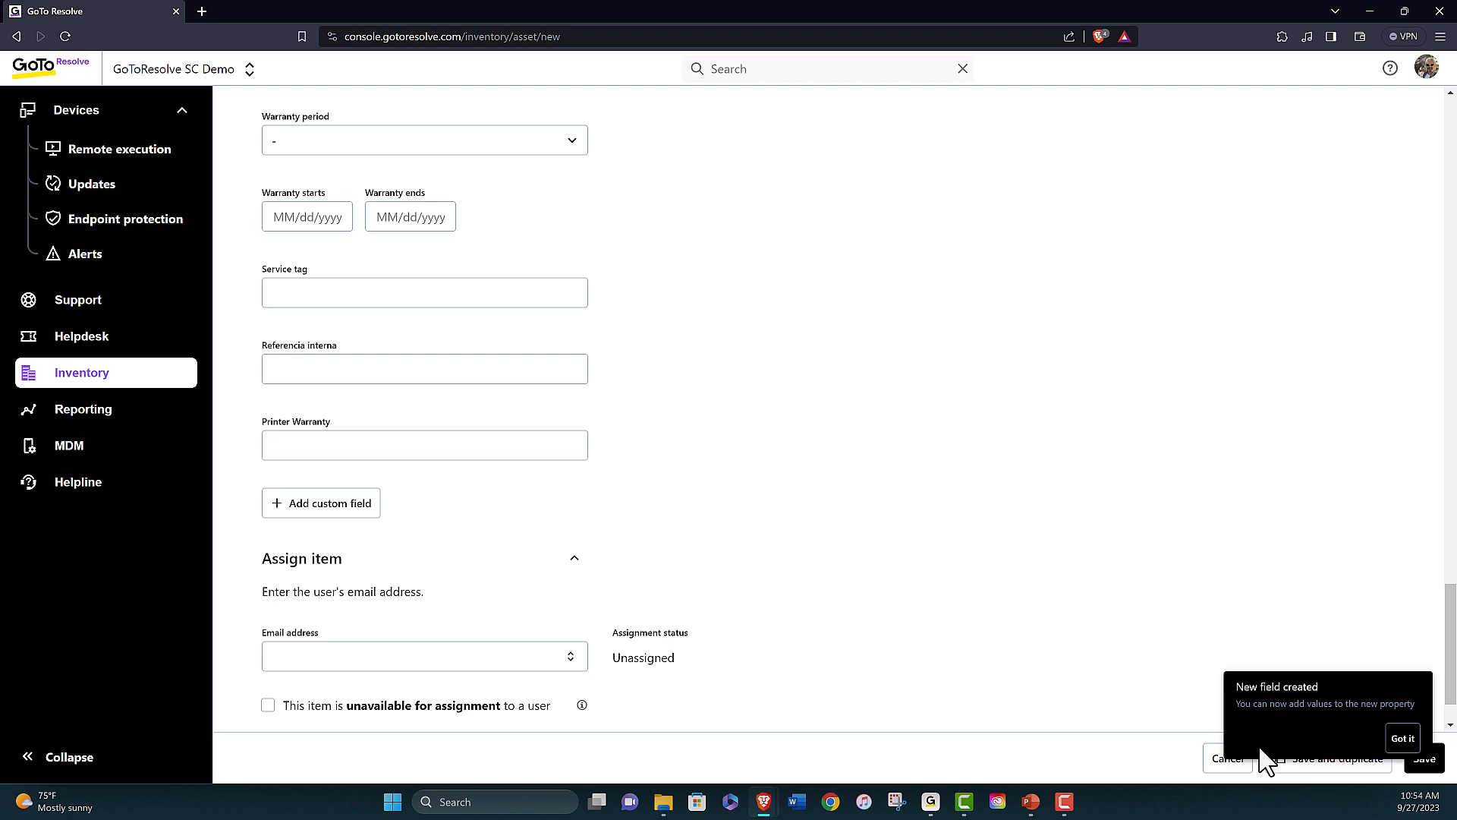
pyautogui.click(1402, 737)
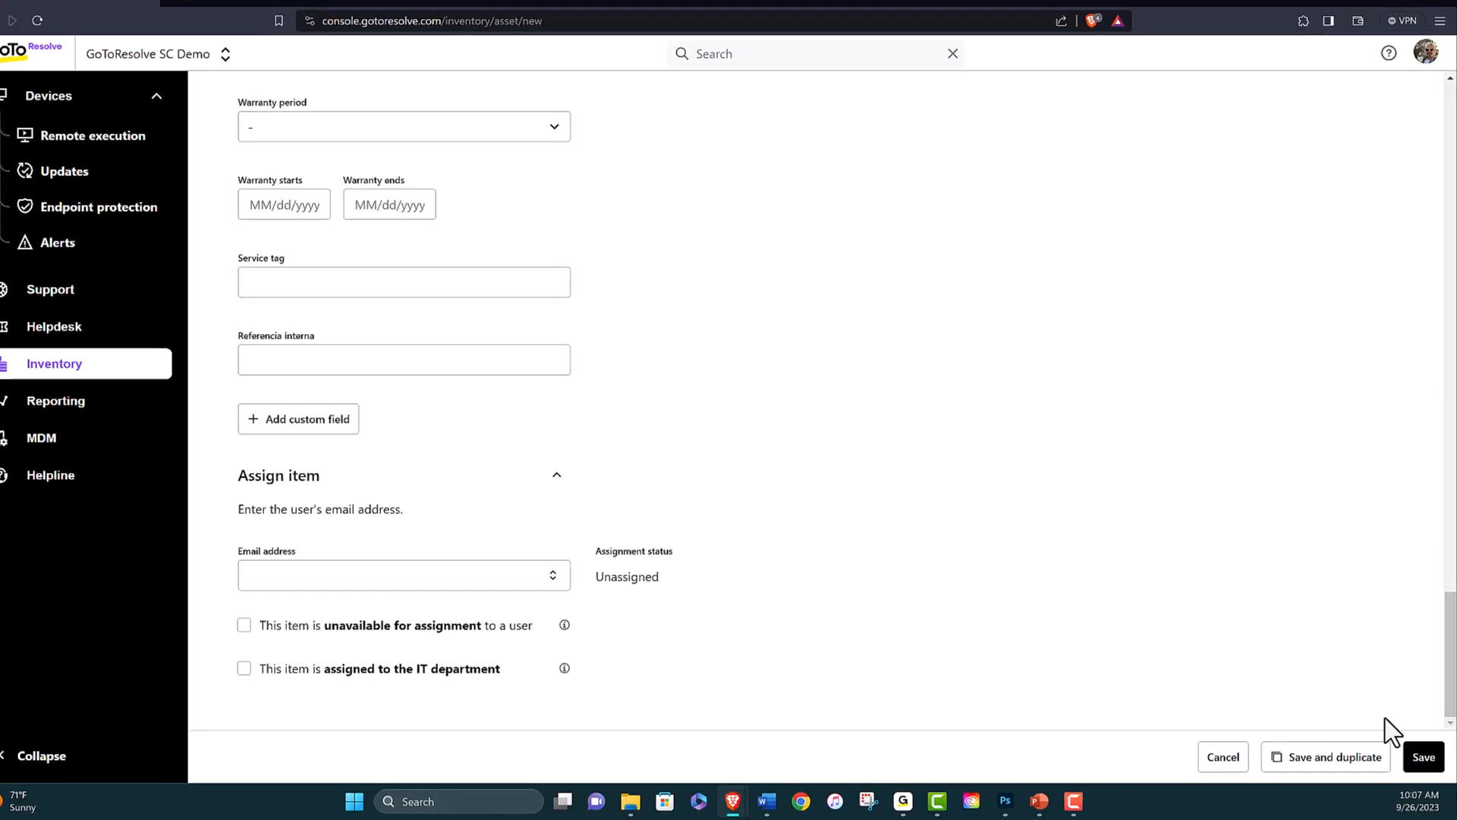
# Step: Save the form so Office Laptop #1 is listed in the inventory
pyautogui.click(1332, 757)
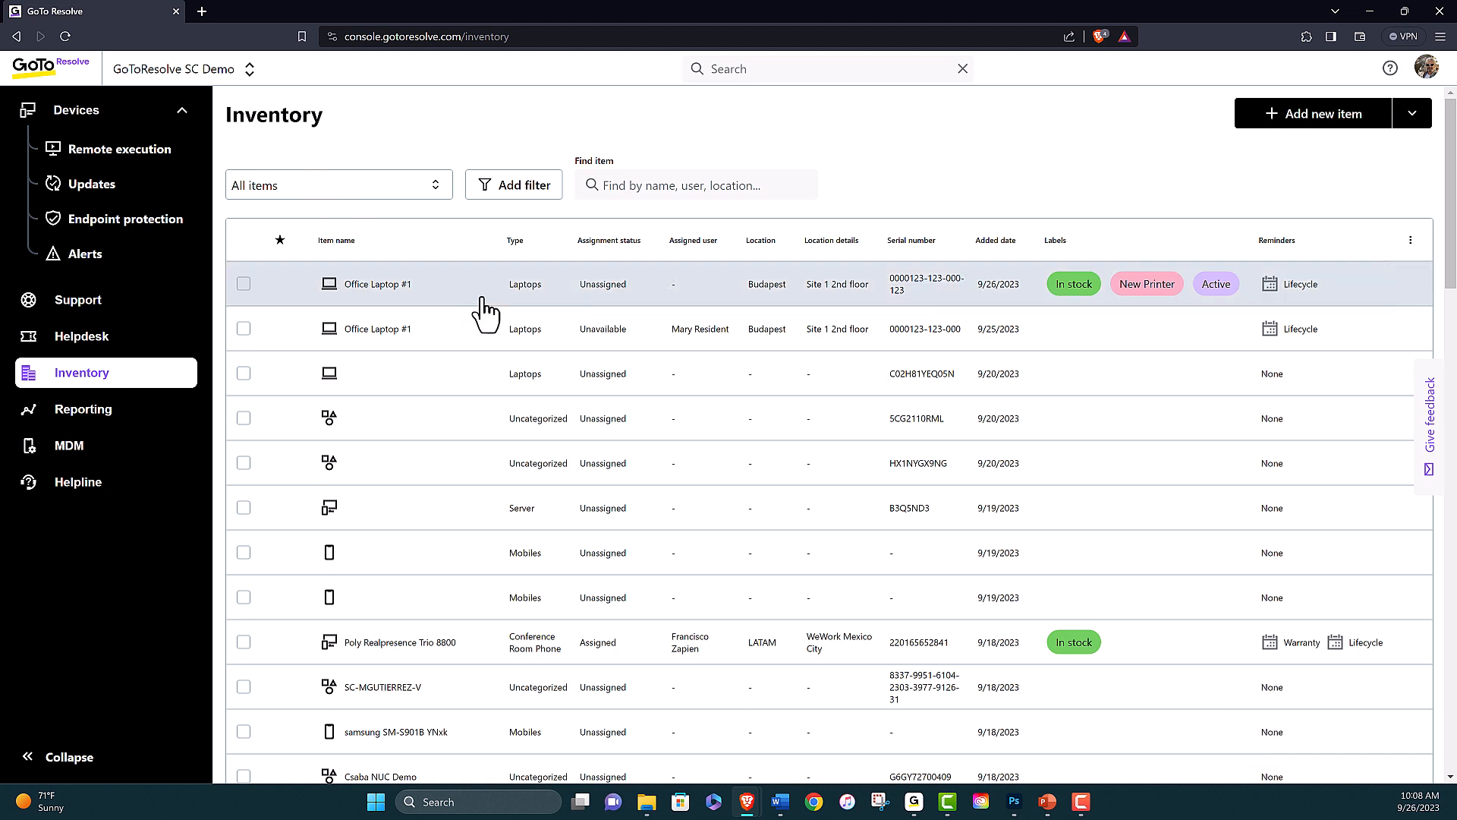
pyautogui.click(376, 283)
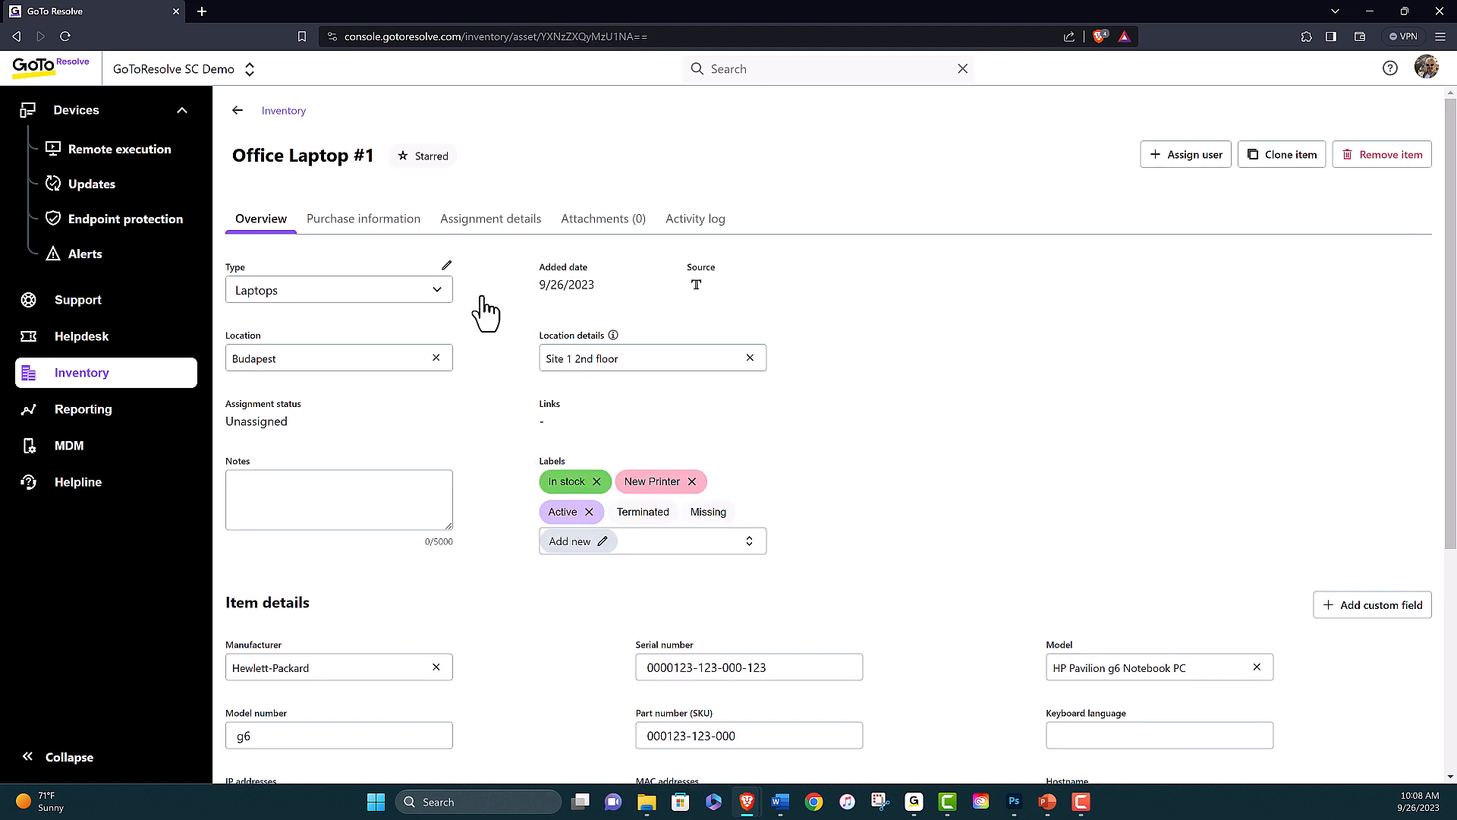
pyautogui.moveTo(474, 274)
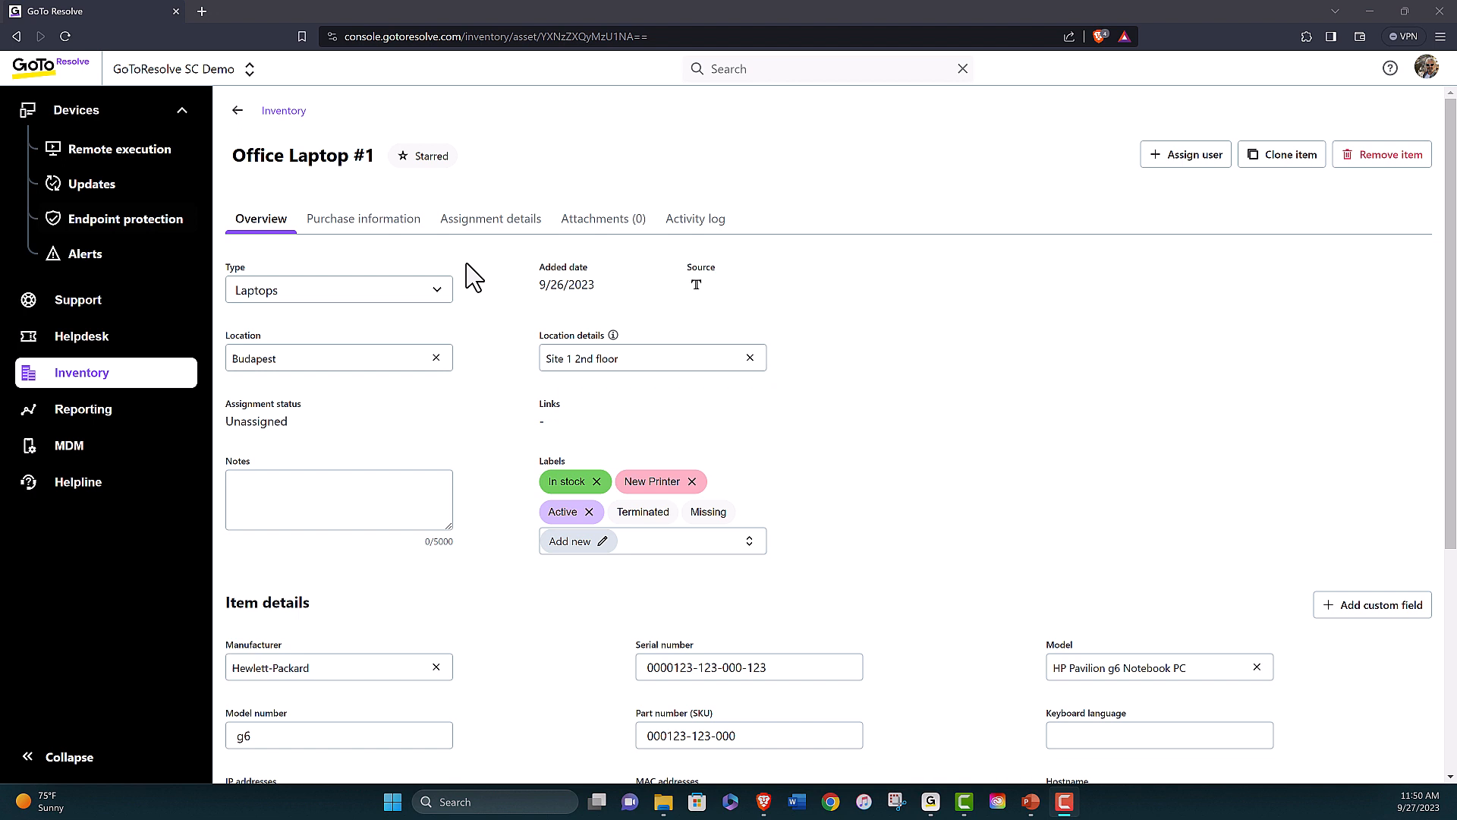
pyautogui.click(602, 219)
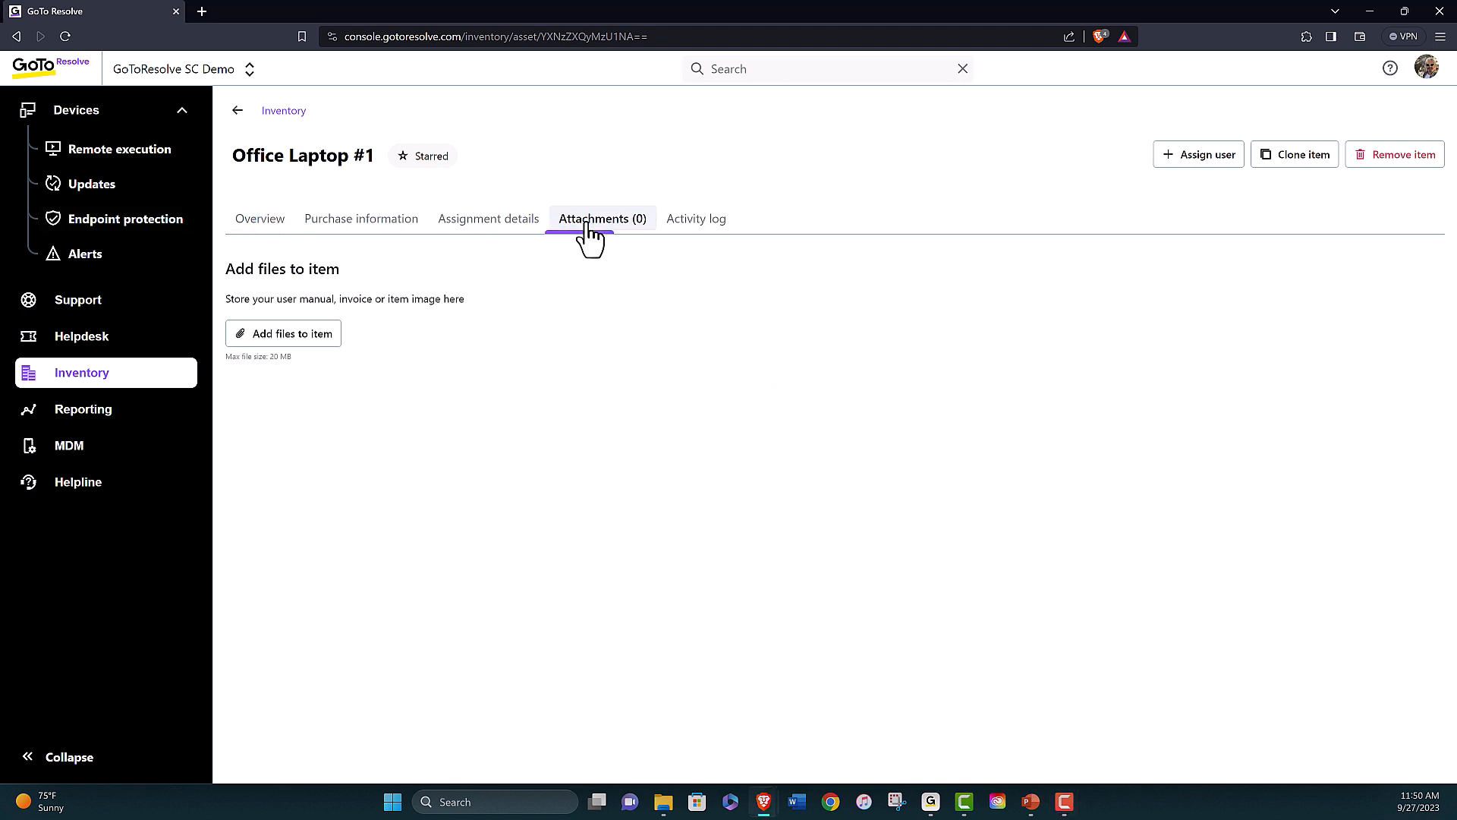
pyautogui.click(695, 219)
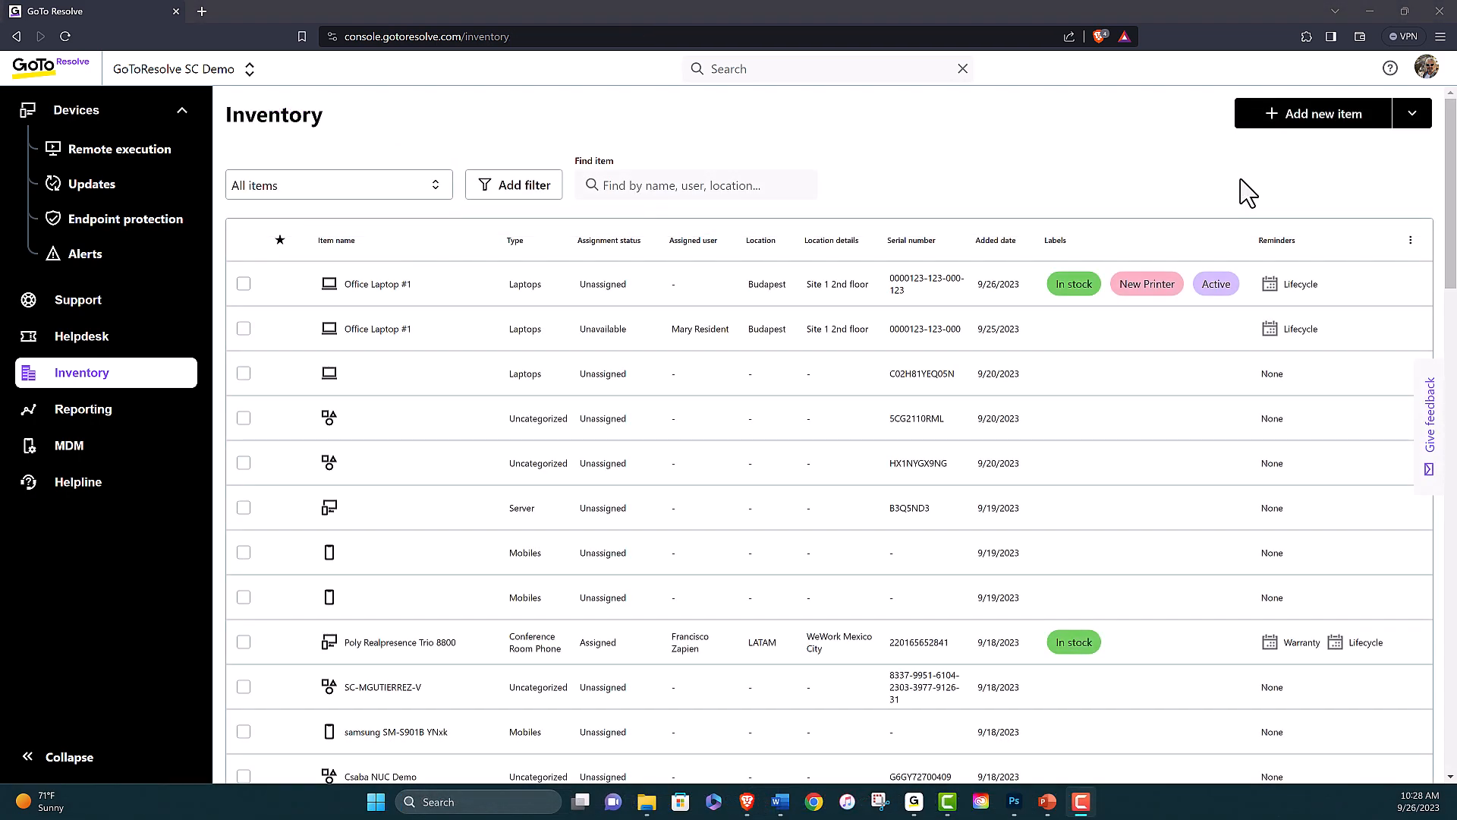
# Step: Sync managed devices, view Office Laptop #1, then return to the add-item options
pyautogui.click(1411, 113)
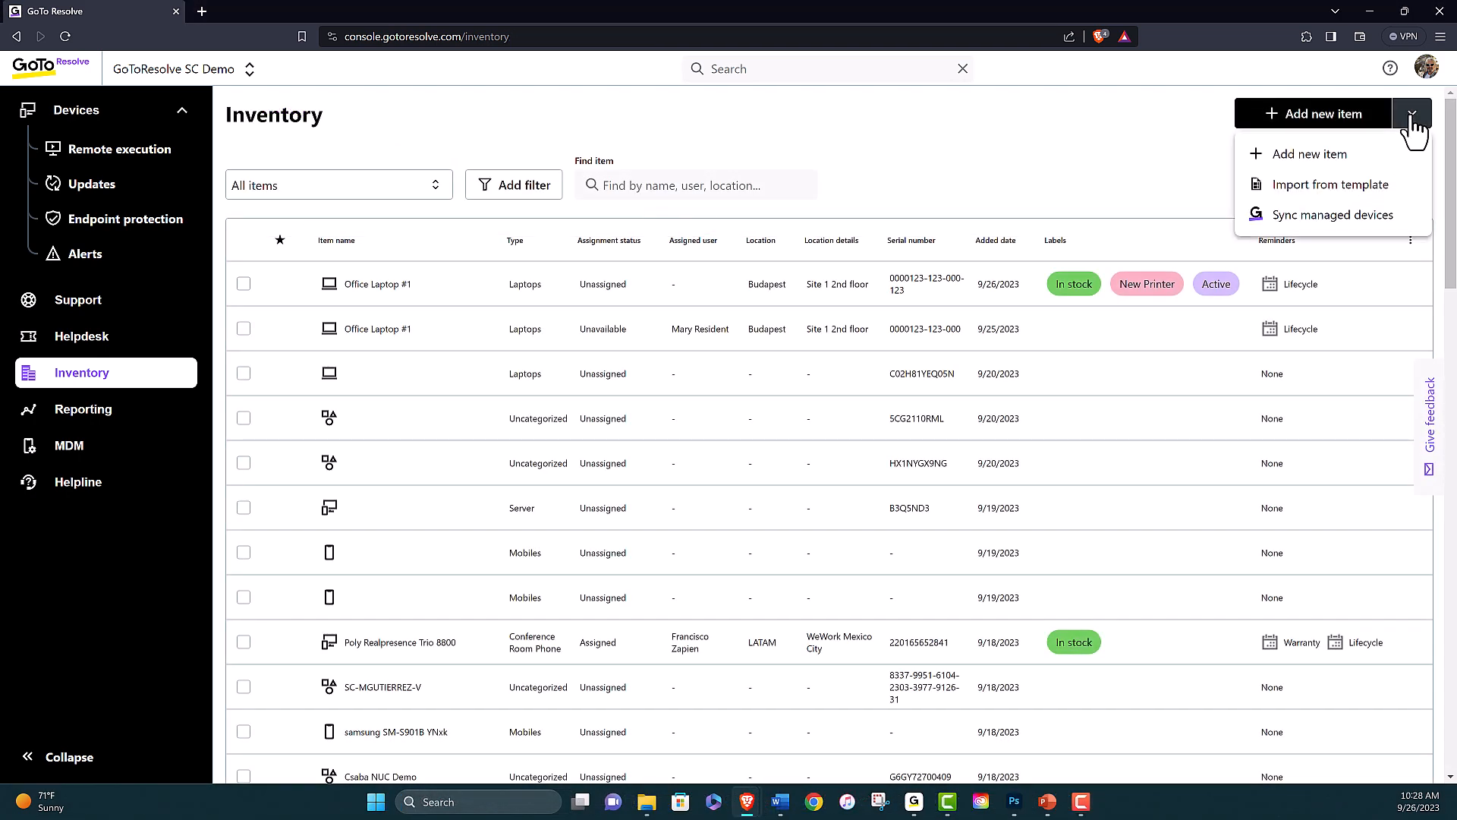
pyautogui.moveTo(1402, 139)
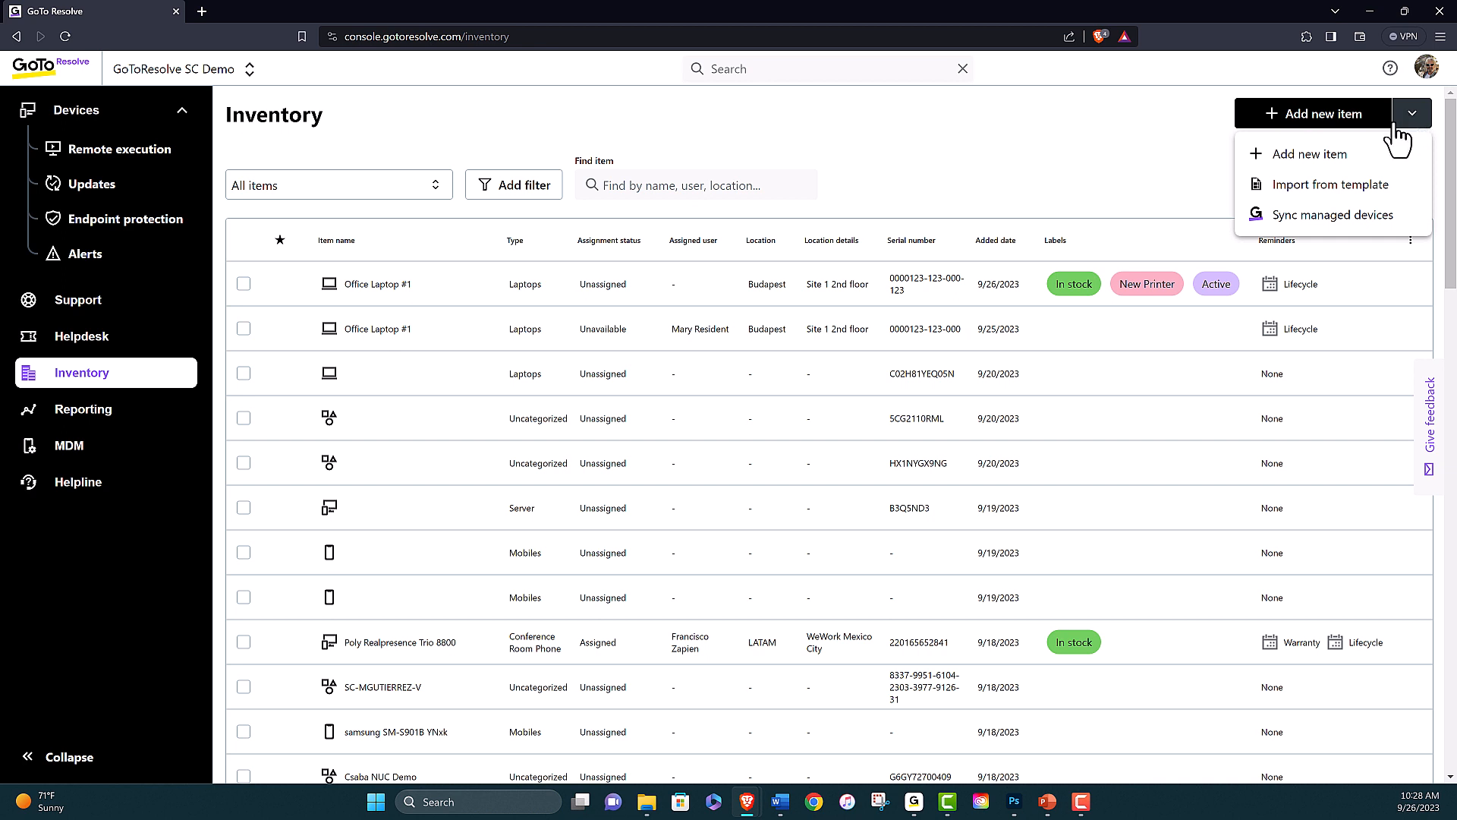
pyautogui.click(1332, 215)
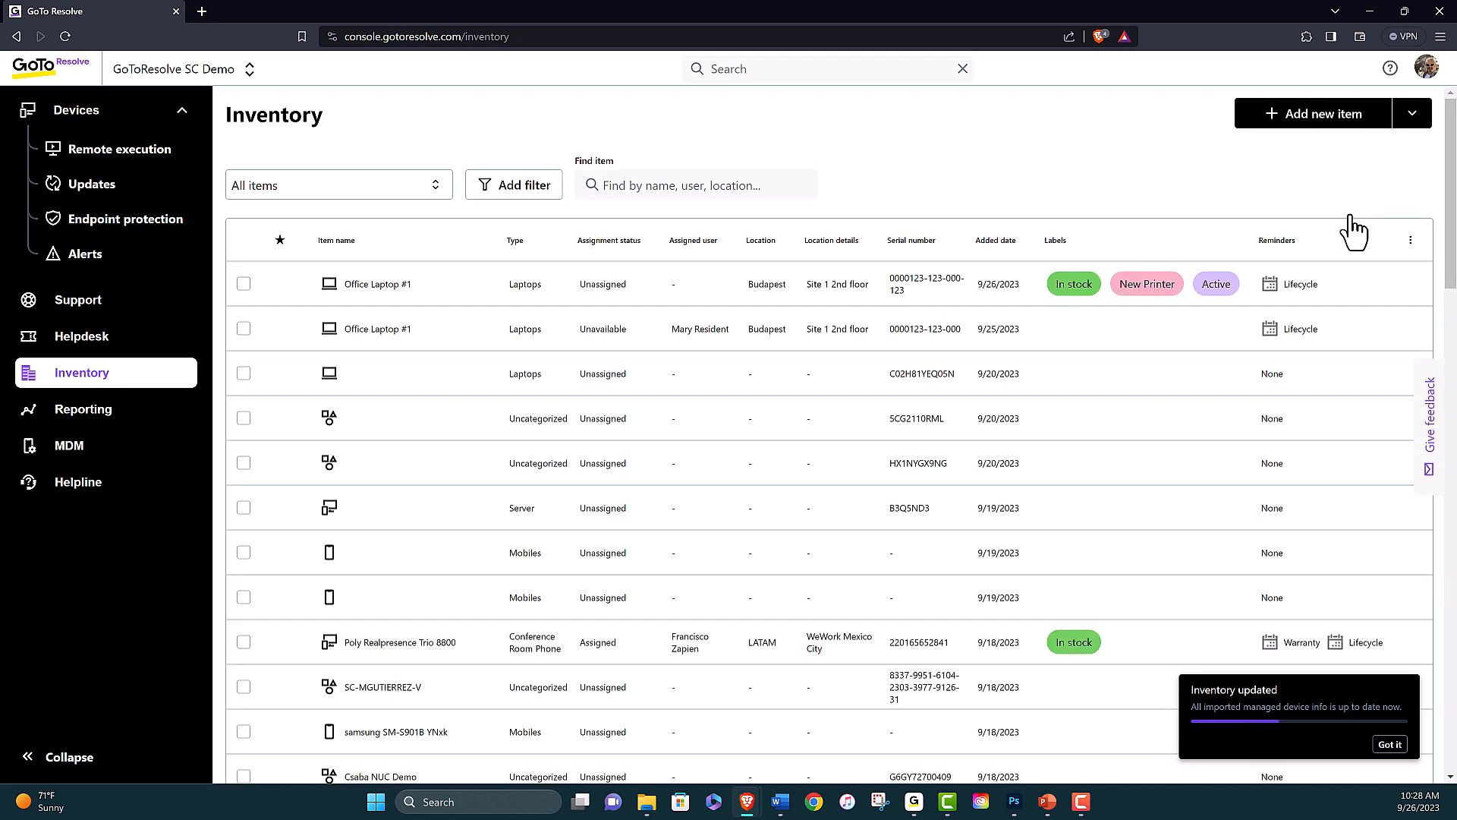
pyautogui.moveTo(1291, 641)
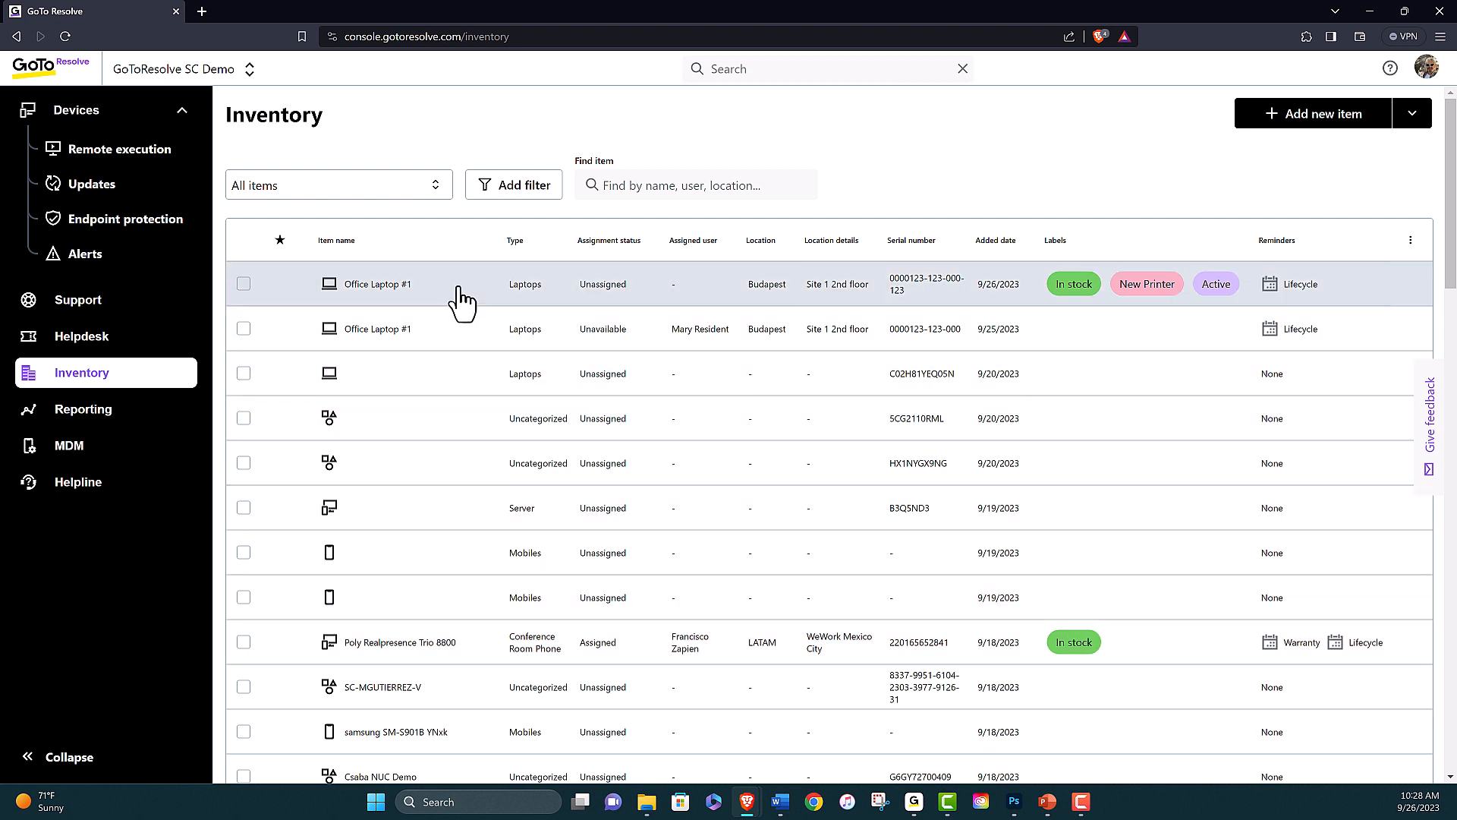
pyautogui.click(377, 283)
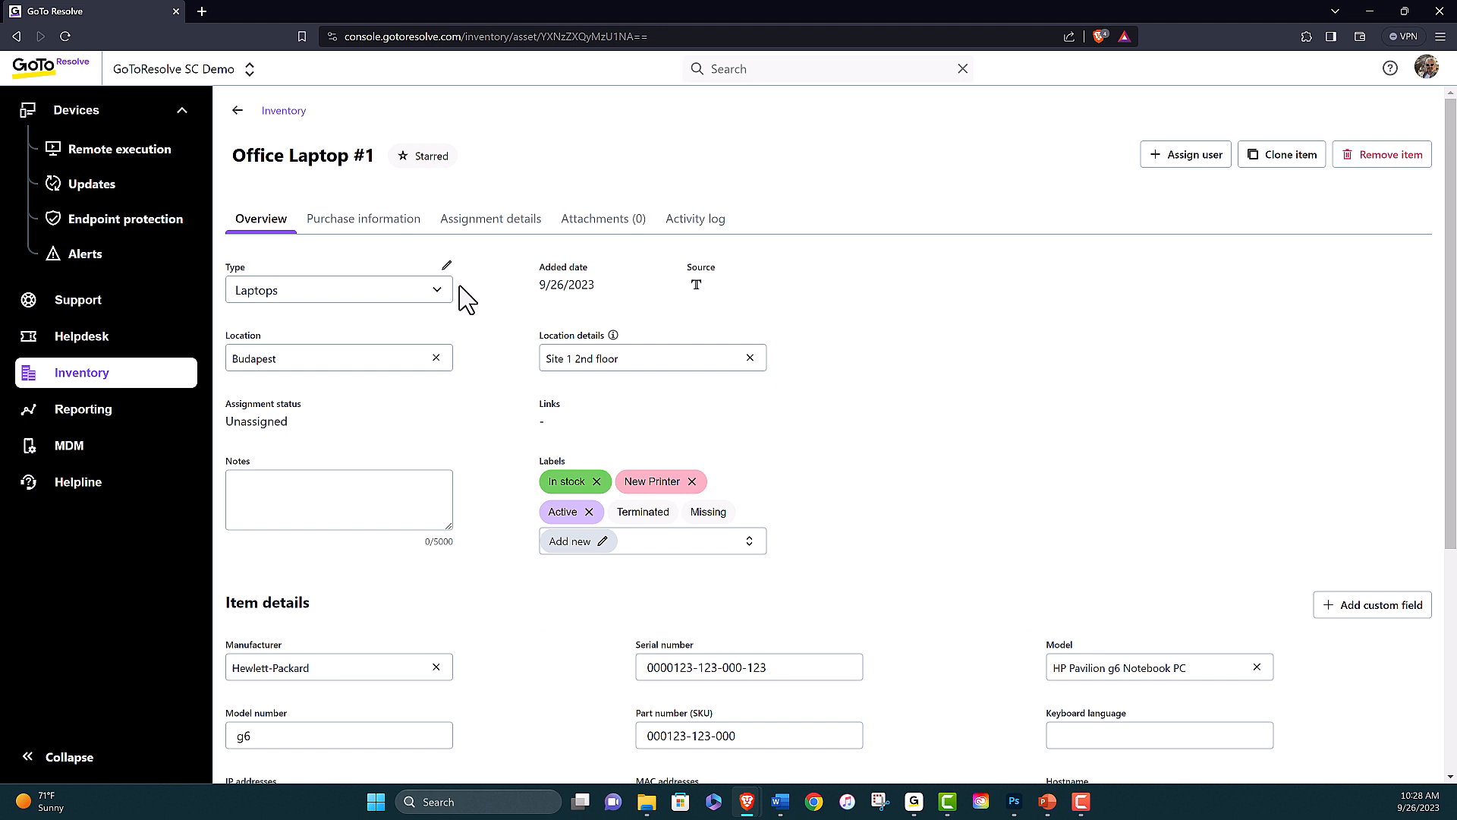
pyautogui.click(283, 109)
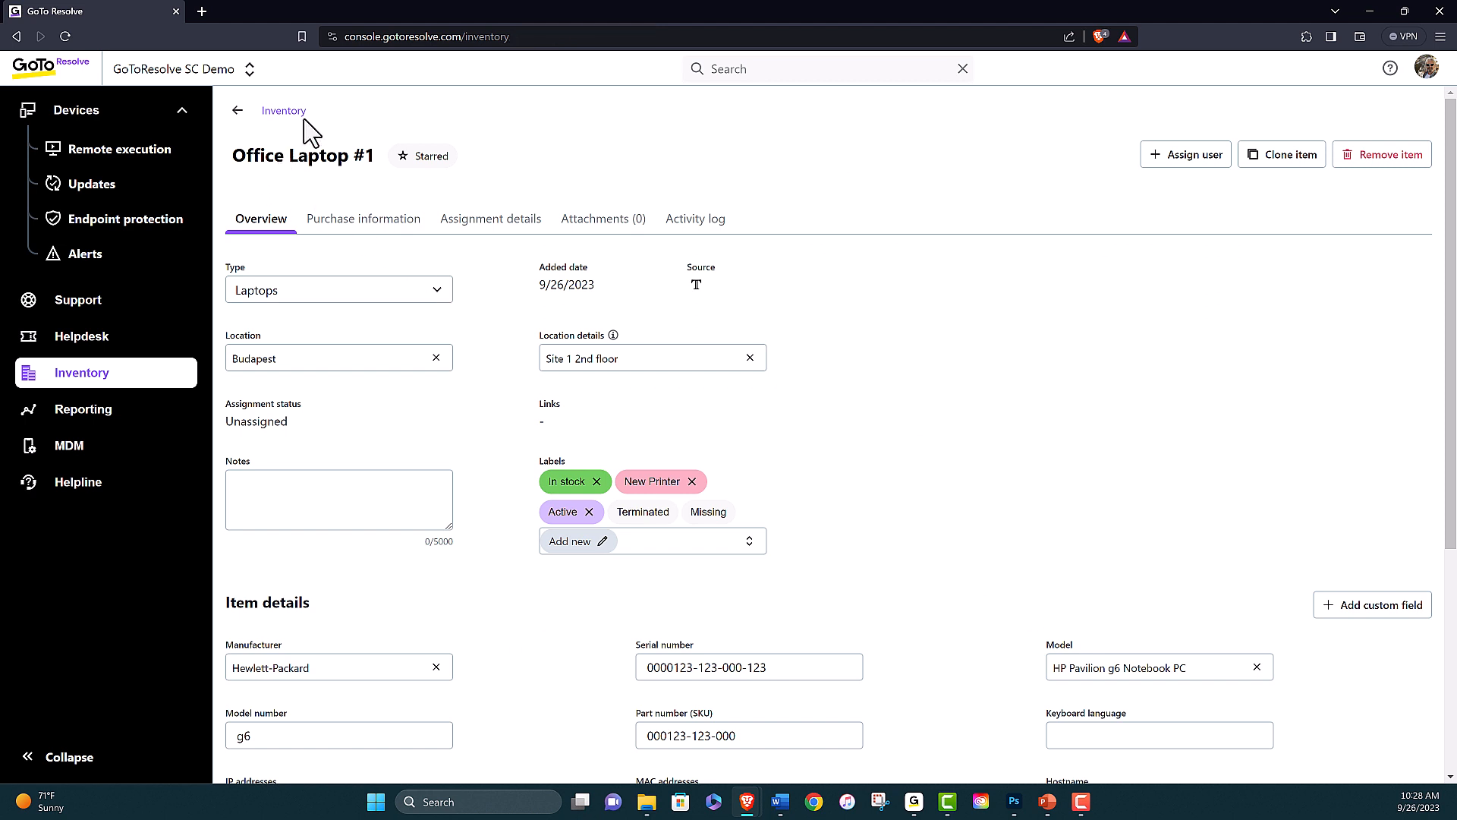
pyautogui.click(283, 110)
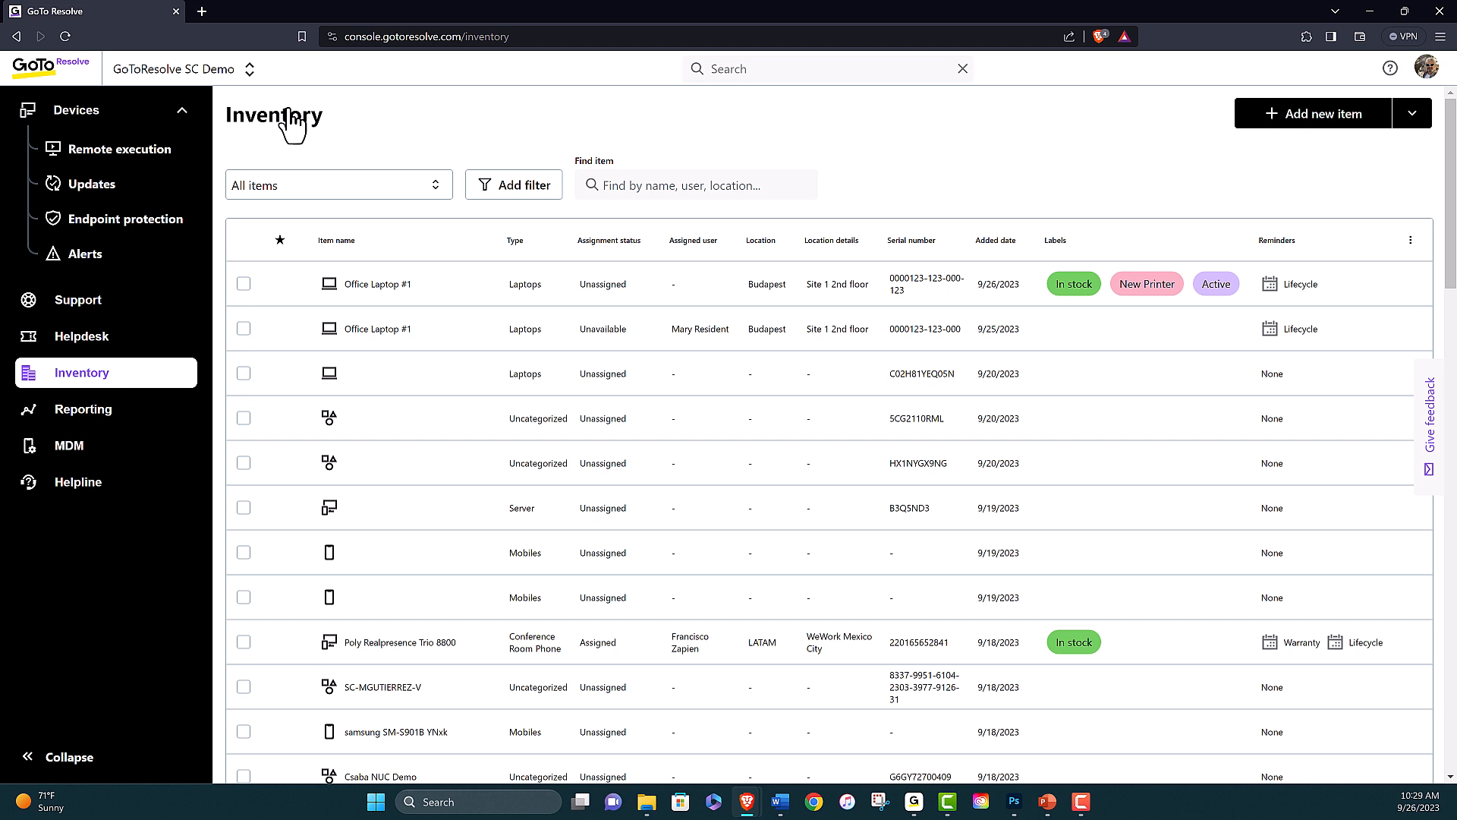
pyautogui.moveTo(1413, 183)
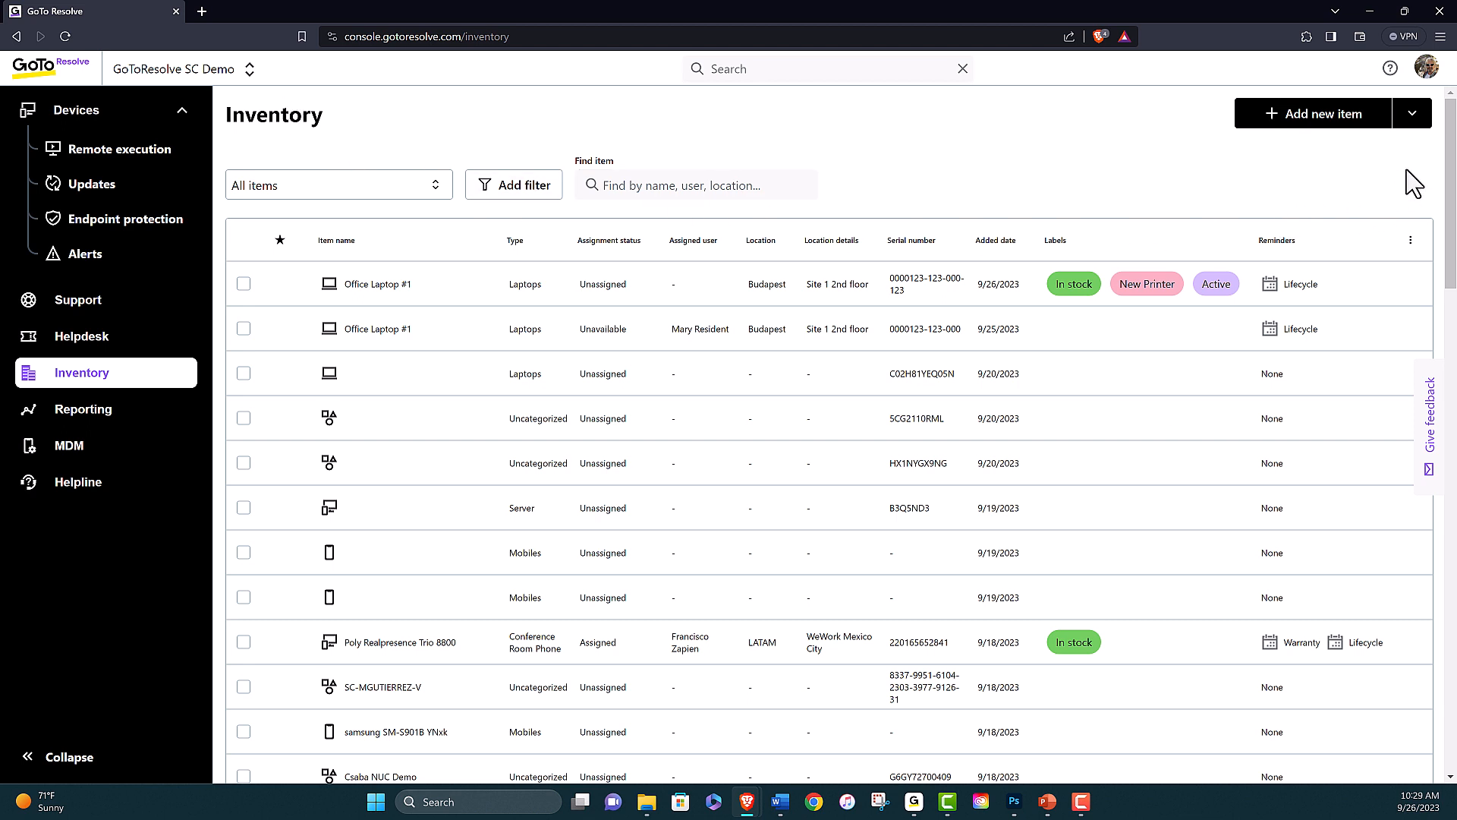
pyautogui.click(1411, 113)
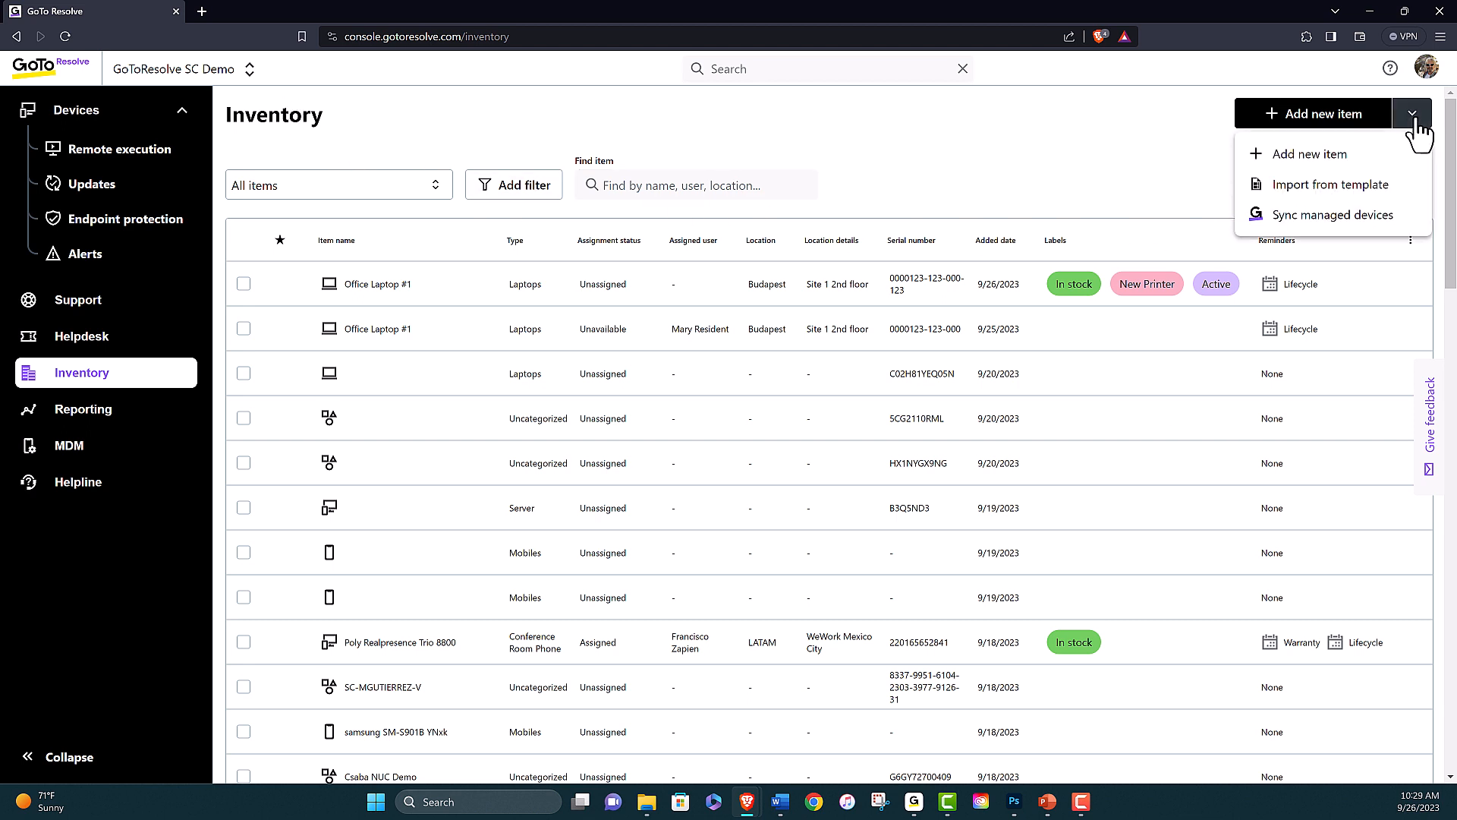
# Step: View the Import from template instructions, then close back to the inventory list
pyautogui.click(1328, 184)
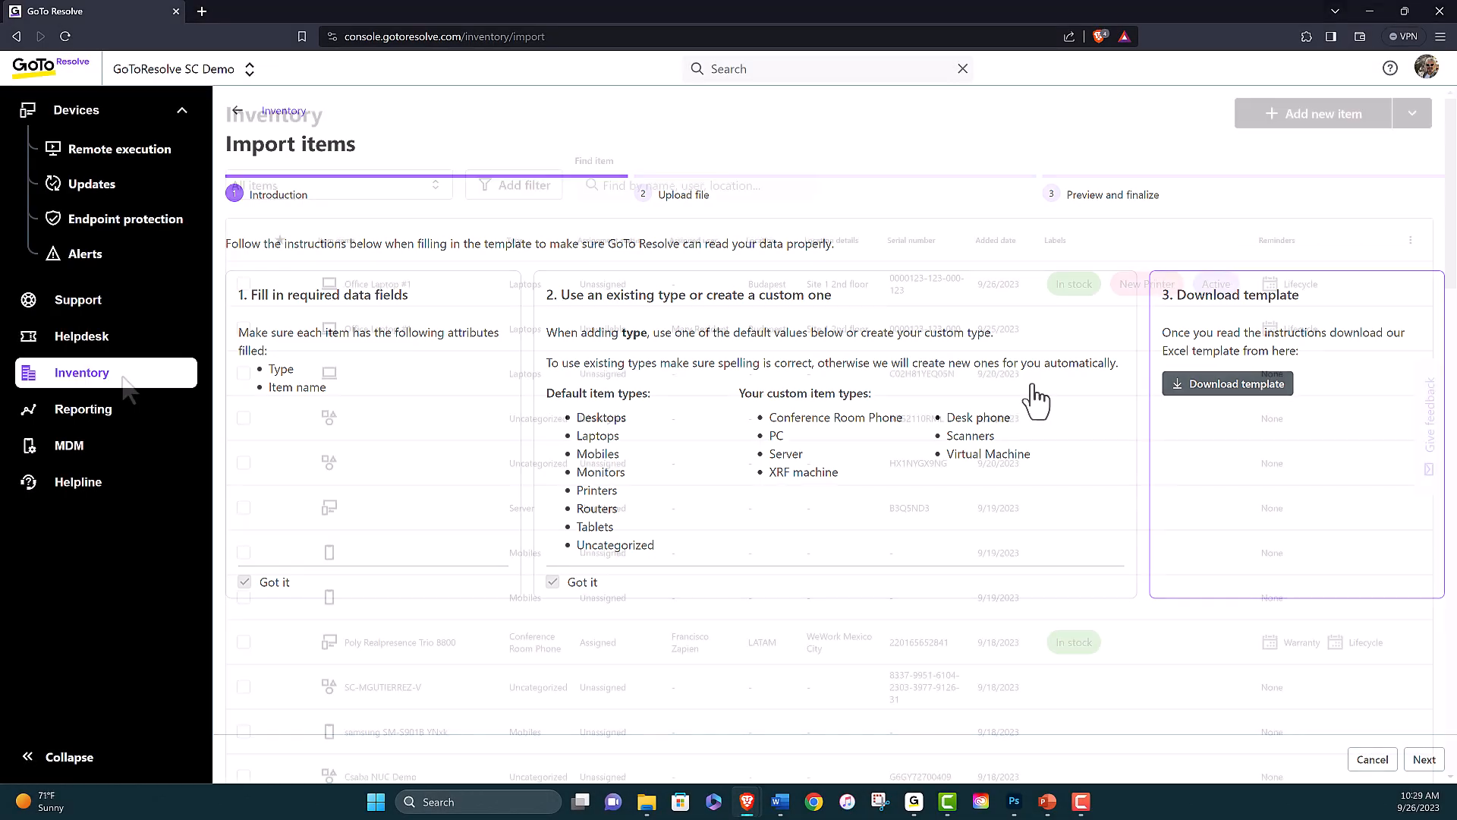
pyautogui.click(1370, 758)
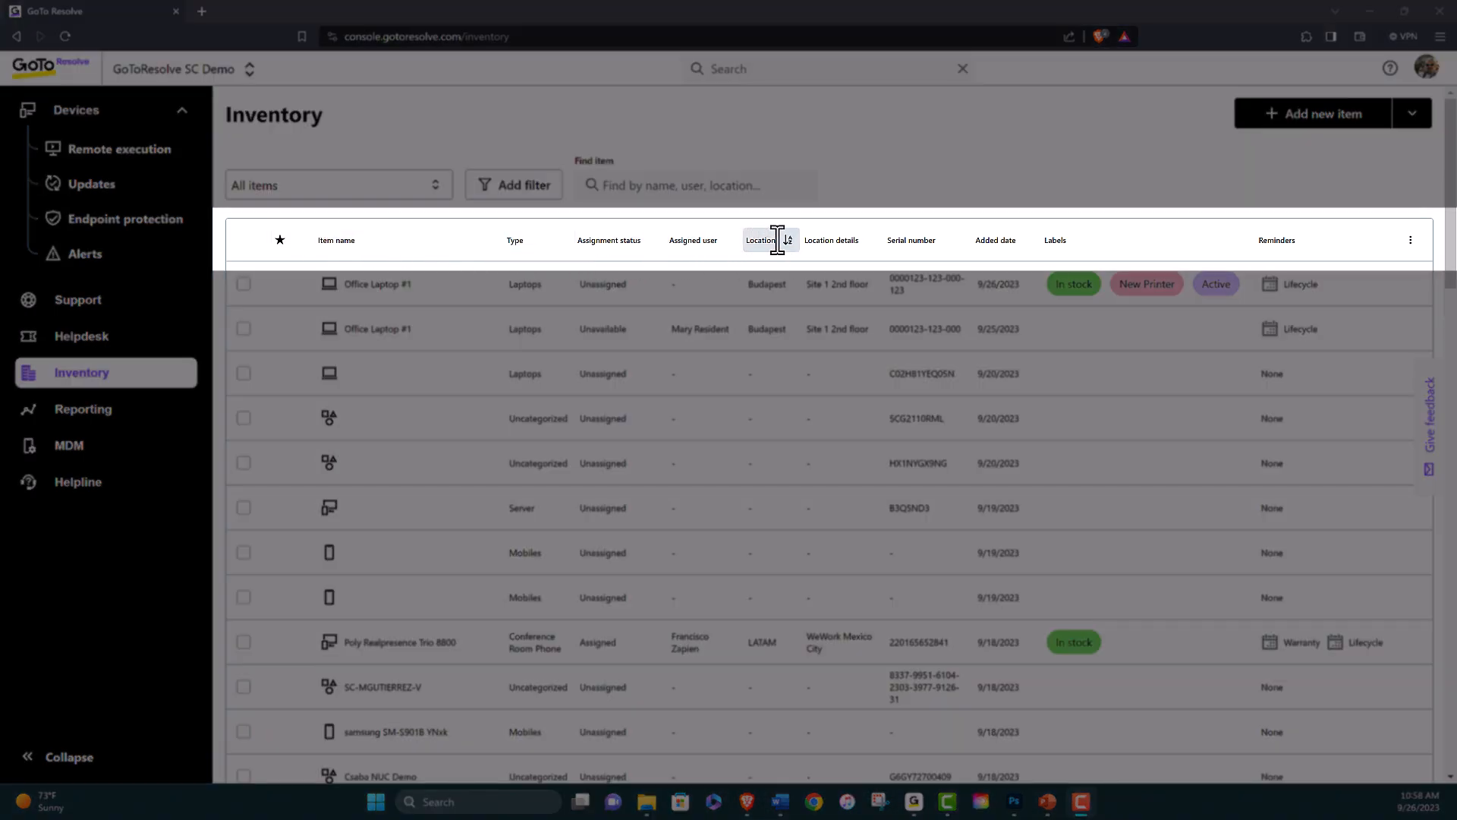
pyautogui.moveTo(1363, 255)
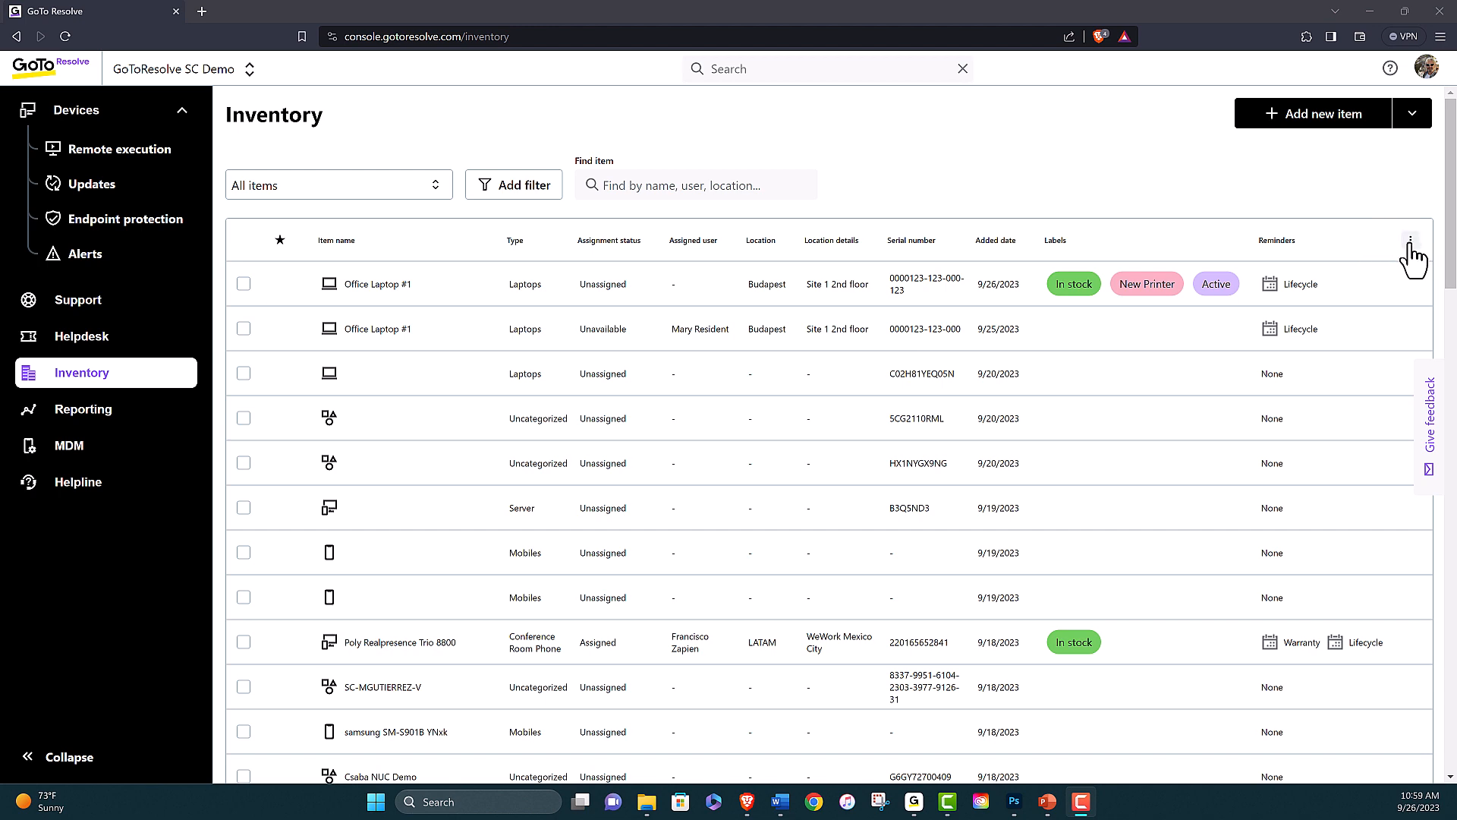
pyautogui.click(1410, 240)
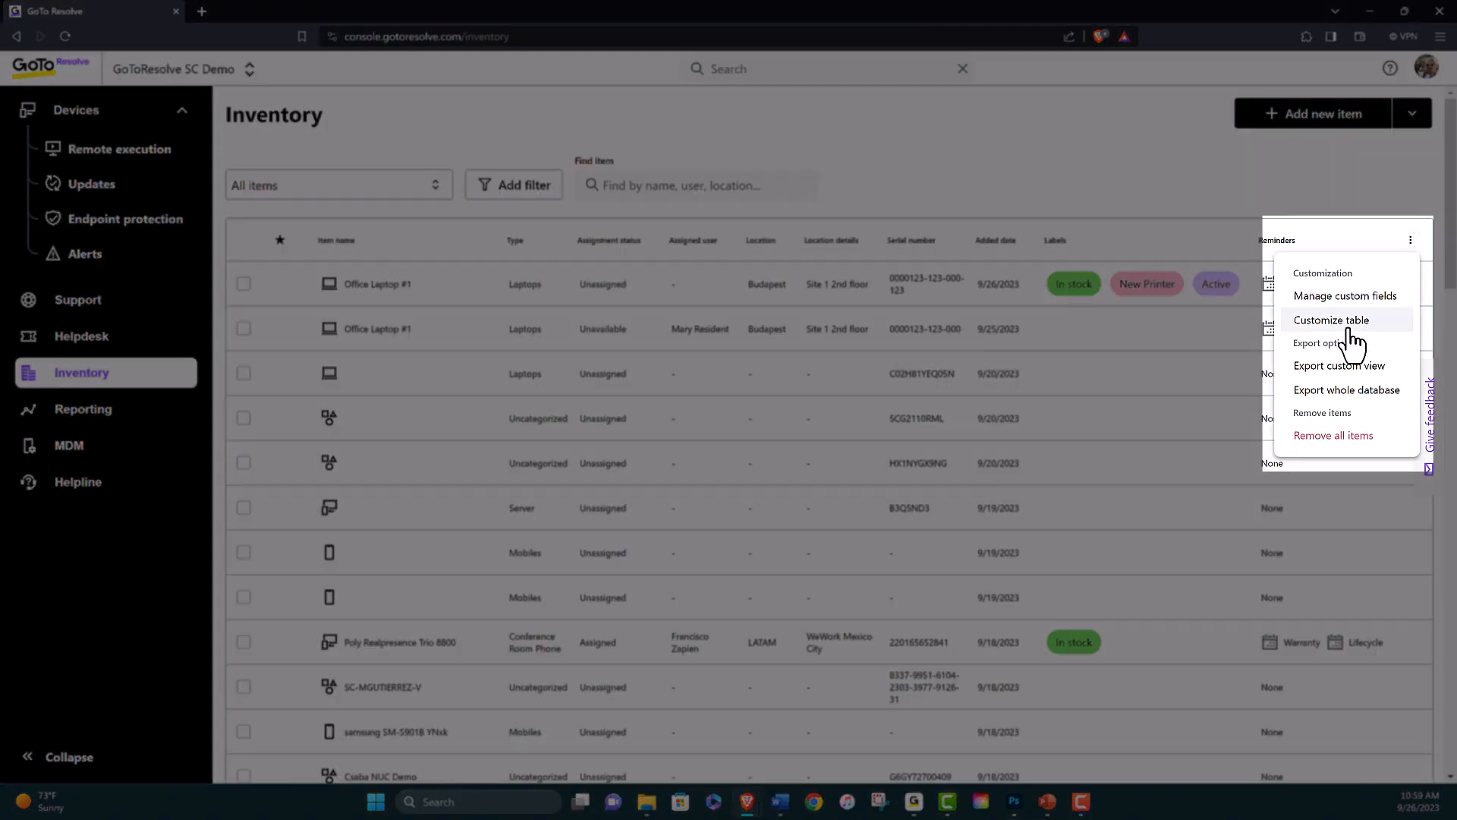
pyautogui.click(1333, 320)
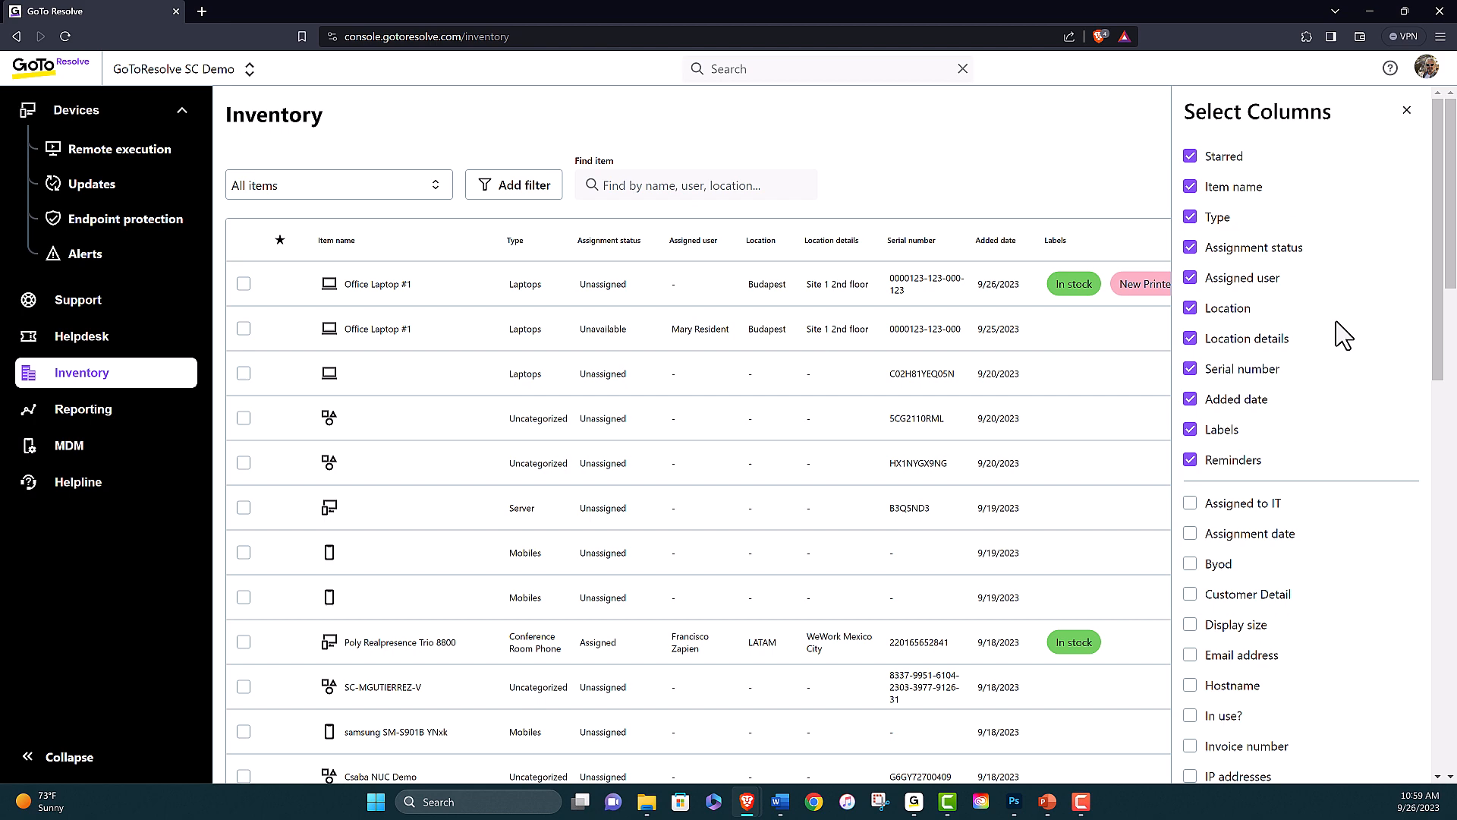
pyautogui.scroll(-3)
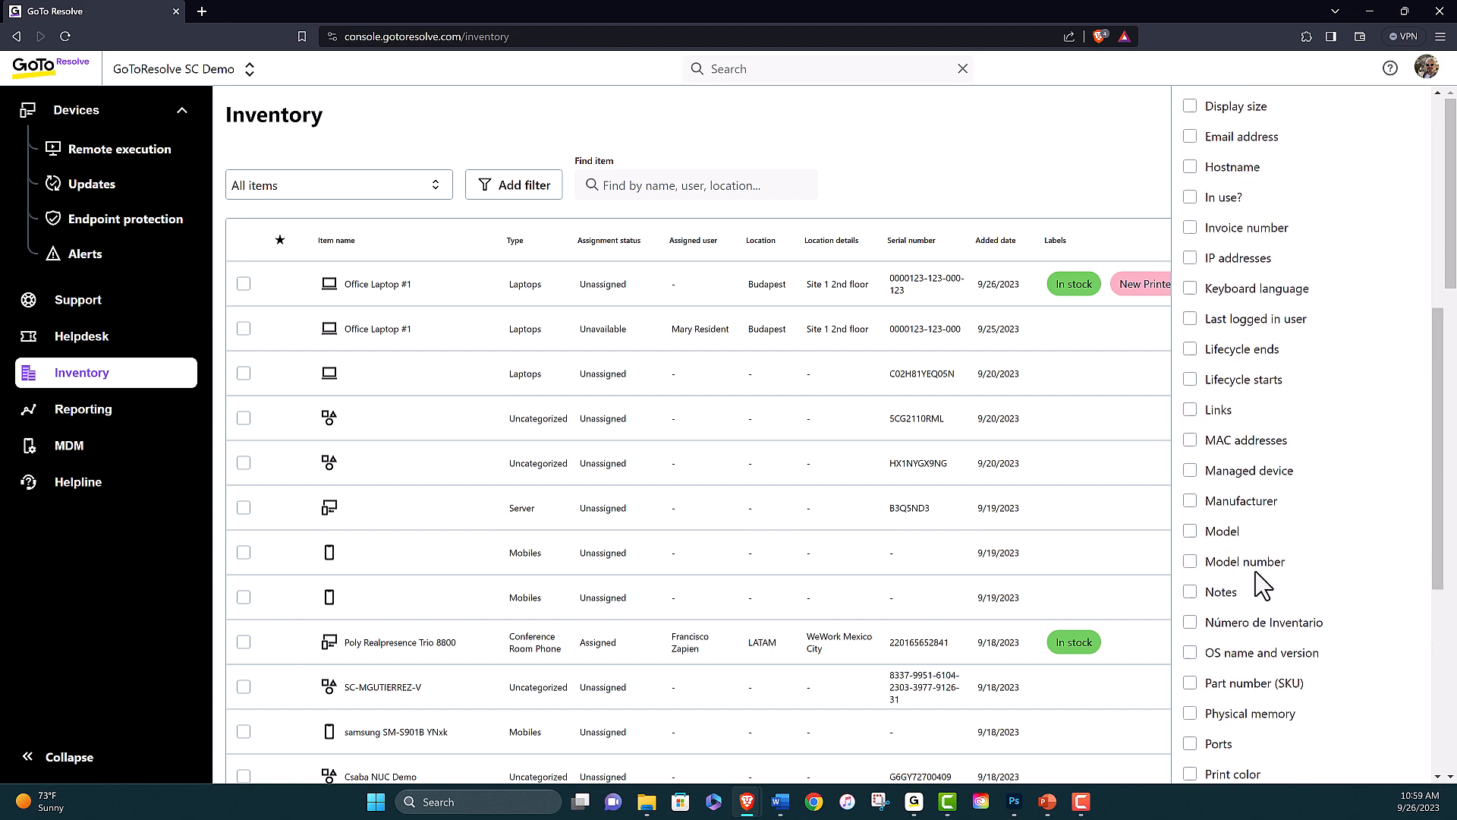
pyautogui.scroll(3)
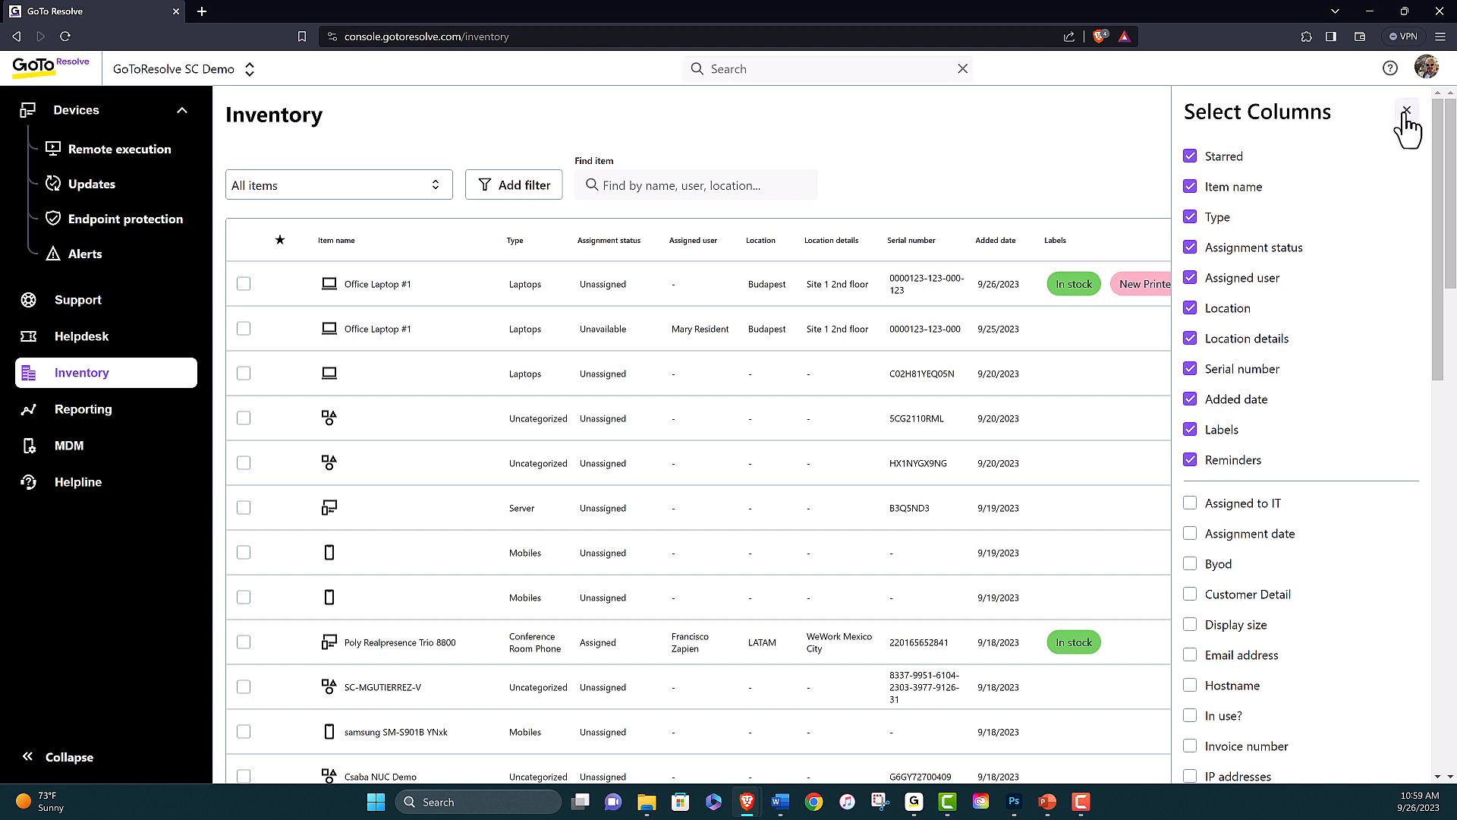
pyautogui.click(1407, 109)
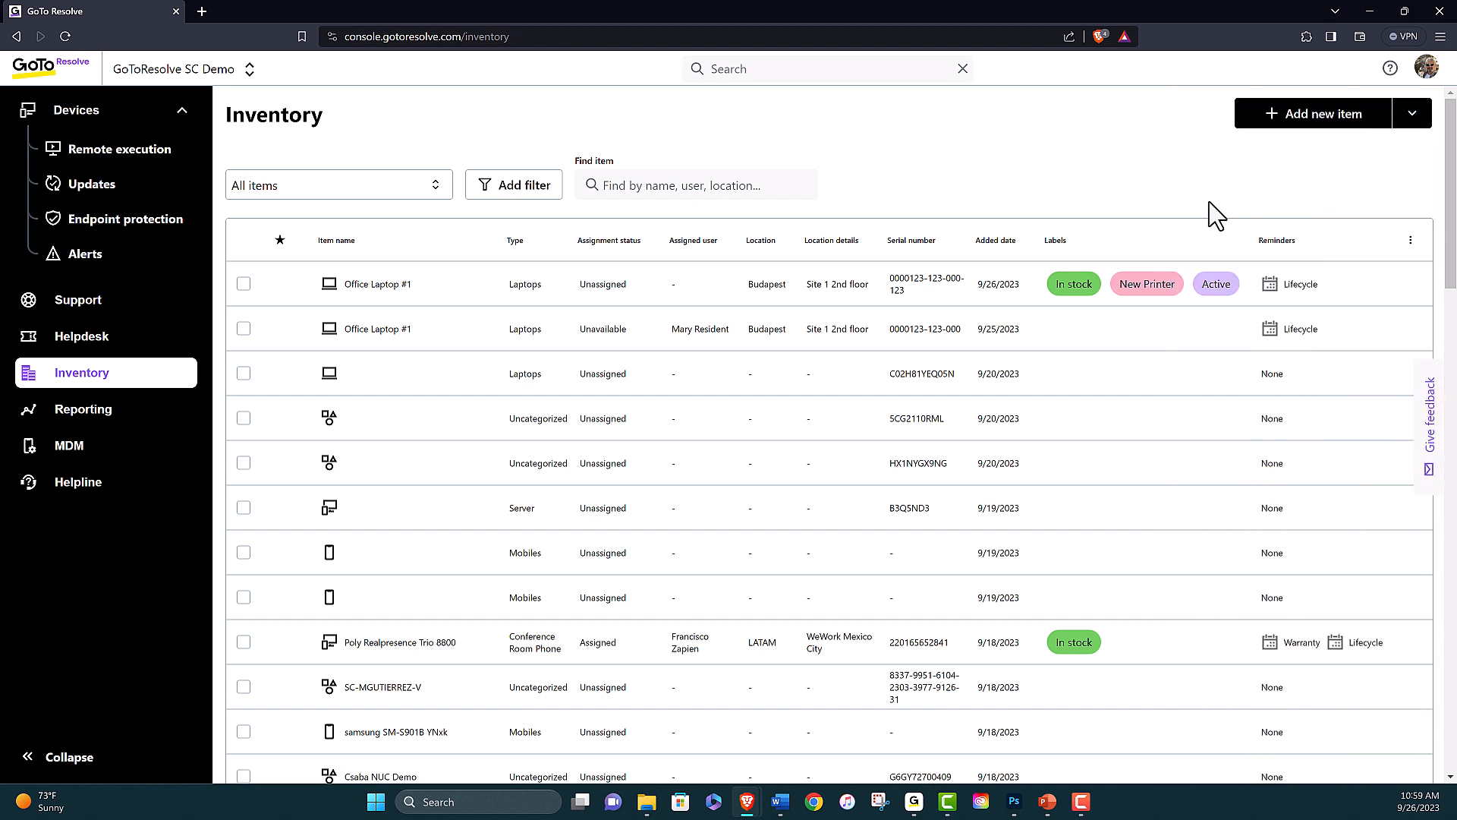
pyautogui.click(243, 283)
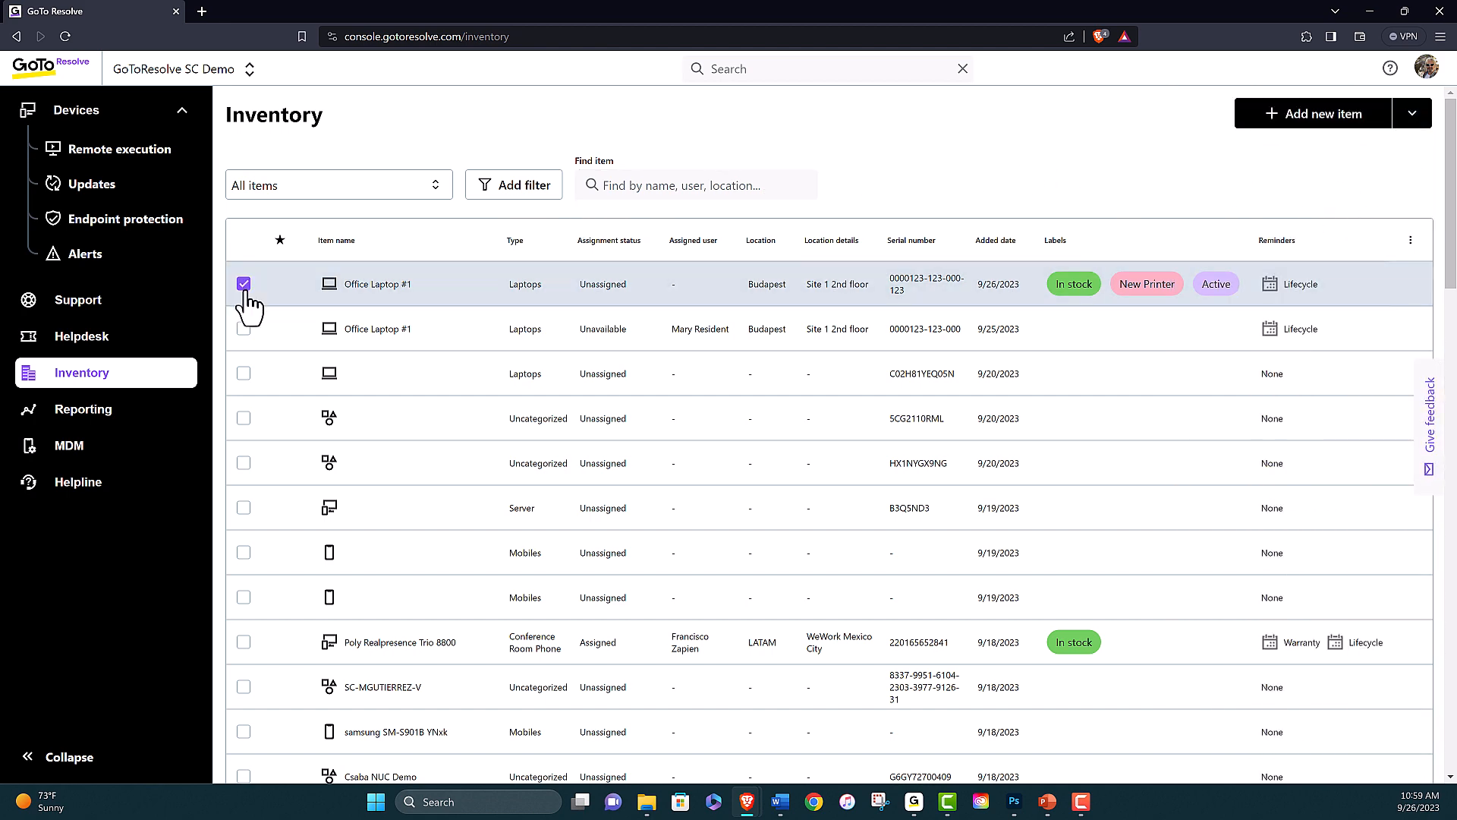
pyautogui.click(244, 328)
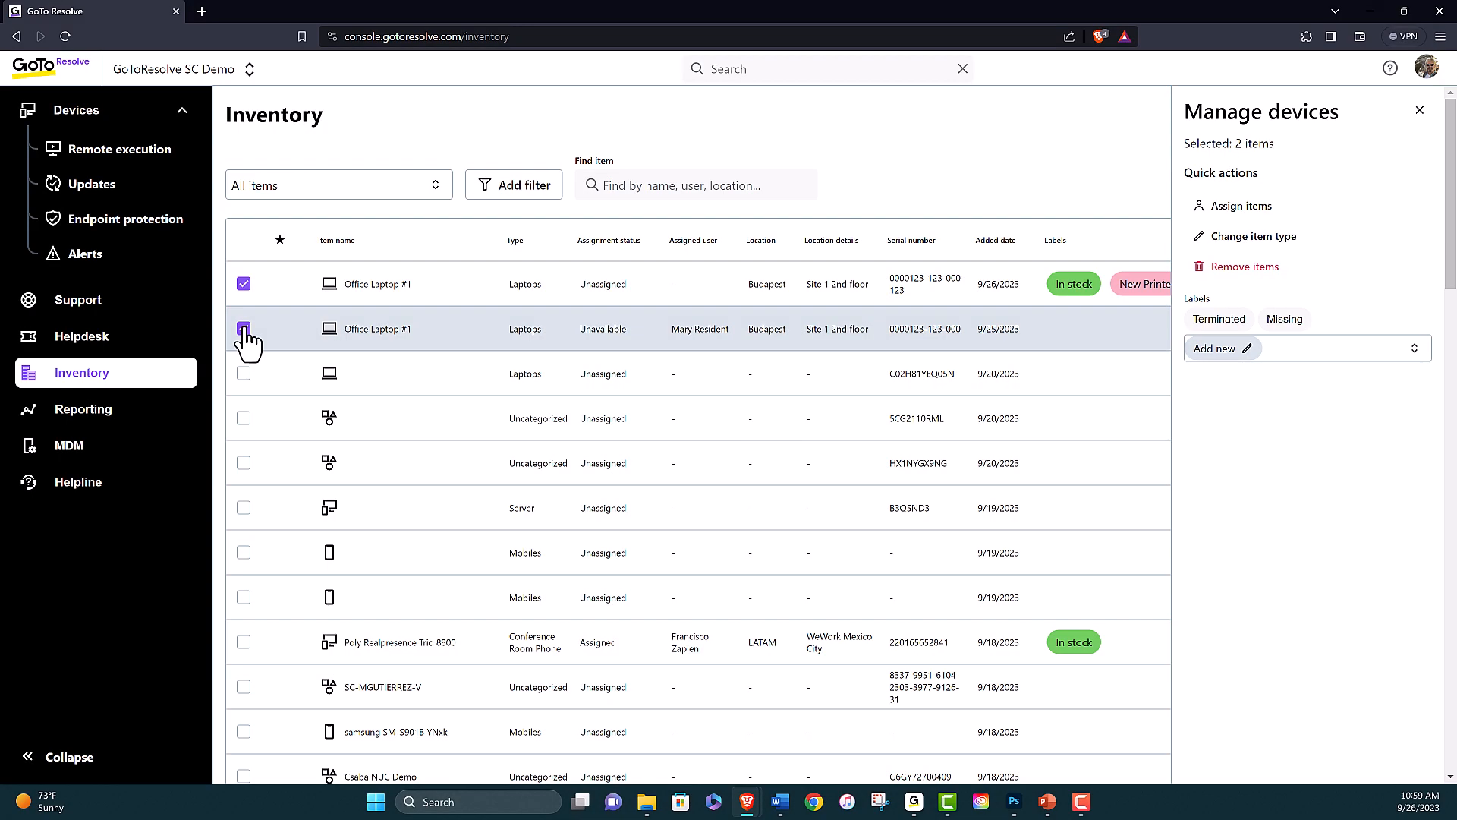
pyautogui.click(244, 328)
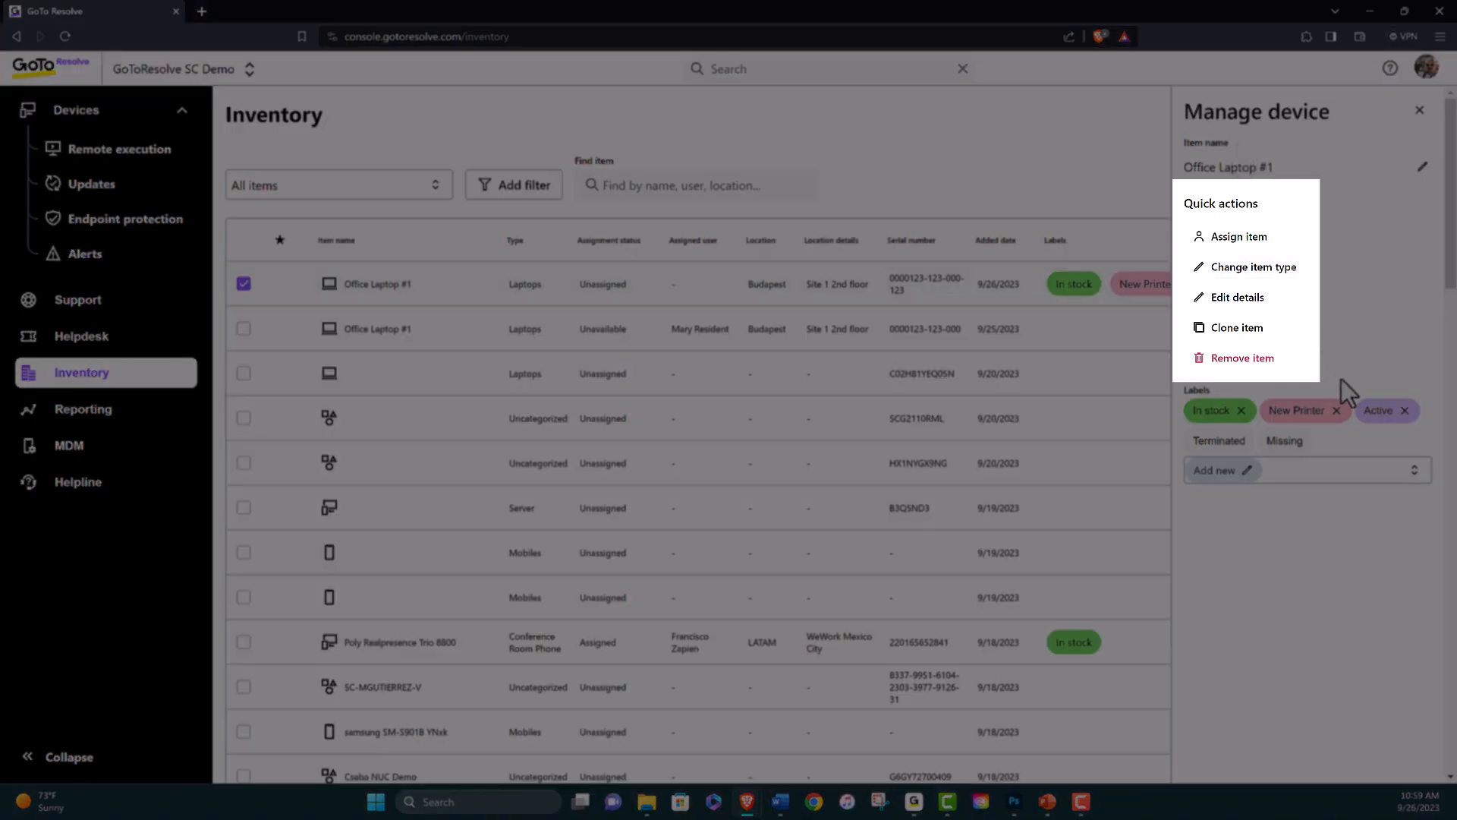
pyautogui.click(1068, 177)
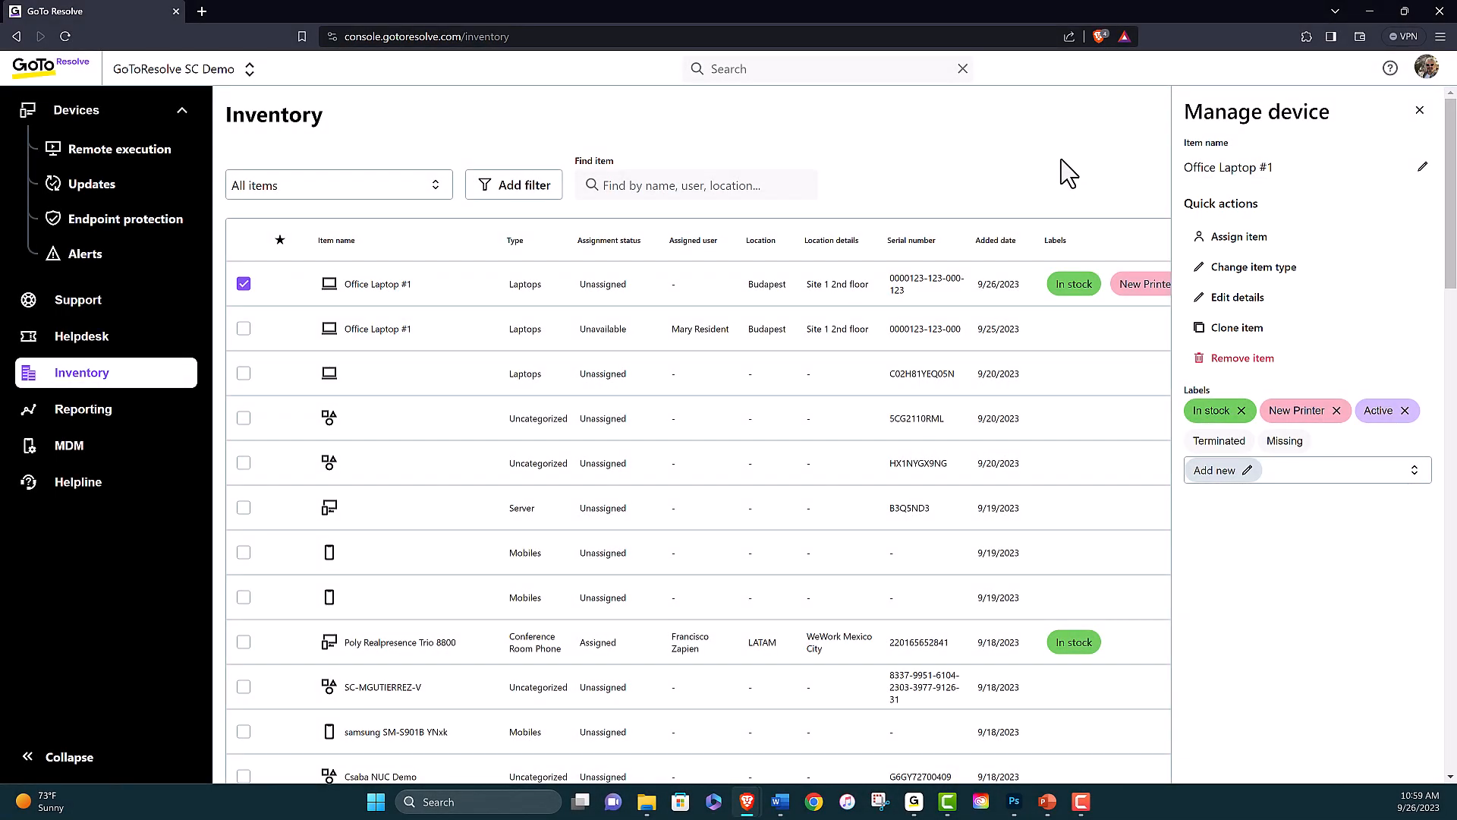
pyautogui.click(1419, 110)
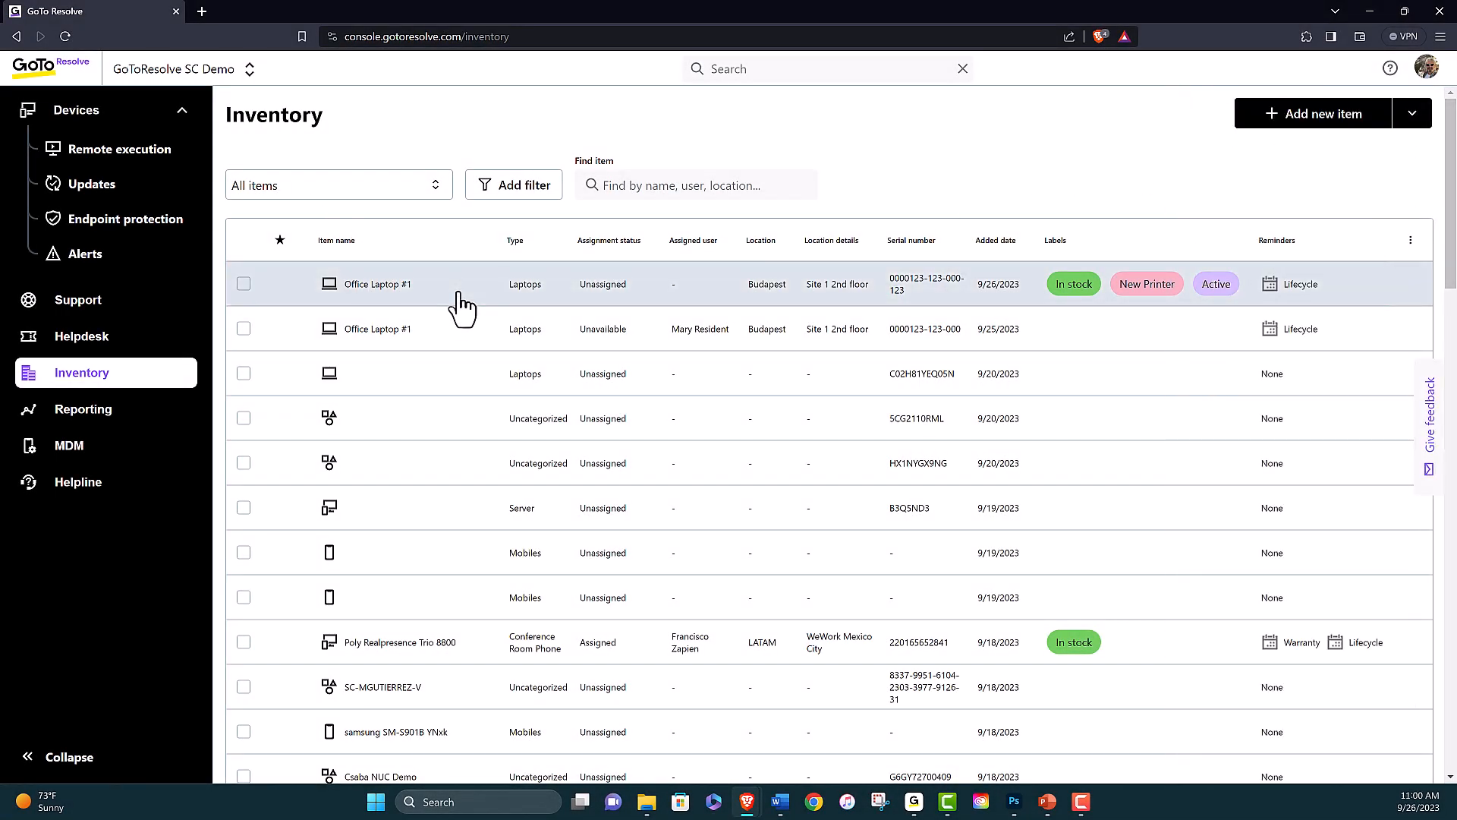
# Step: Check Office Laptop #1's Assignment details tab, showing it unassigned, then return
pyautogui.click(376, 283)
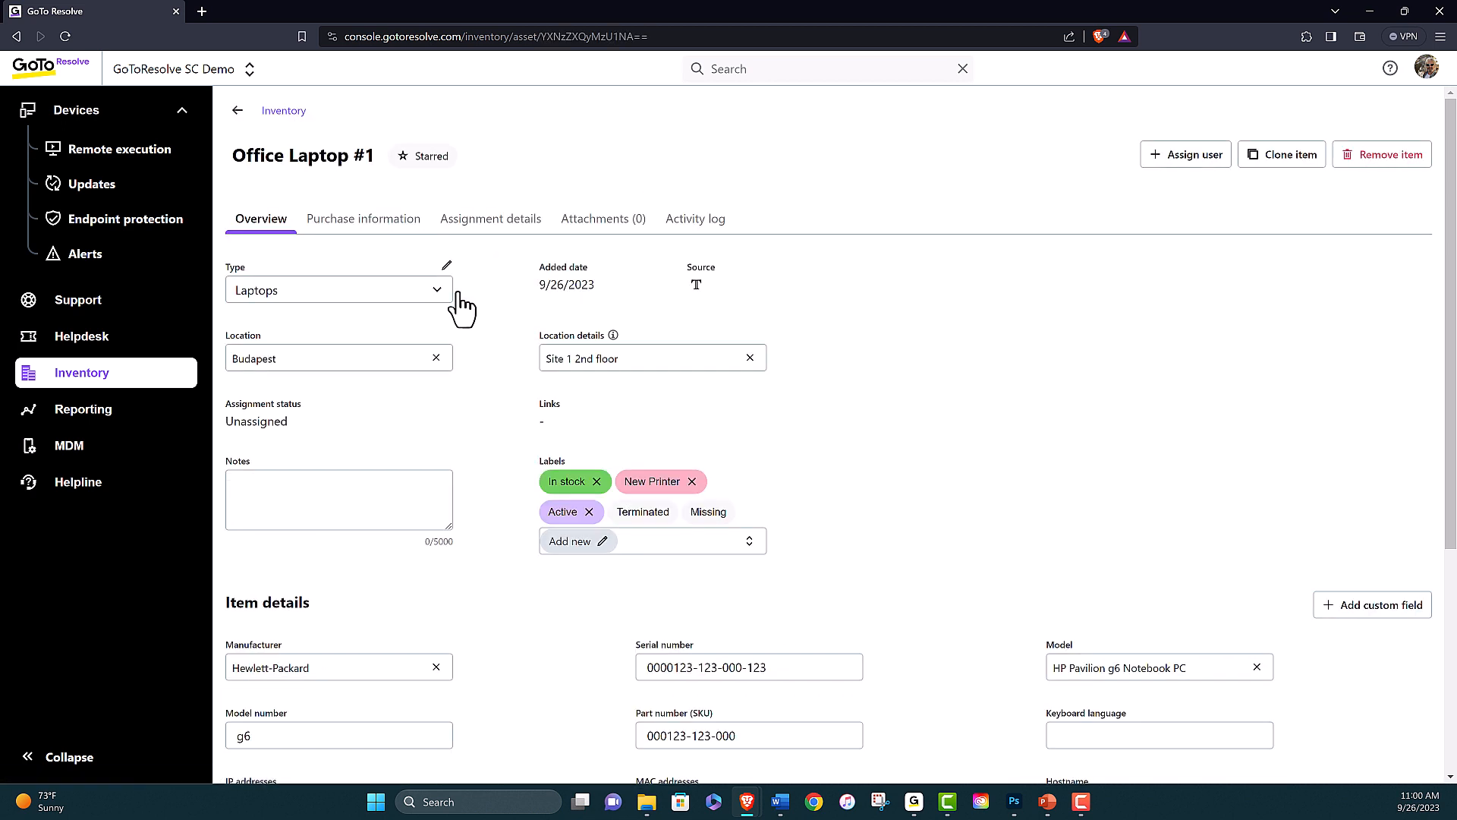
pyautogui.moveTo(1185, 154)
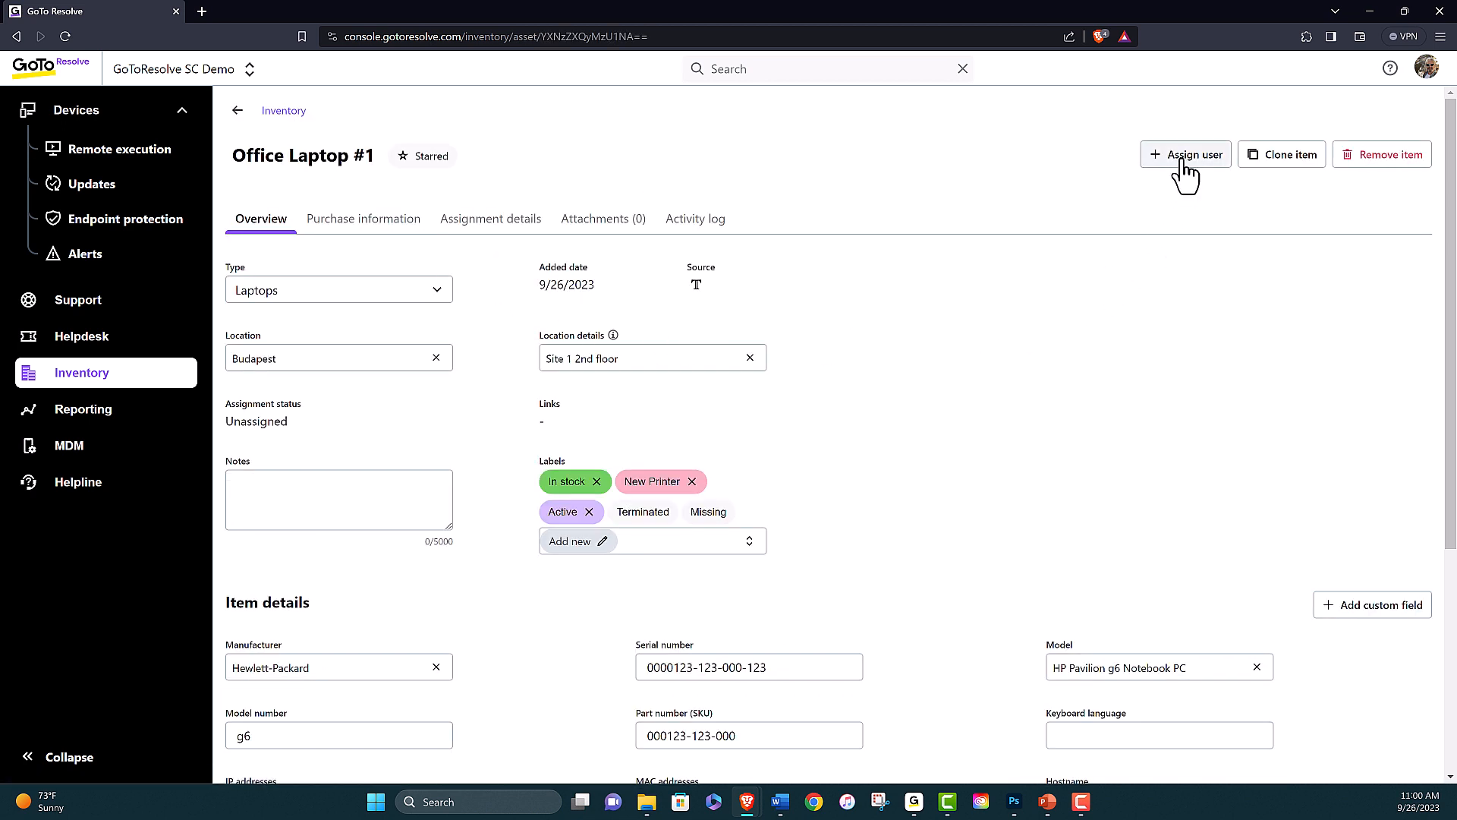
pyautogui.moveTo(960, 279)
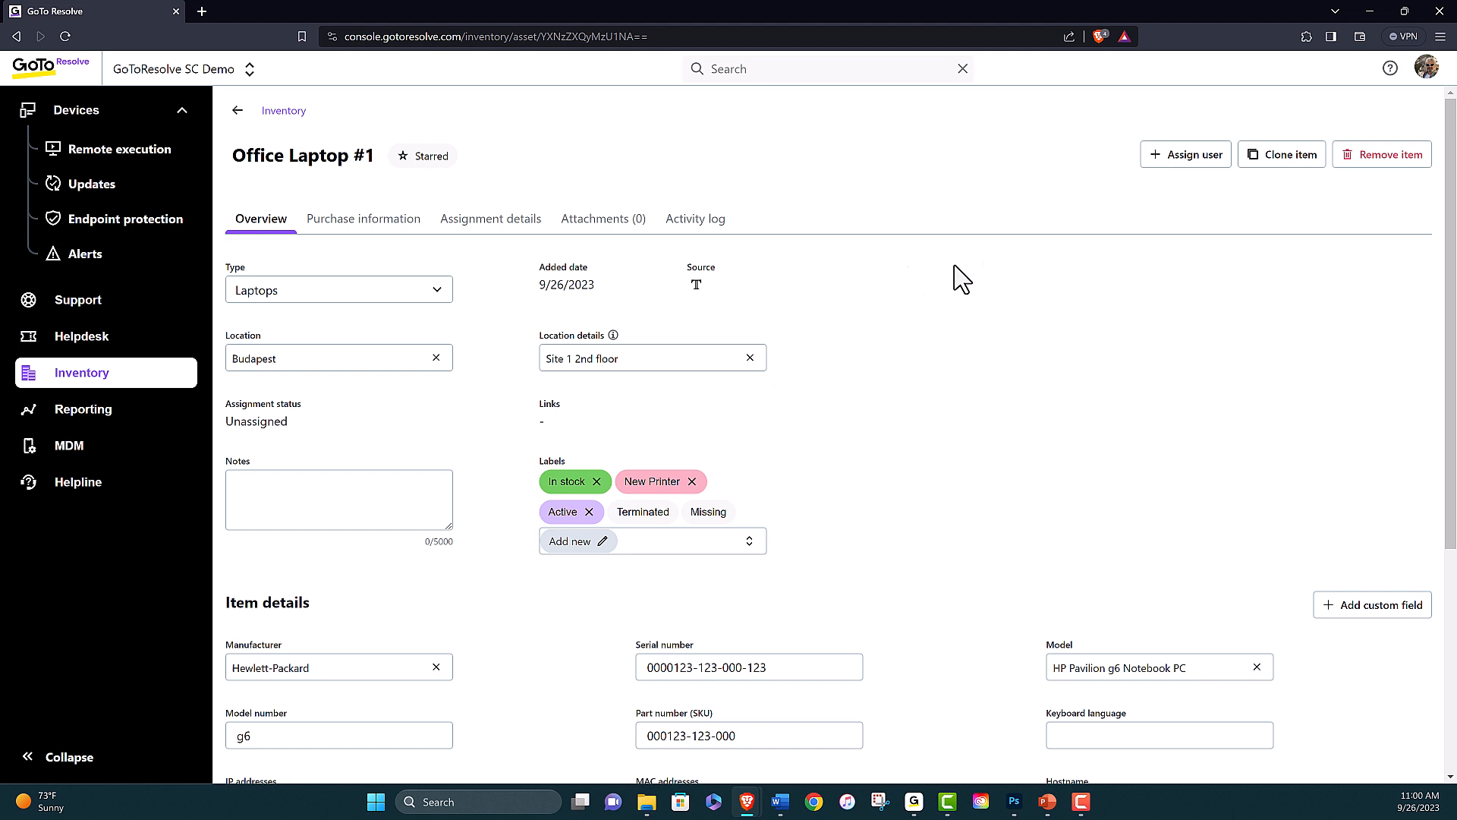
pyautogui.click(490, 218)
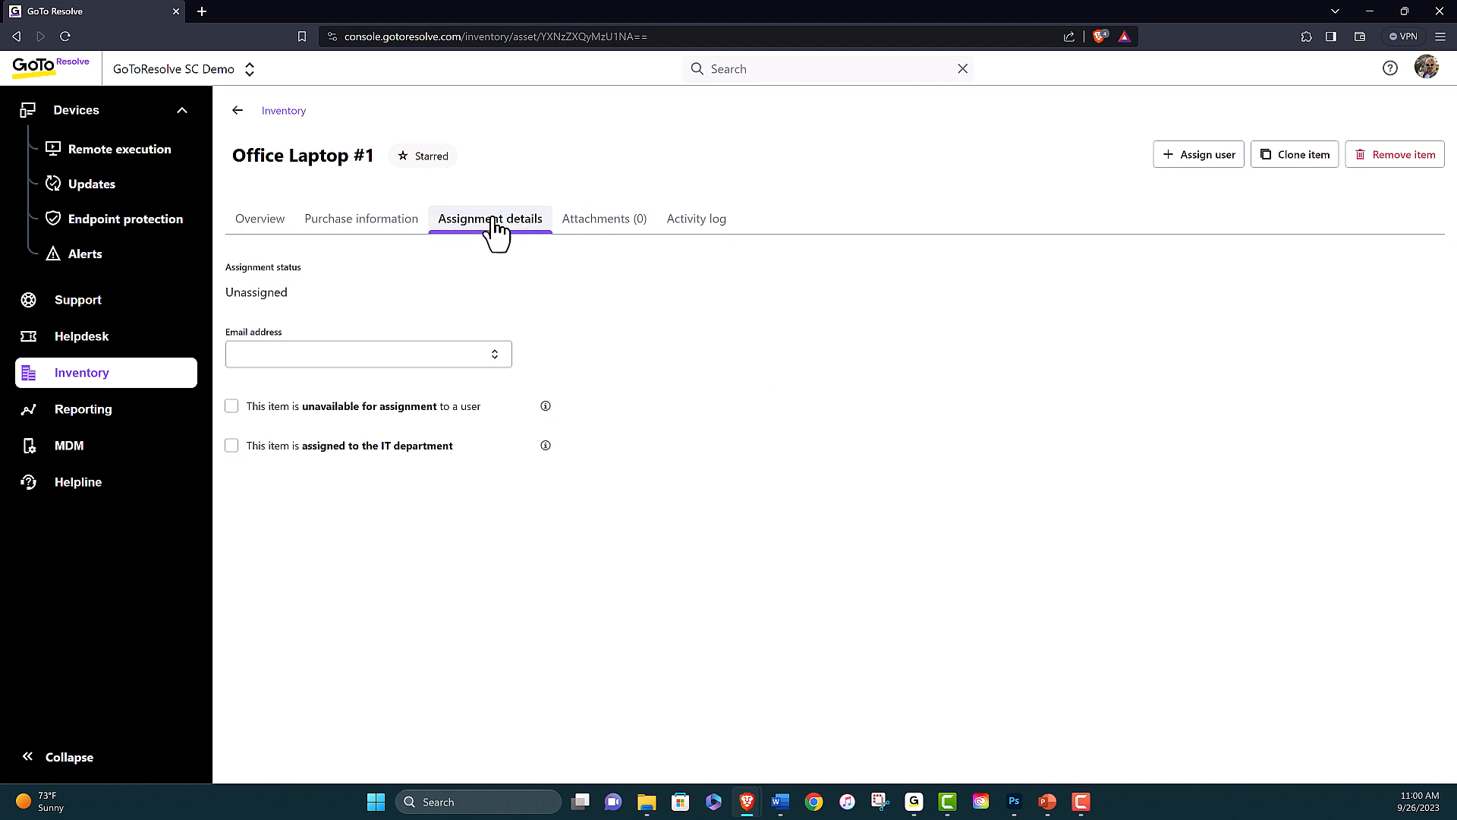
pyautogui.moveTo(462, 326)
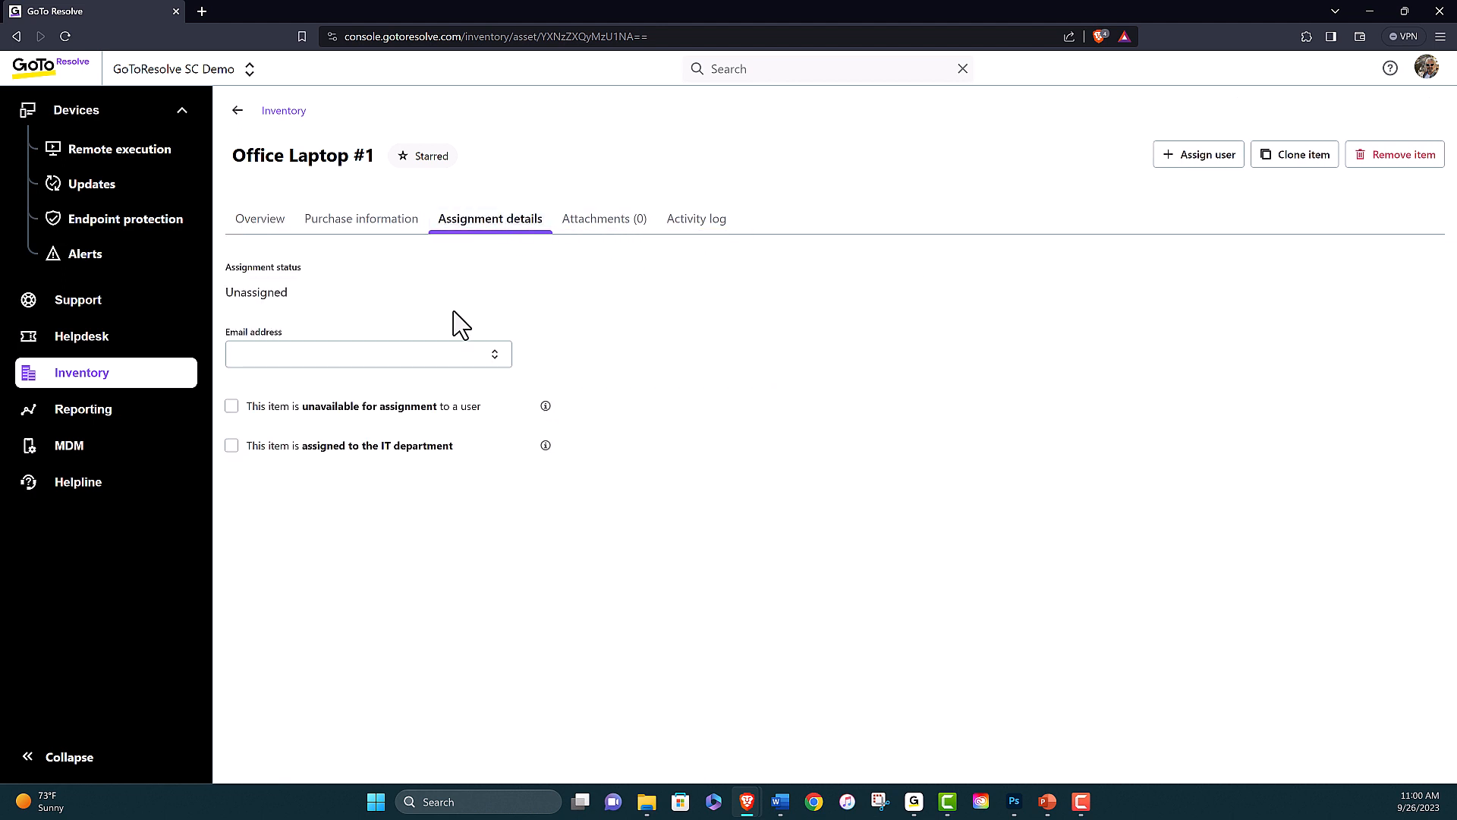
pyautogui.click(283, 109)
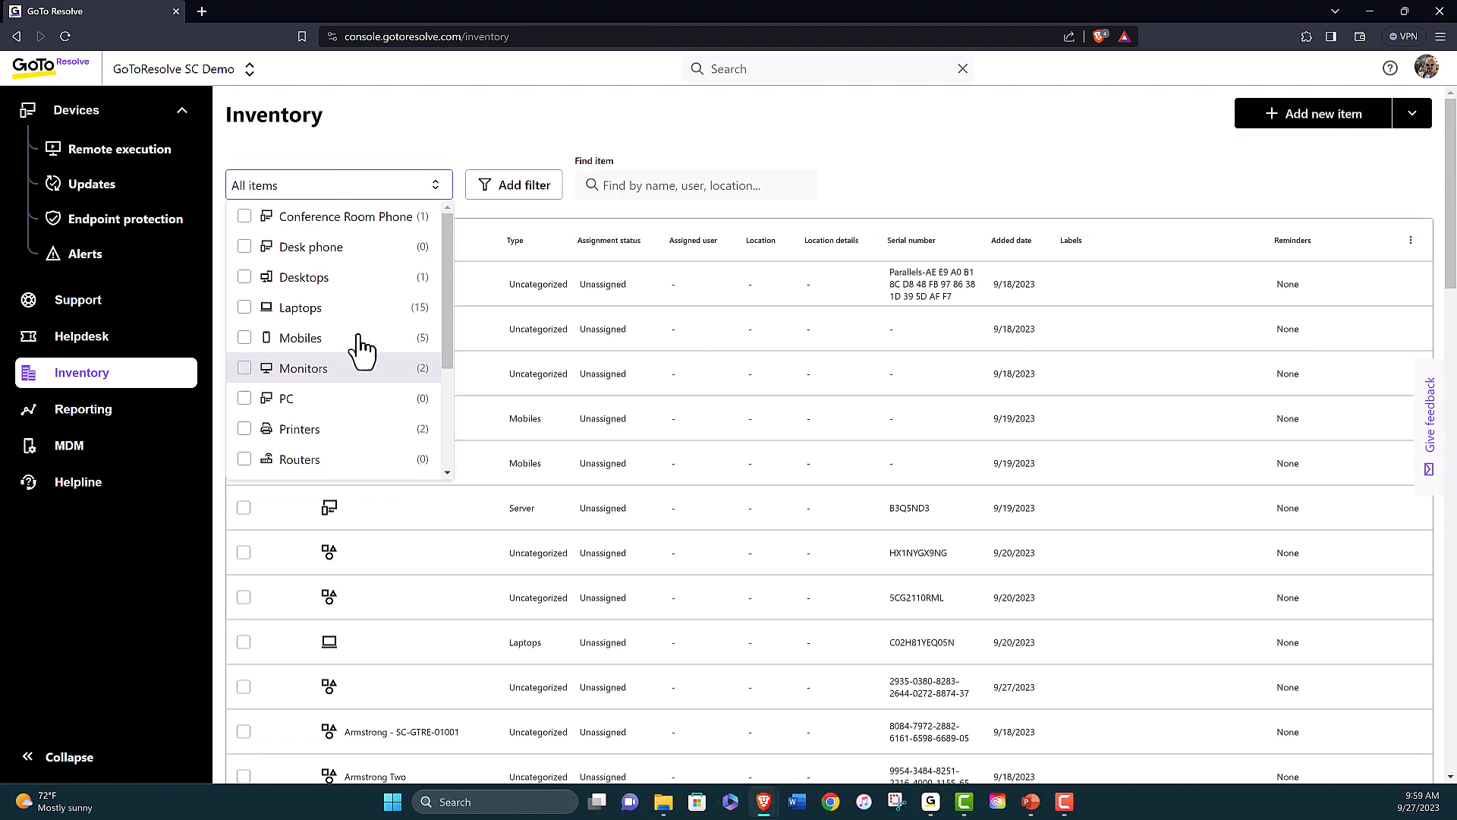
# Step: Search the inventory for 'office' to list three matching items, then show export choices
pyautogui.click(513, 183)
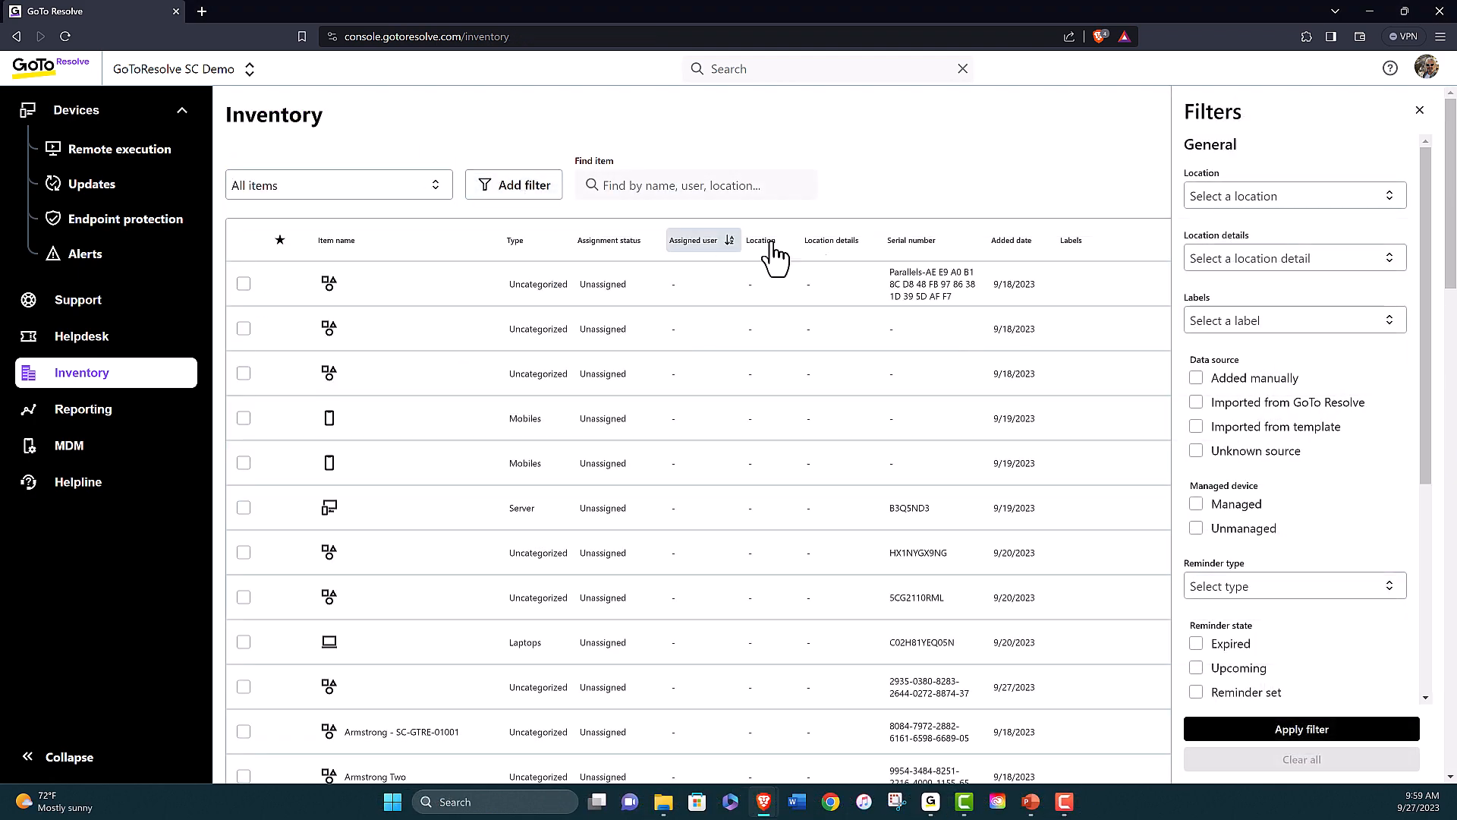
pyautogui.click(695, 185)
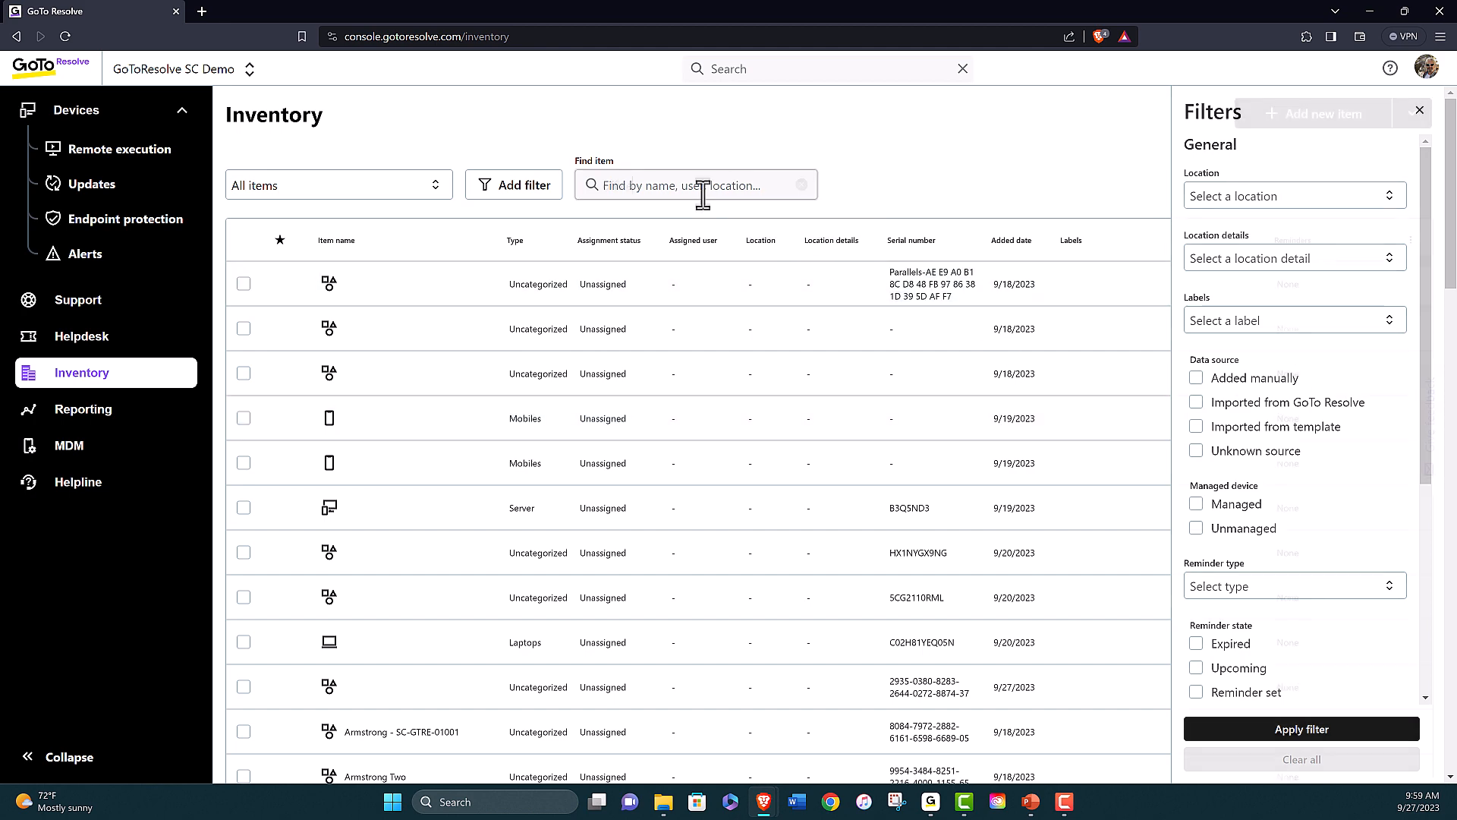
pyautogui.write('office')
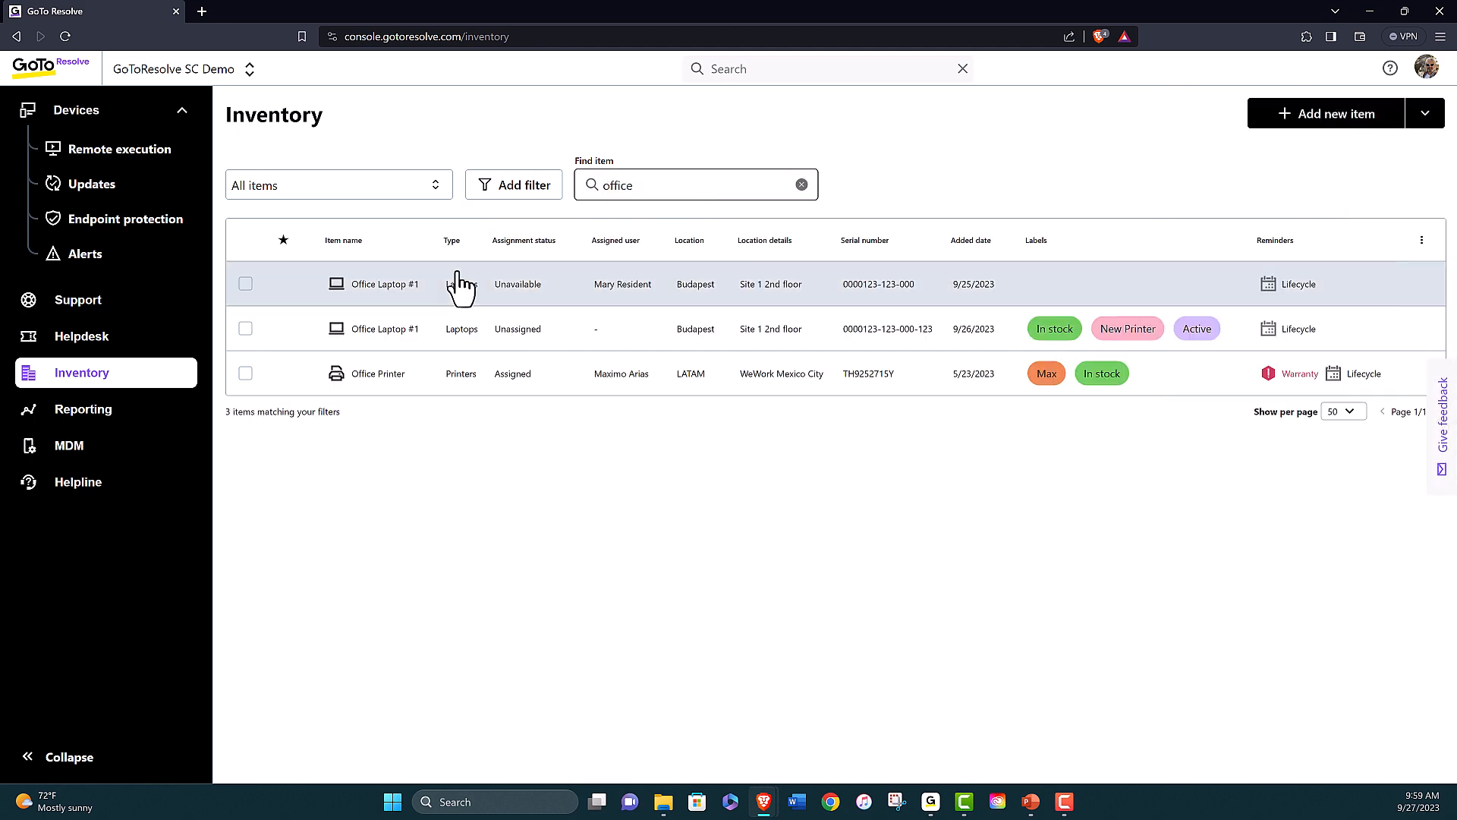
pyautogui.click(1421, 240)
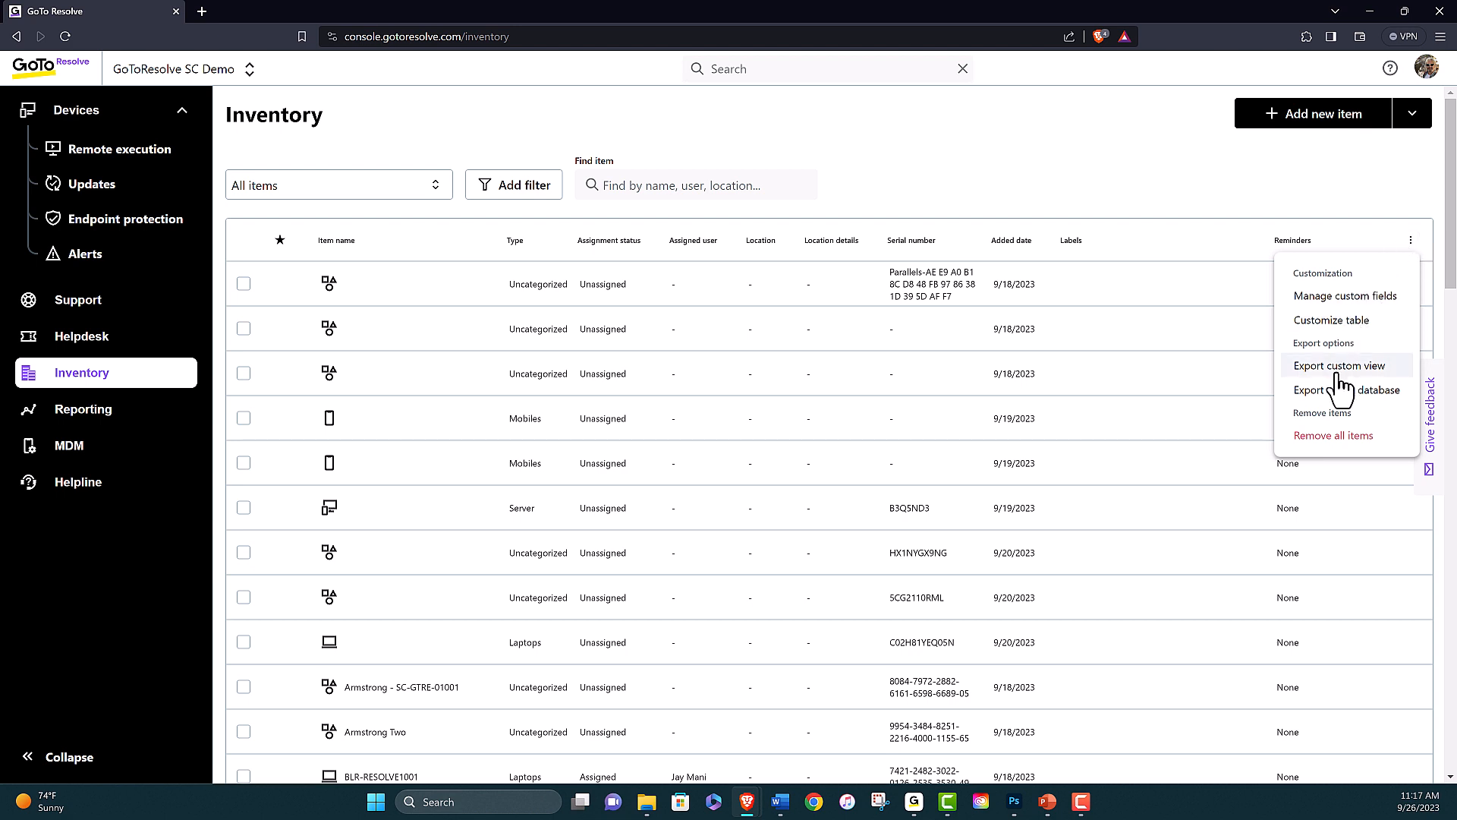
pyautogui.moveTo(1345, 389)
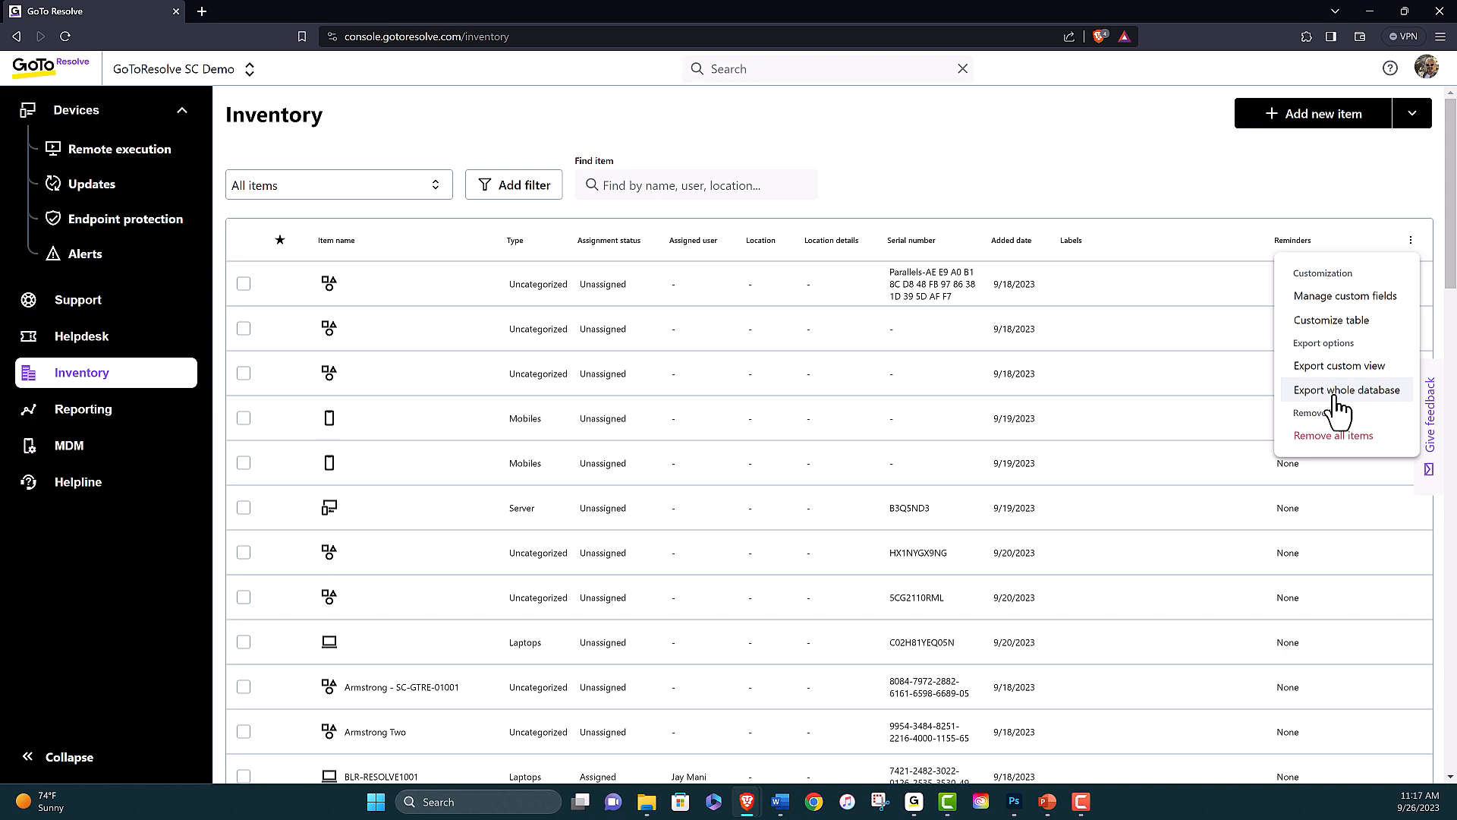